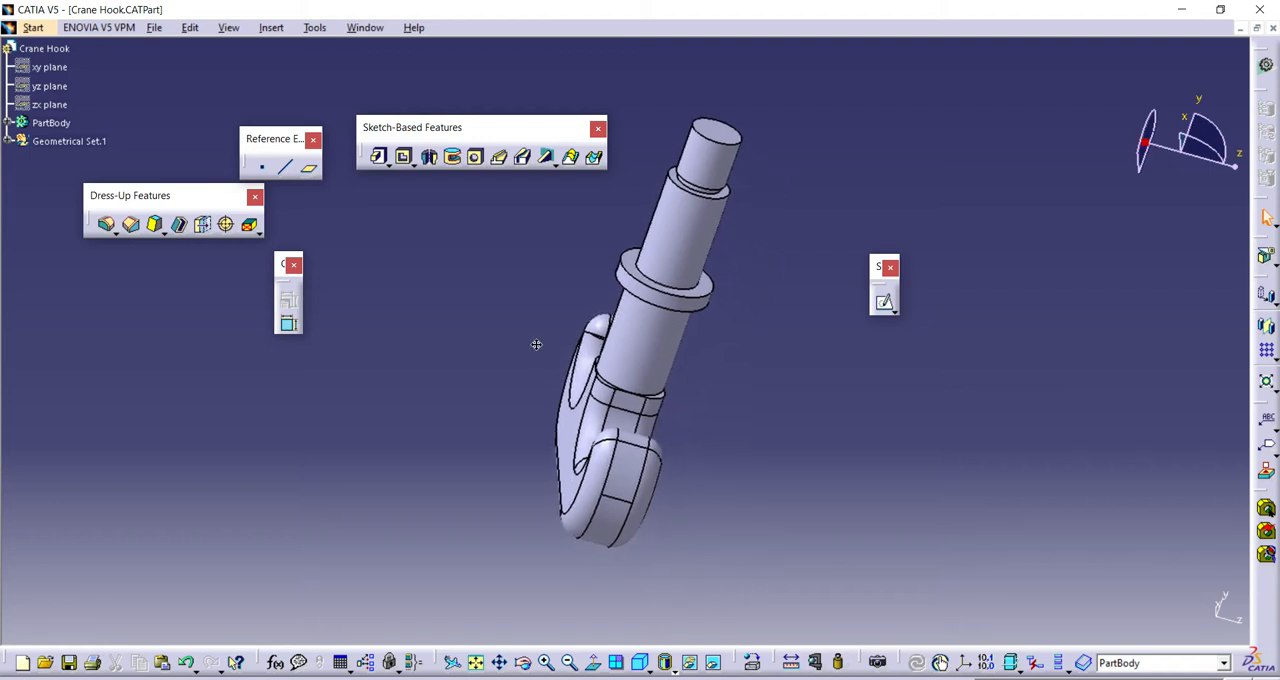
- Create a new assembly product and insert the Crane Hook part as its first component
left_click_drag(536, 344, 564, 352)
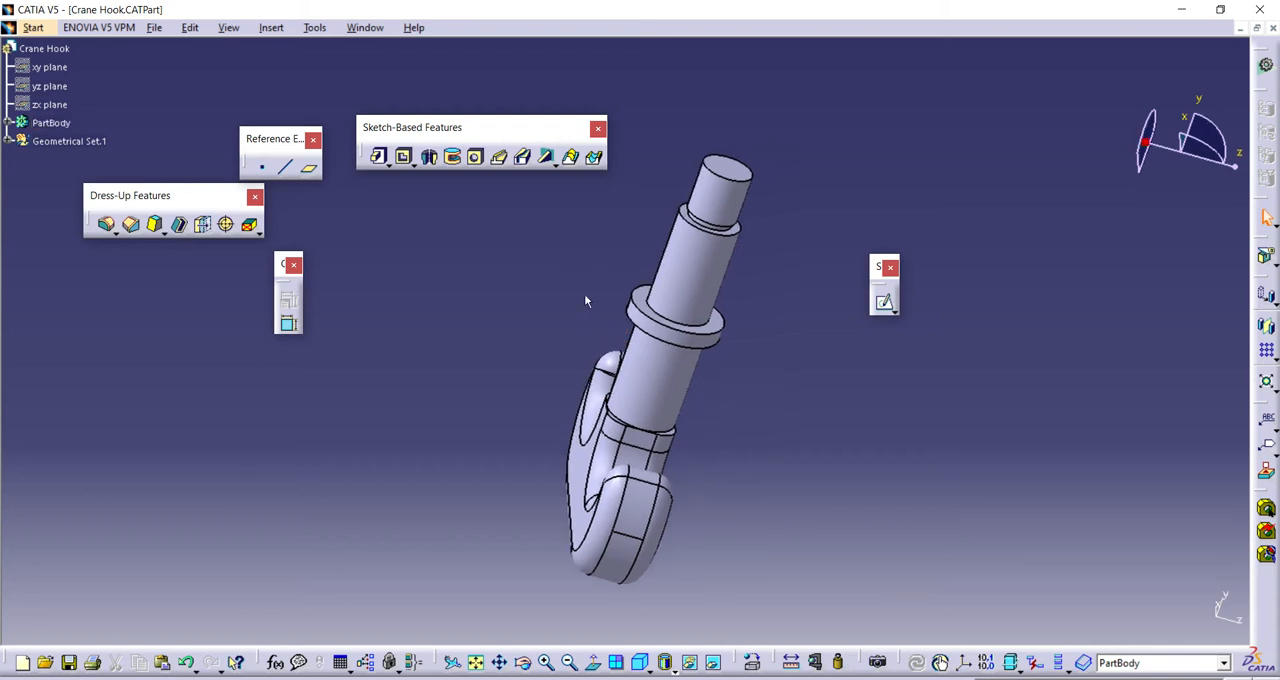
left_click(32, 28)
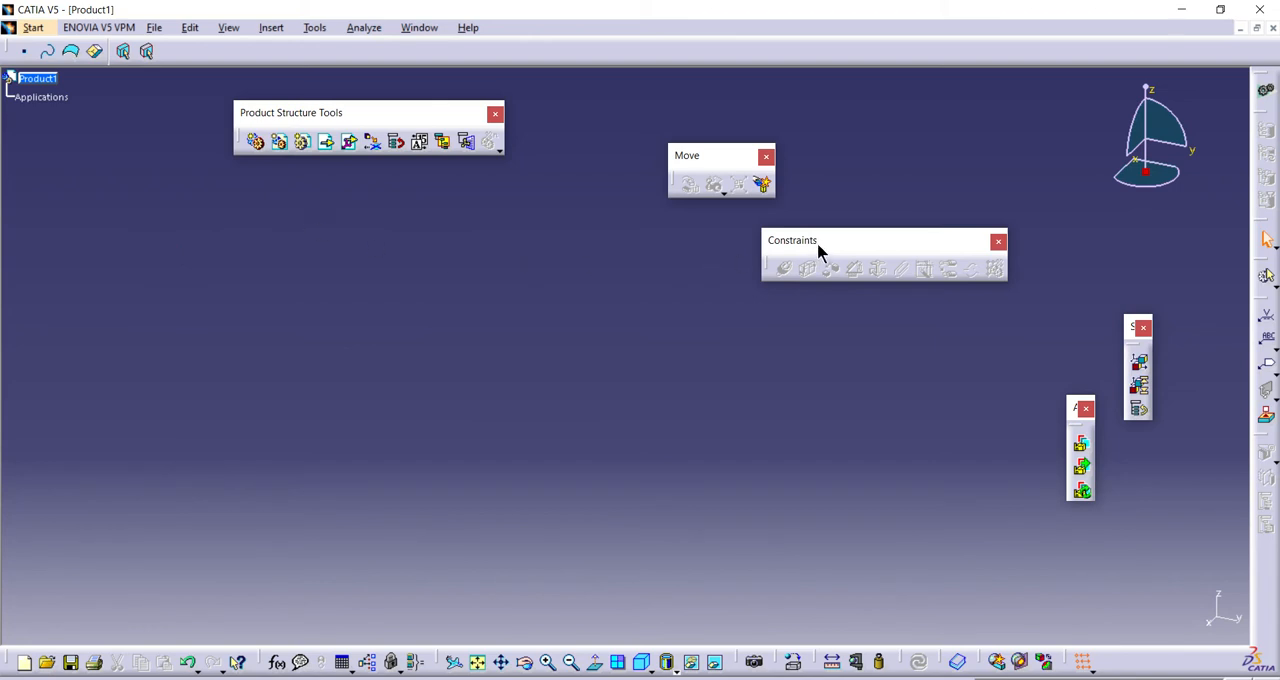
left_click_drag(820, 240, 908, 190)
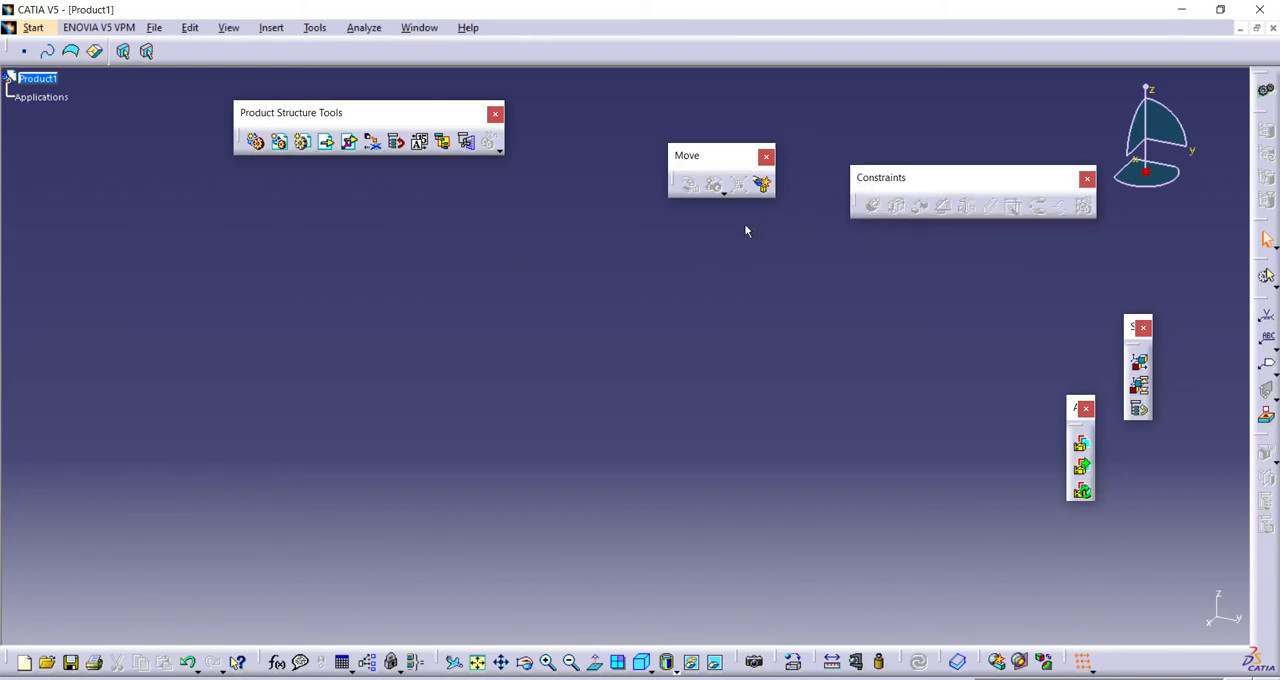
mouse_move(328, 140)
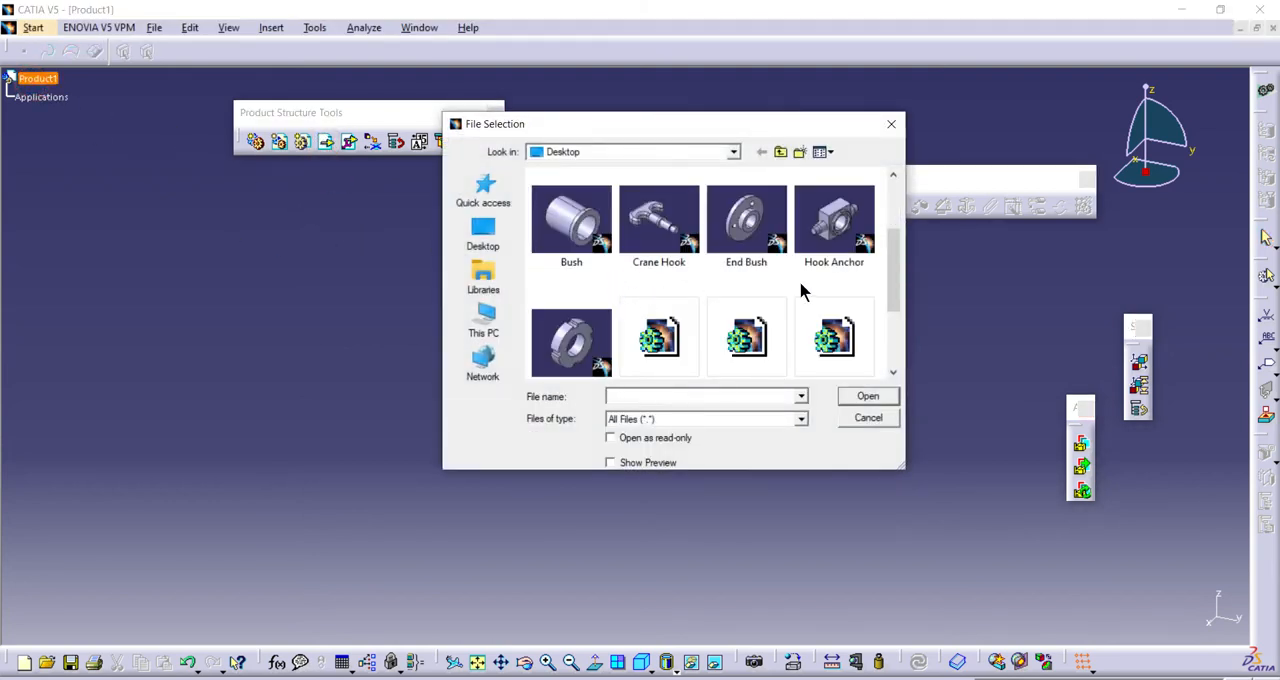
left_click(658, 218)
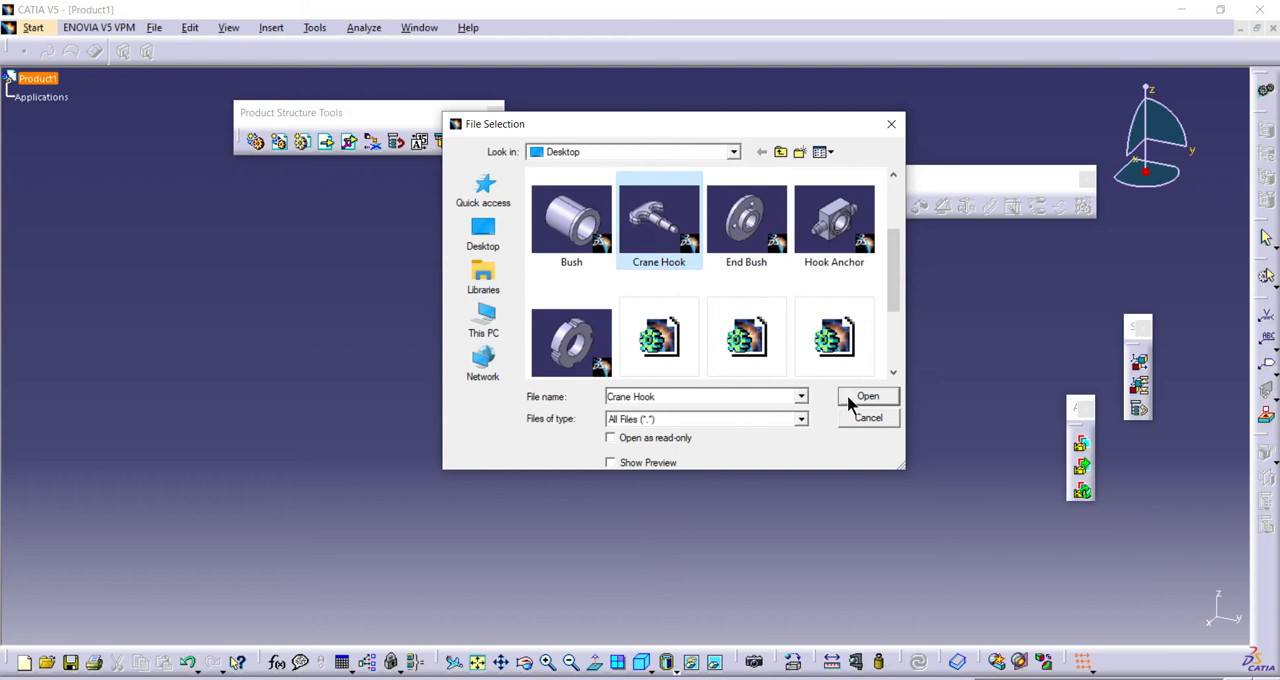
left_click(868, 396)
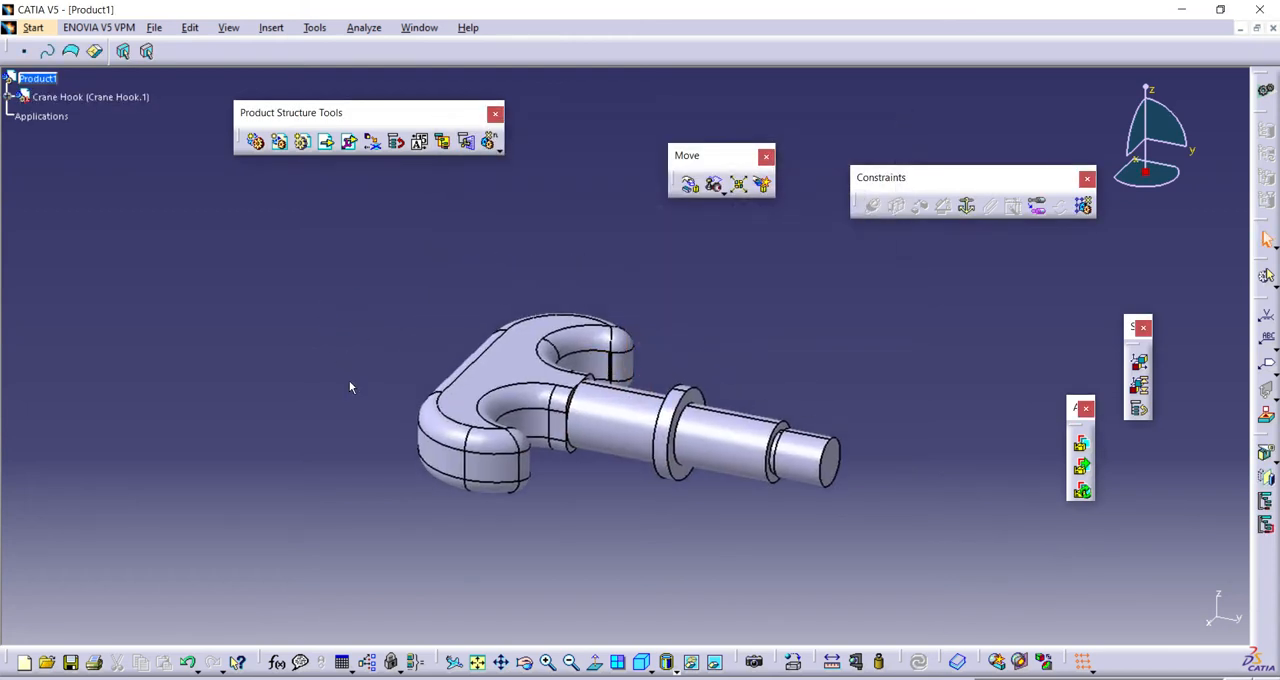
mouse_move(252, 276)
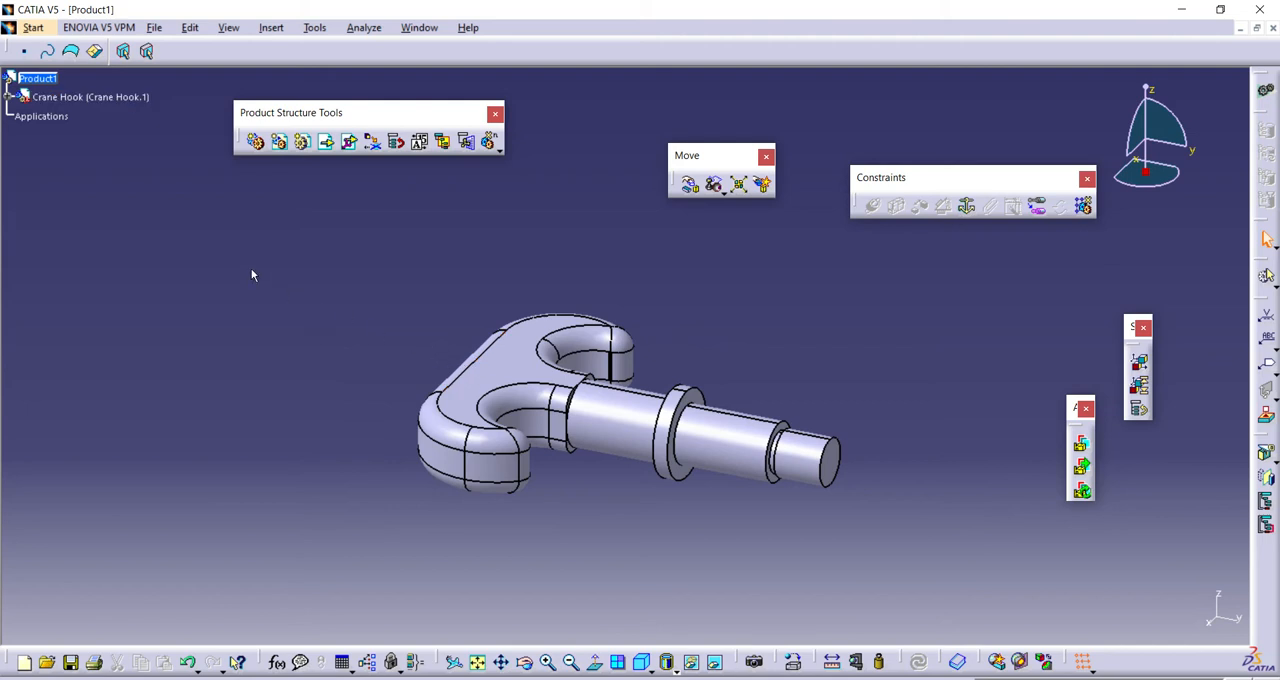
- Insert the Bush part from the Desktop file list as the second component
left_click(90, 96)
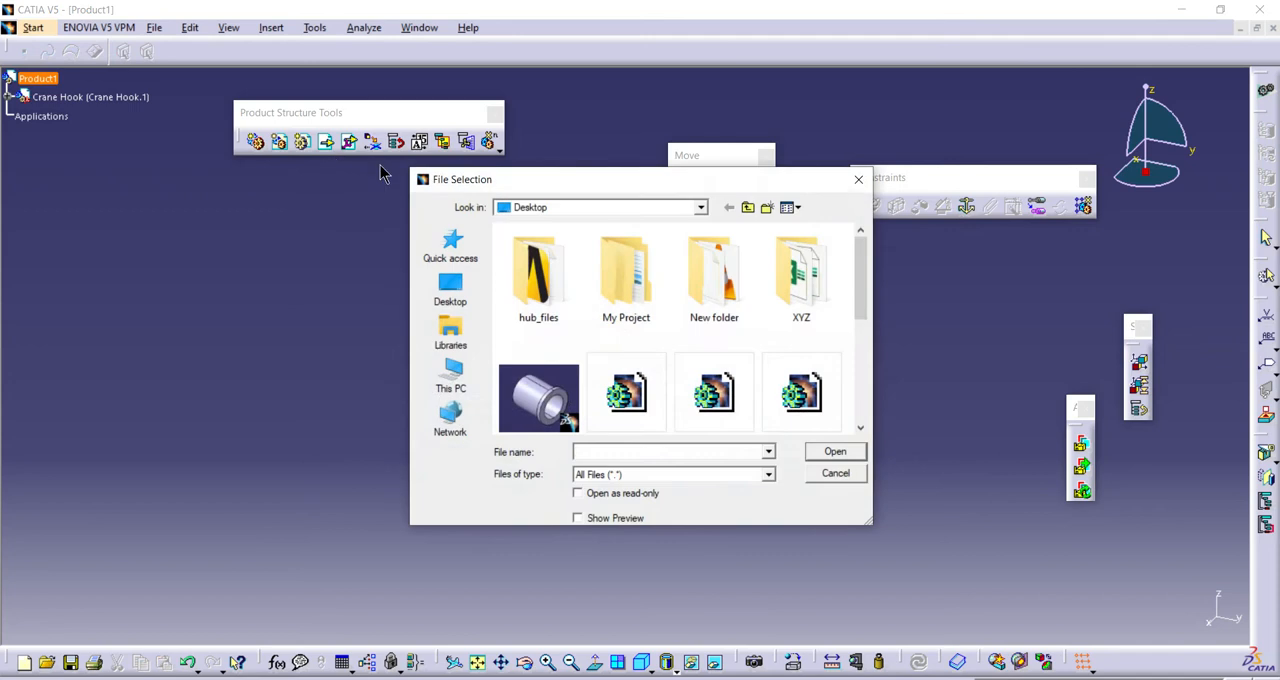
scroll("down", 3)
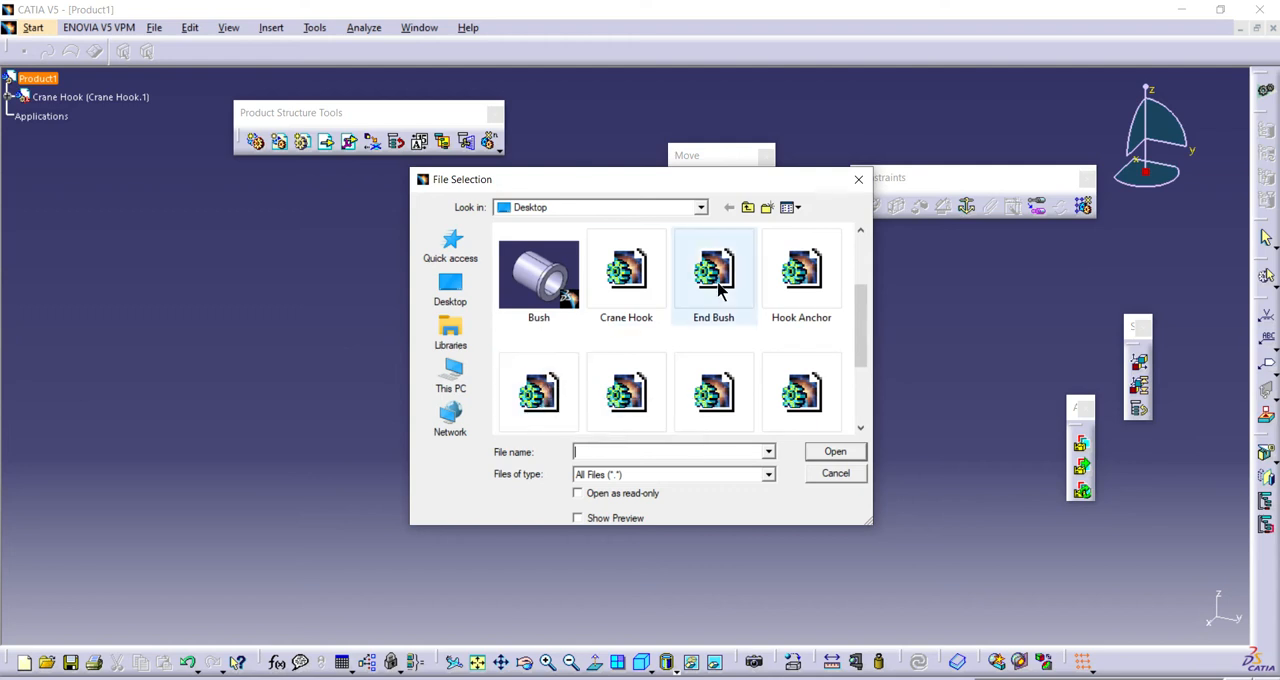
scroll("down", 3)
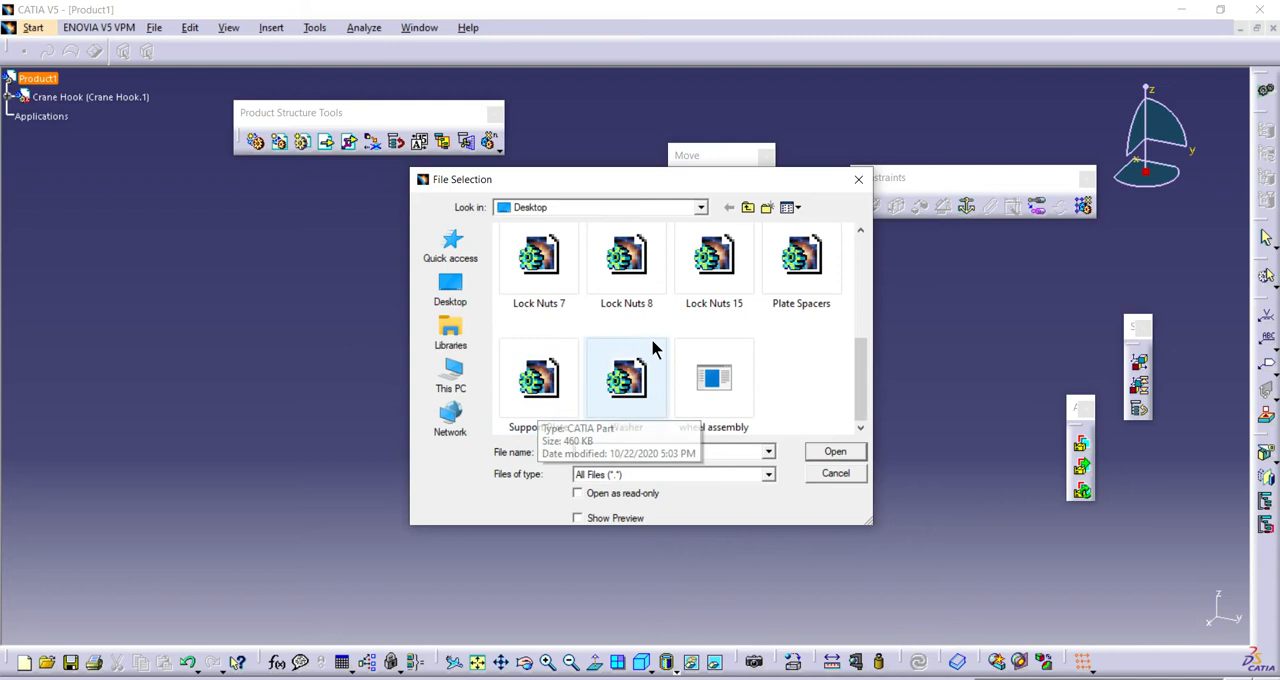
scroll("up", 3)
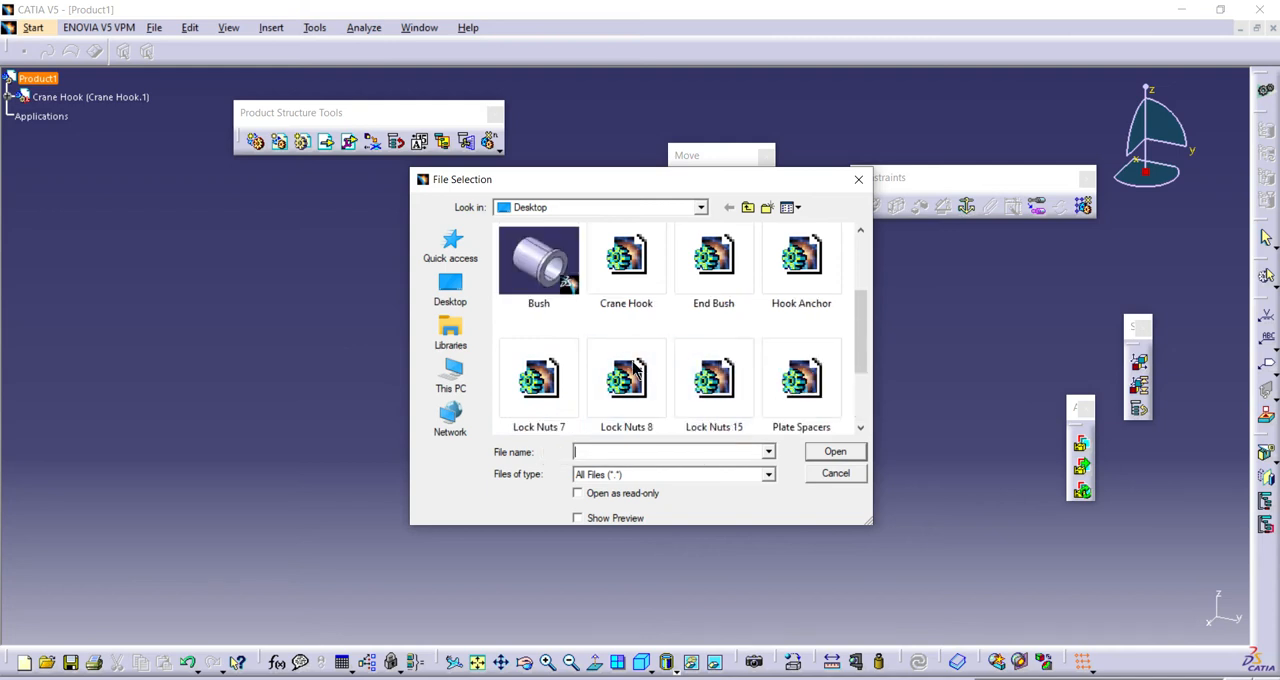
mouse_move(626, 376)
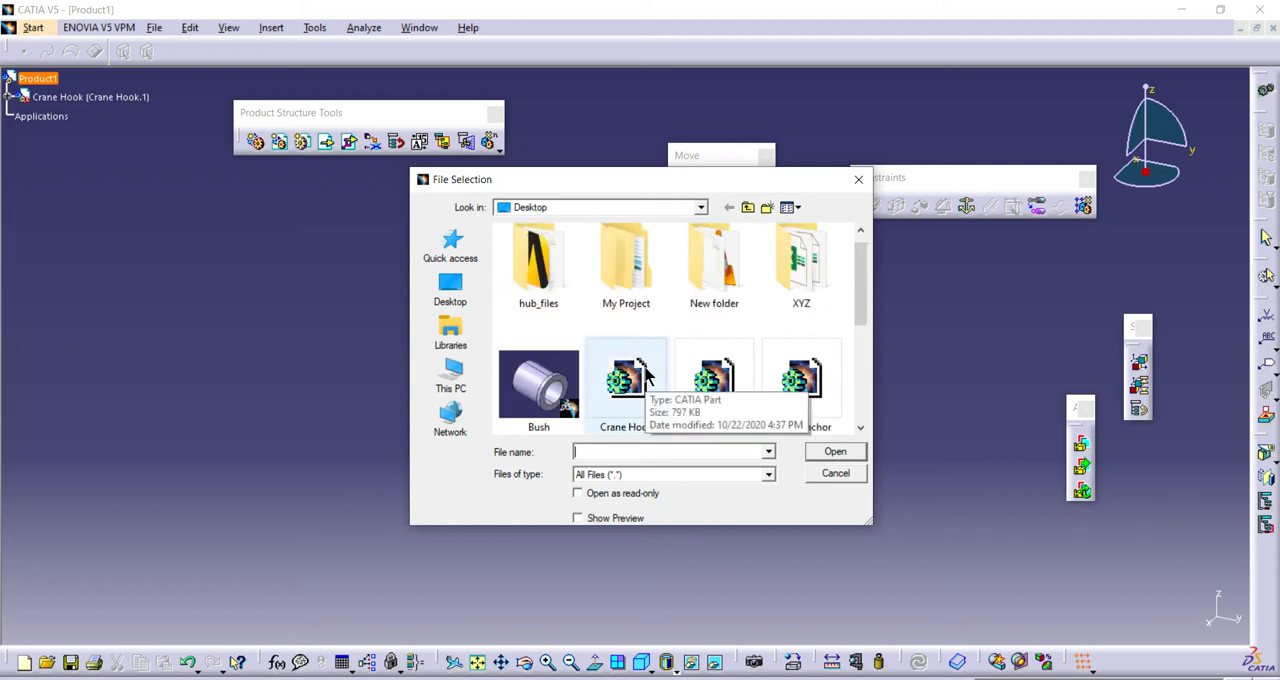
mouse_move(604, 322)
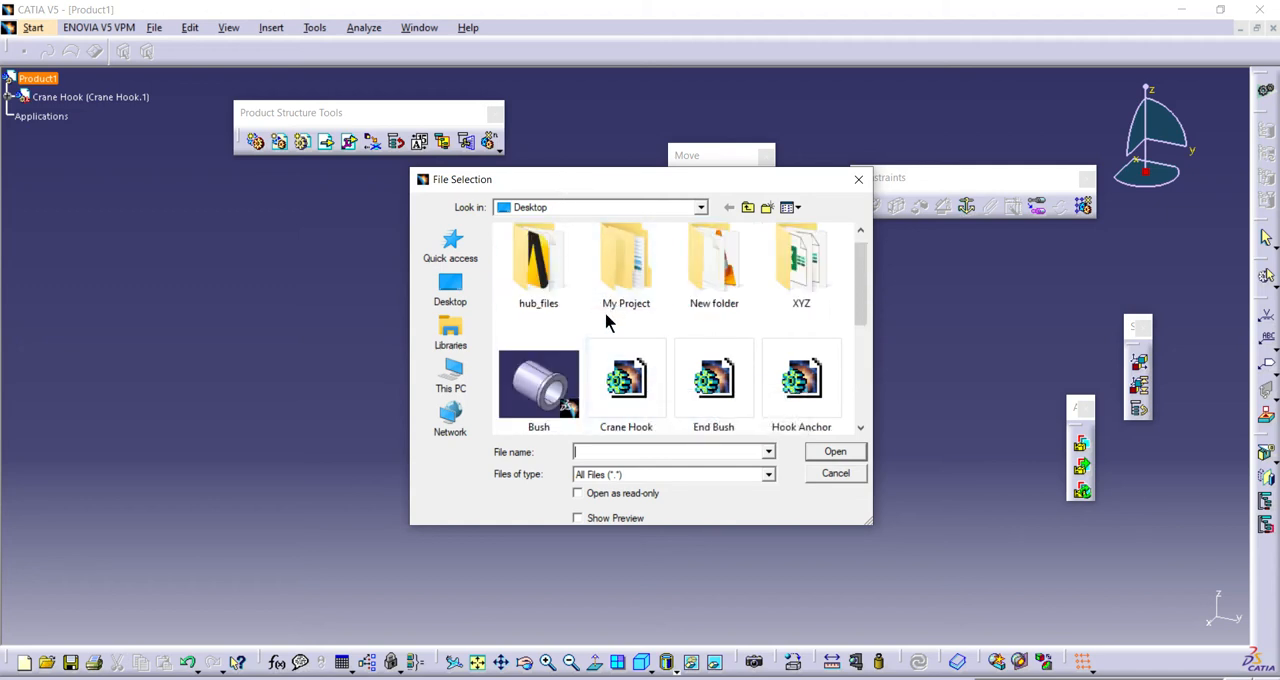
left_click(538, 384)
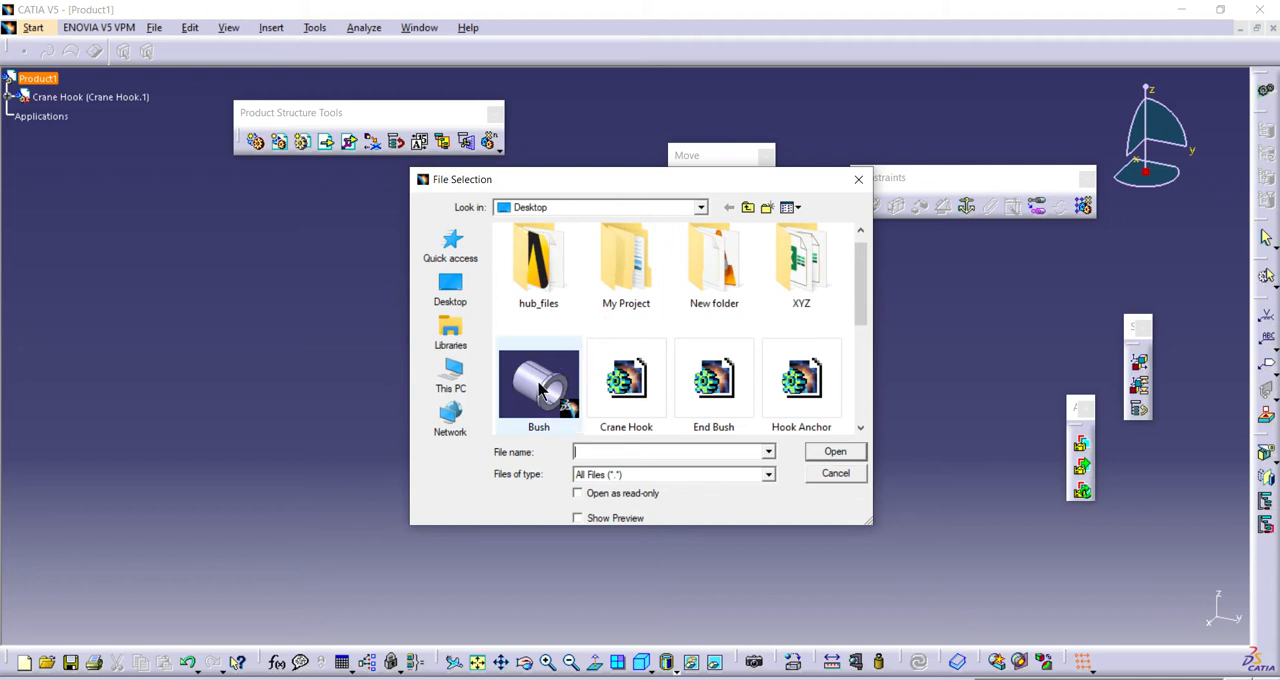
left_click(538, 380)
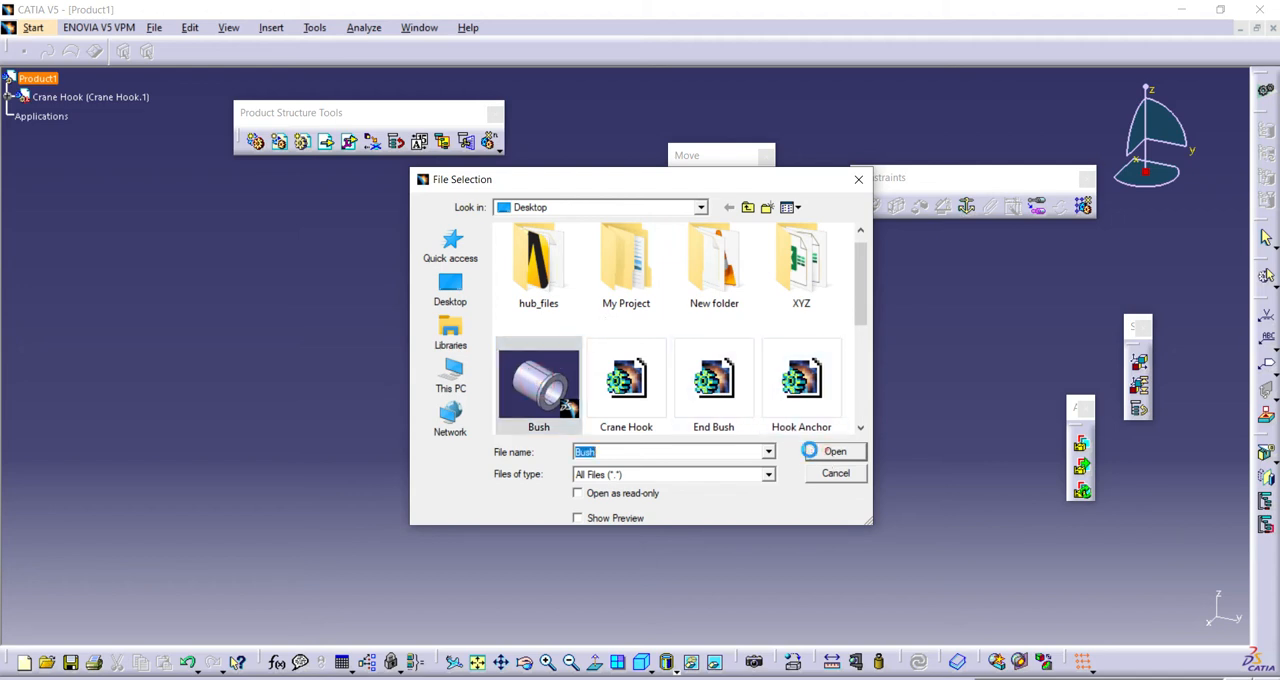
left_click(834, 452)
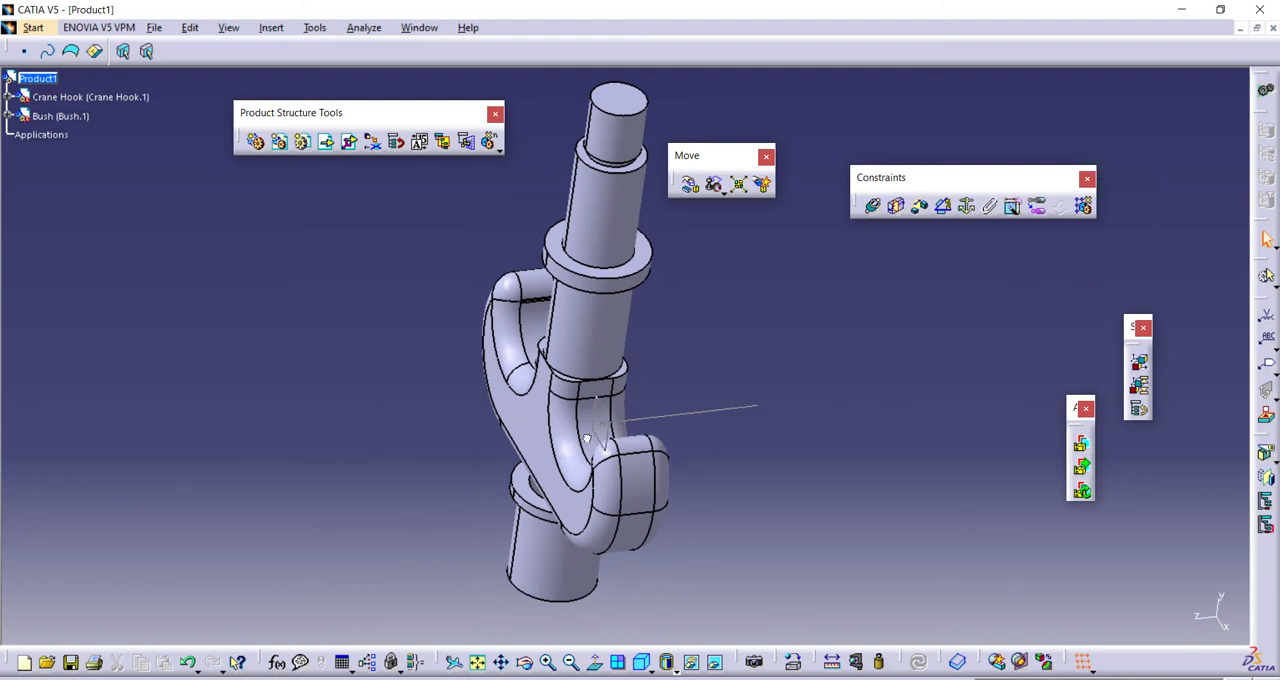
- Reposition the bush with the compass so it sits above the hook's shank
left_click(588, 440)
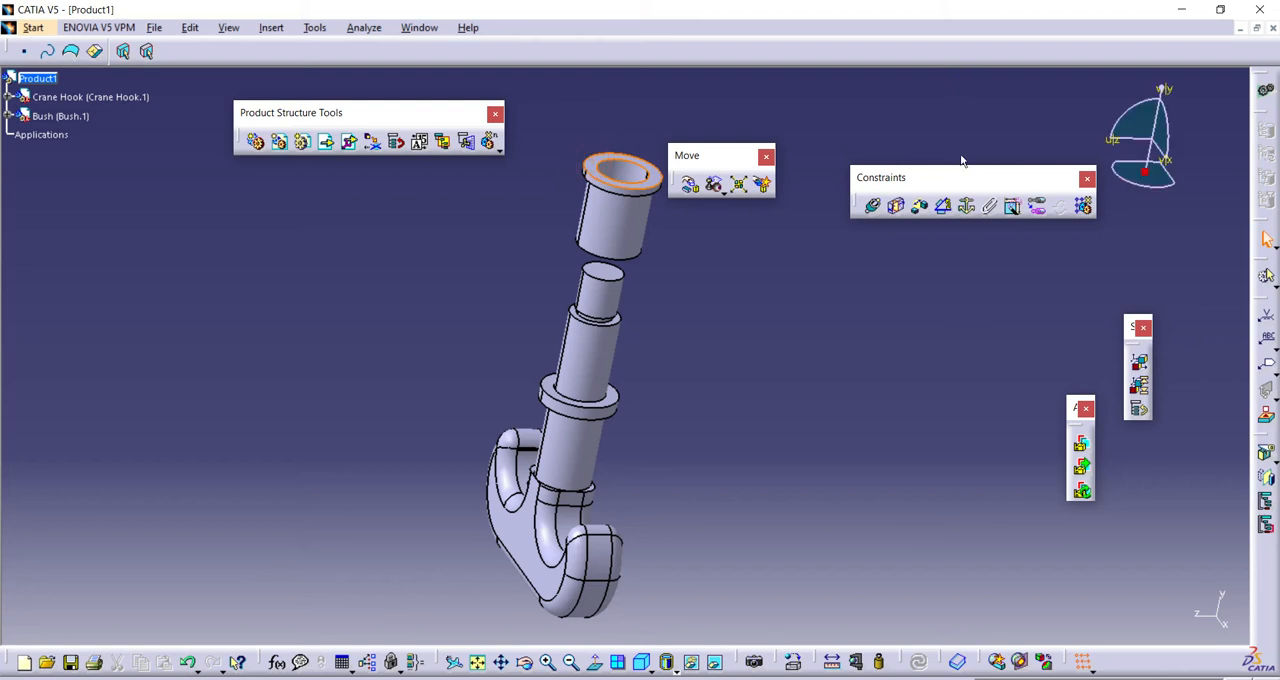
mouse_move(560, 272)
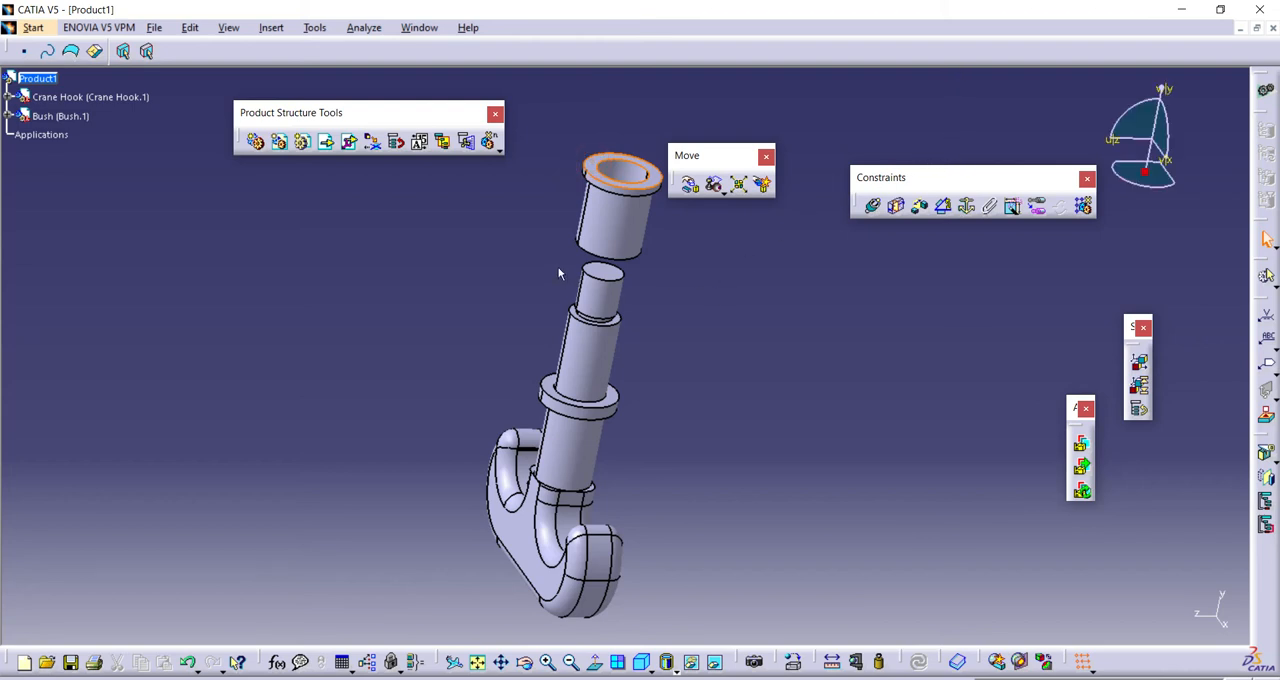
mouse_move(528, 260)
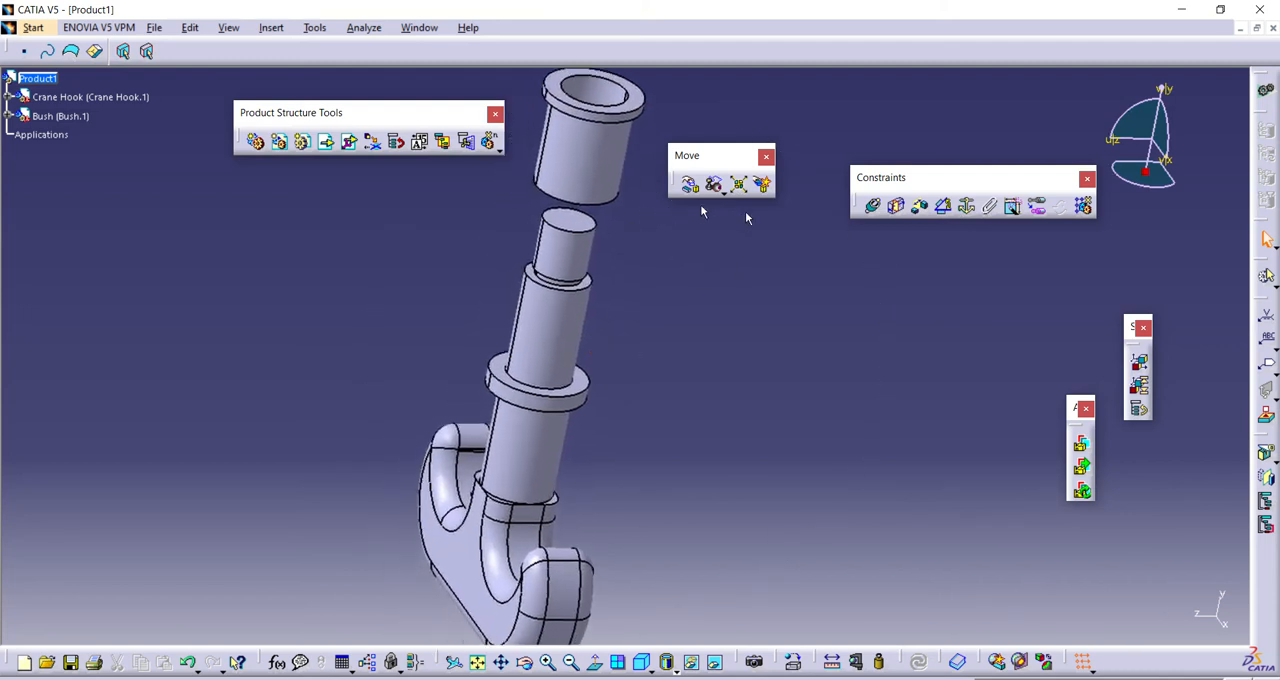
mouse_move(872, 206)
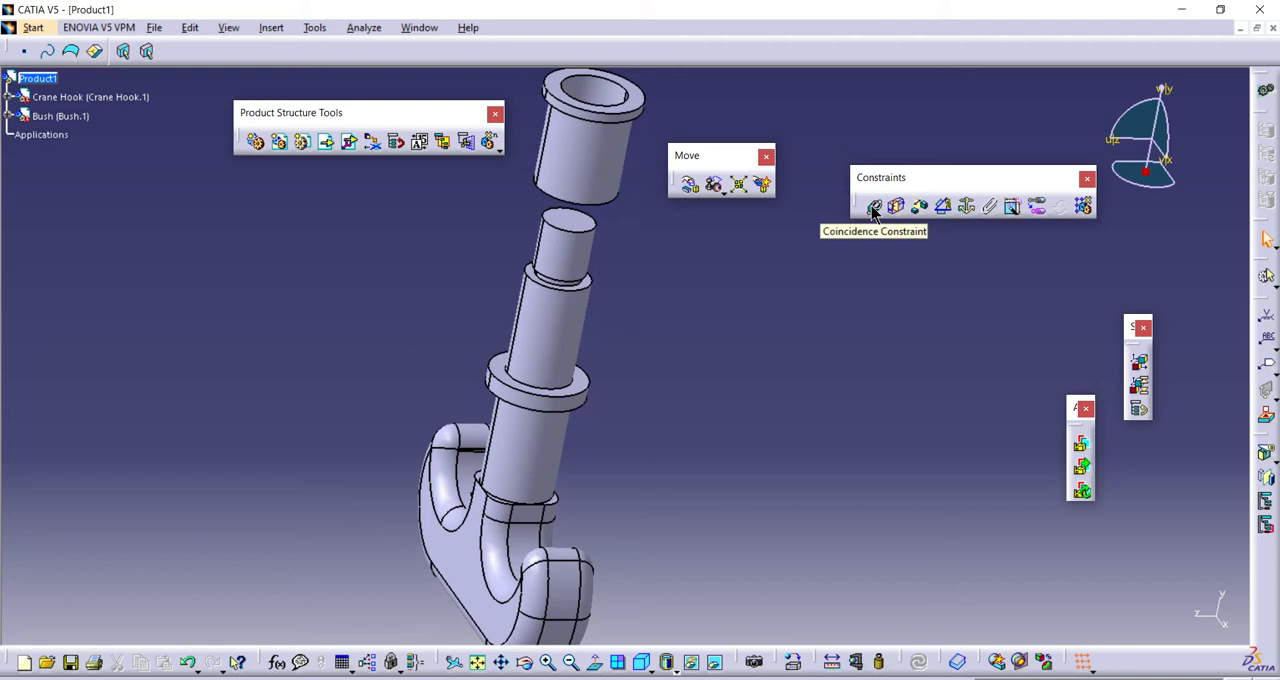
mouse_move(884, 206)
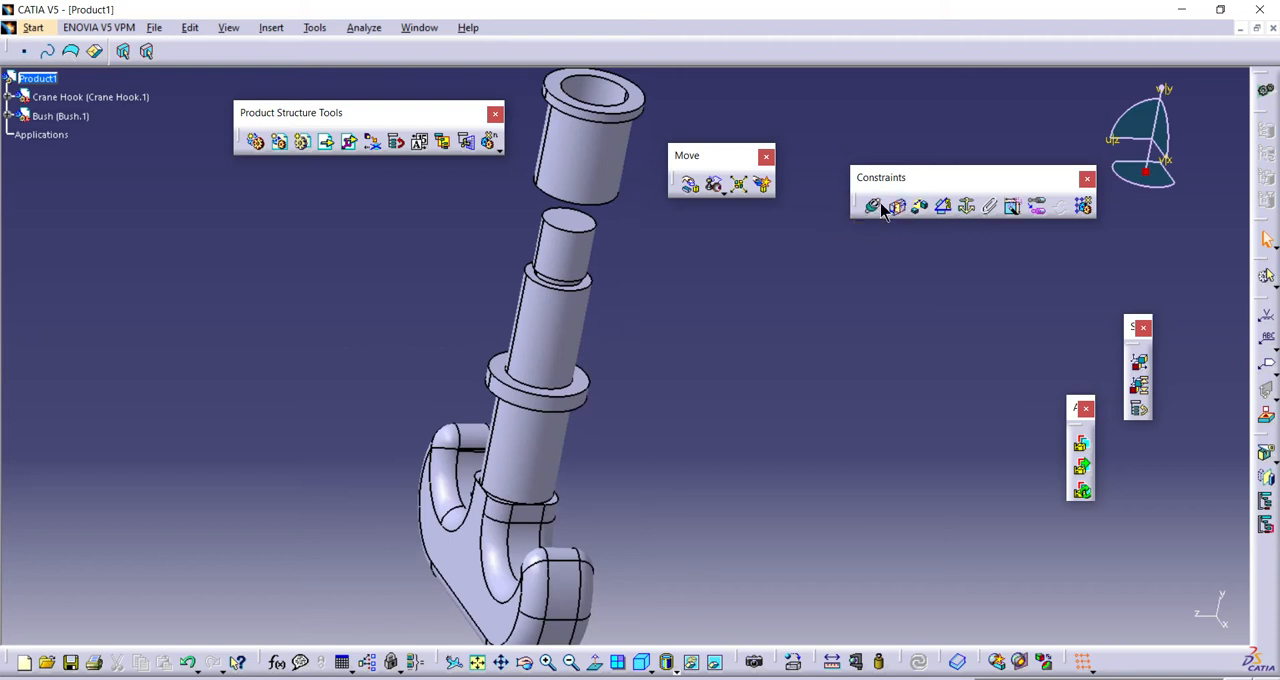
mouse_move(872, 206)
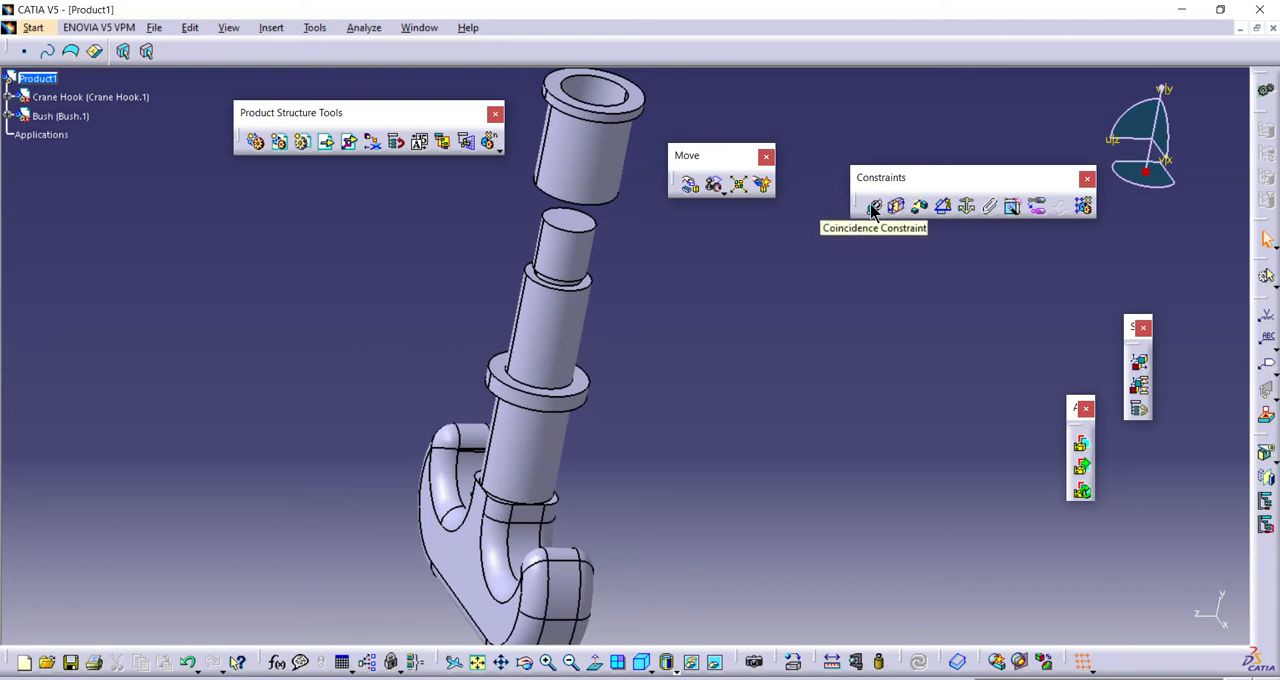
- Constrain the bush's axis coincident with the crane hook's shank axis
left_click(874, 206)
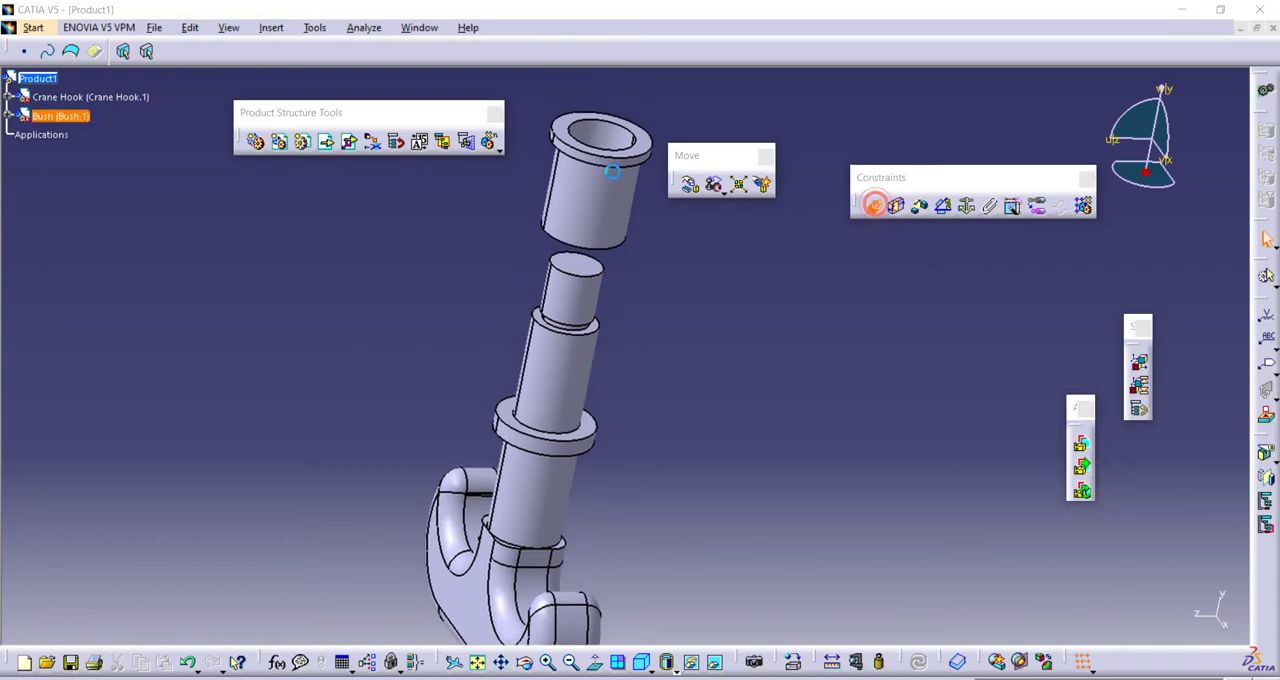
left_click(876, 204)
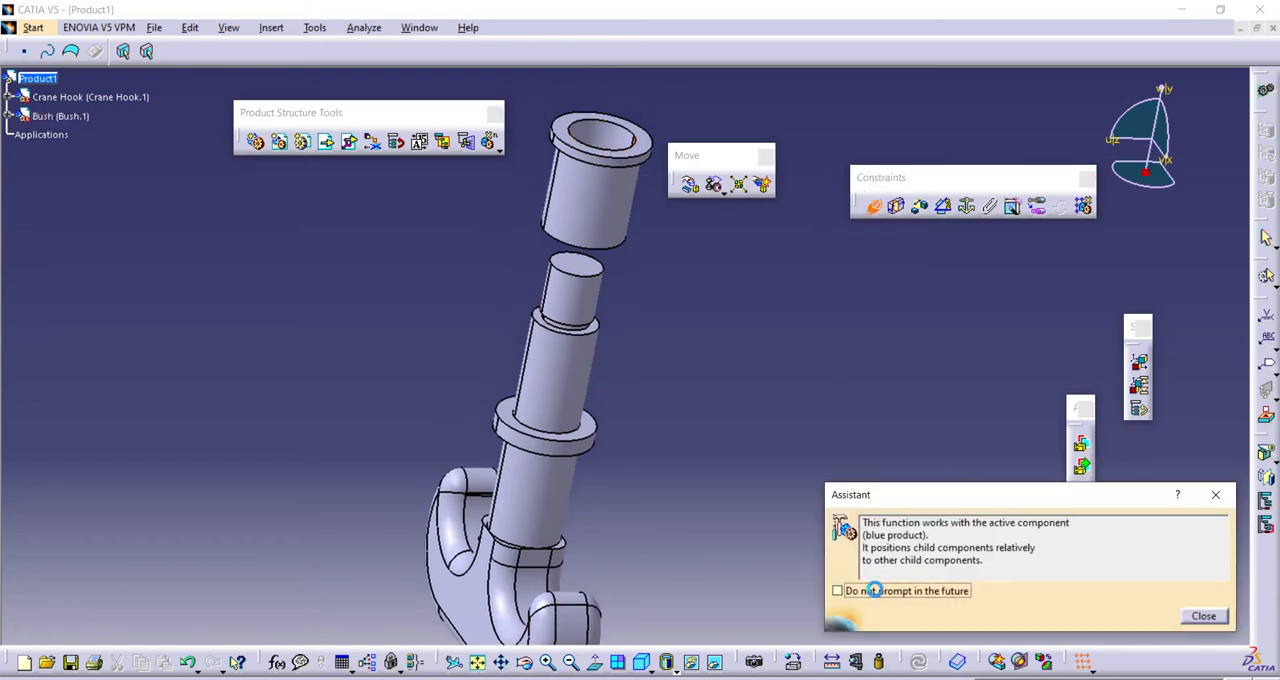
left_click(1204, 616)
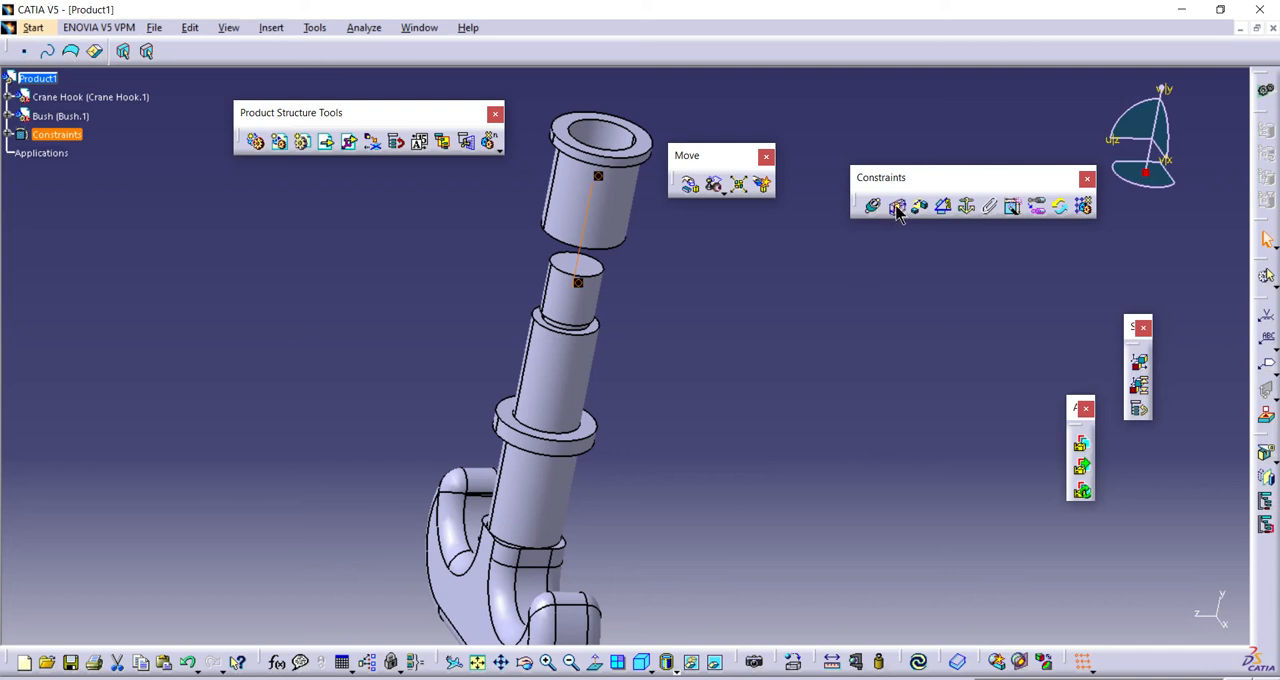
mouse_move(896, 206)
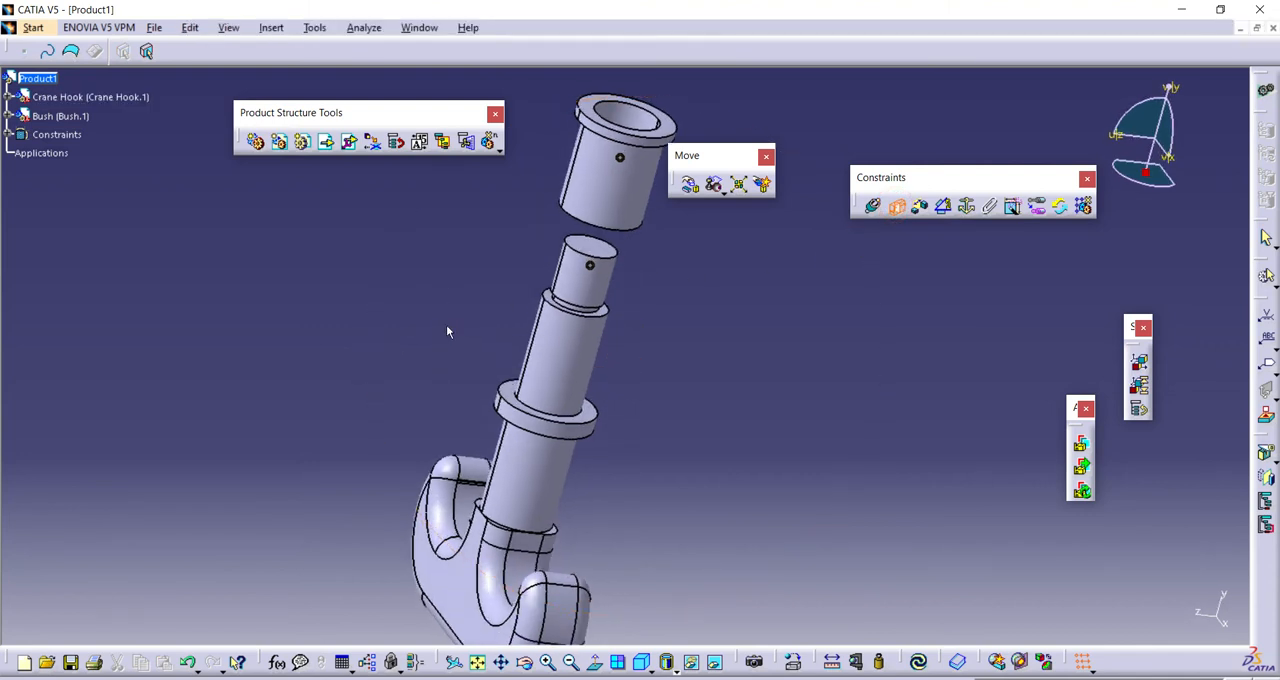
left_click_drag(448, 332, 432, 418)
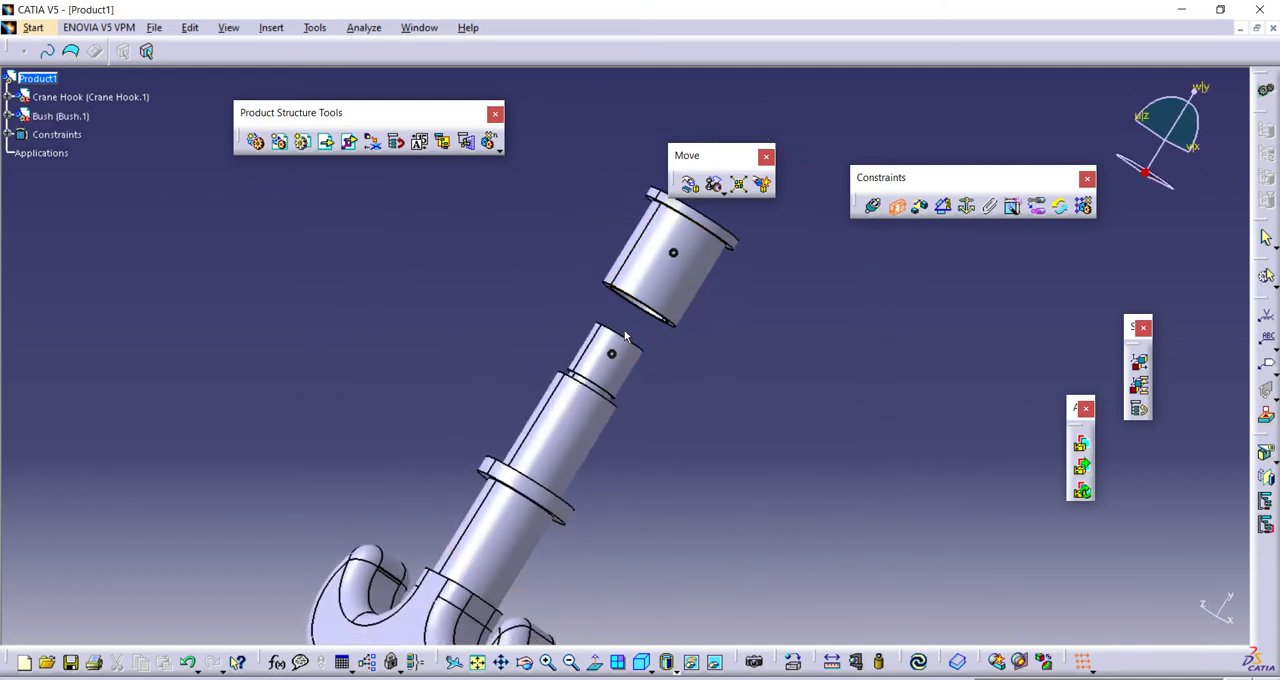
left_click(672, 256)
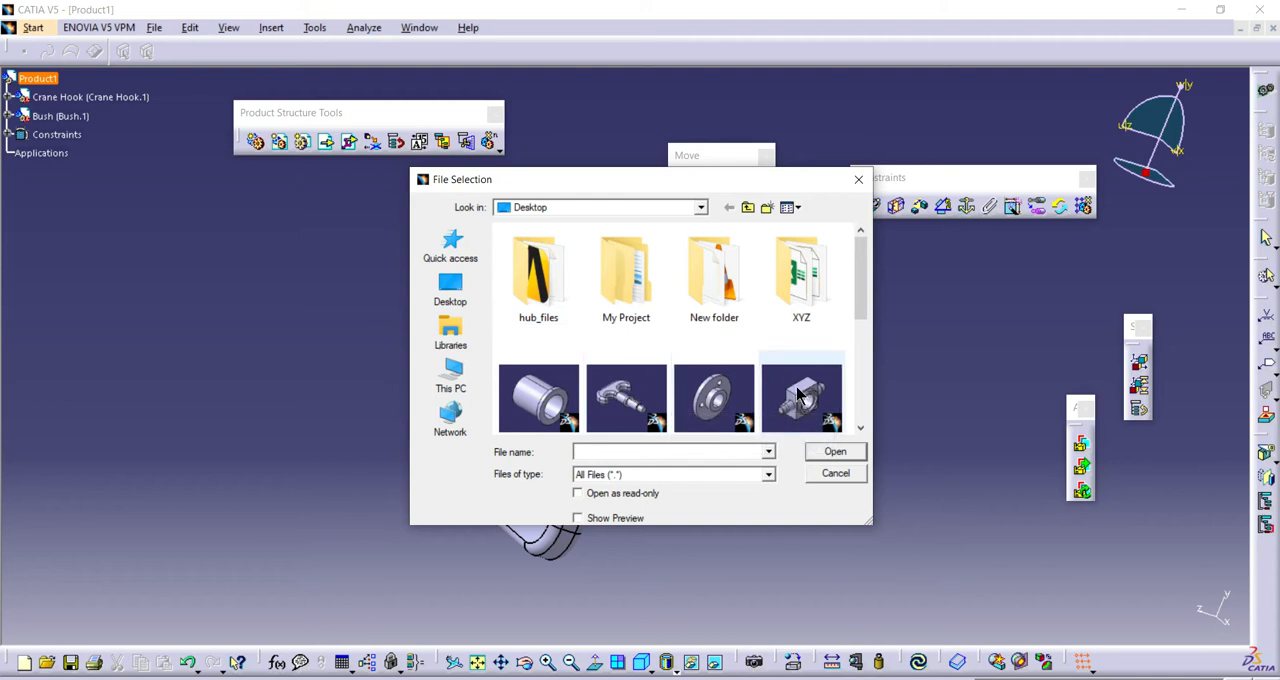
- Insert the Hook Anchor part and move it clear above the hook's shank
scroll("down", 3)
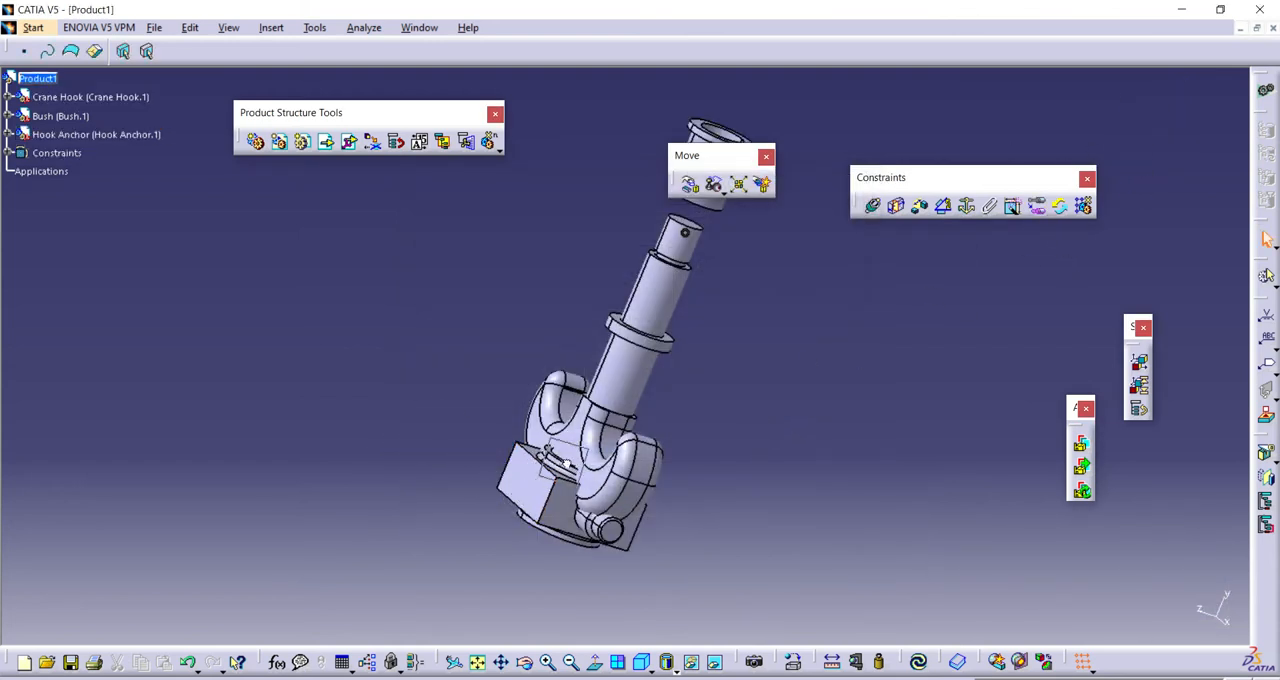
left_click(556, 490)
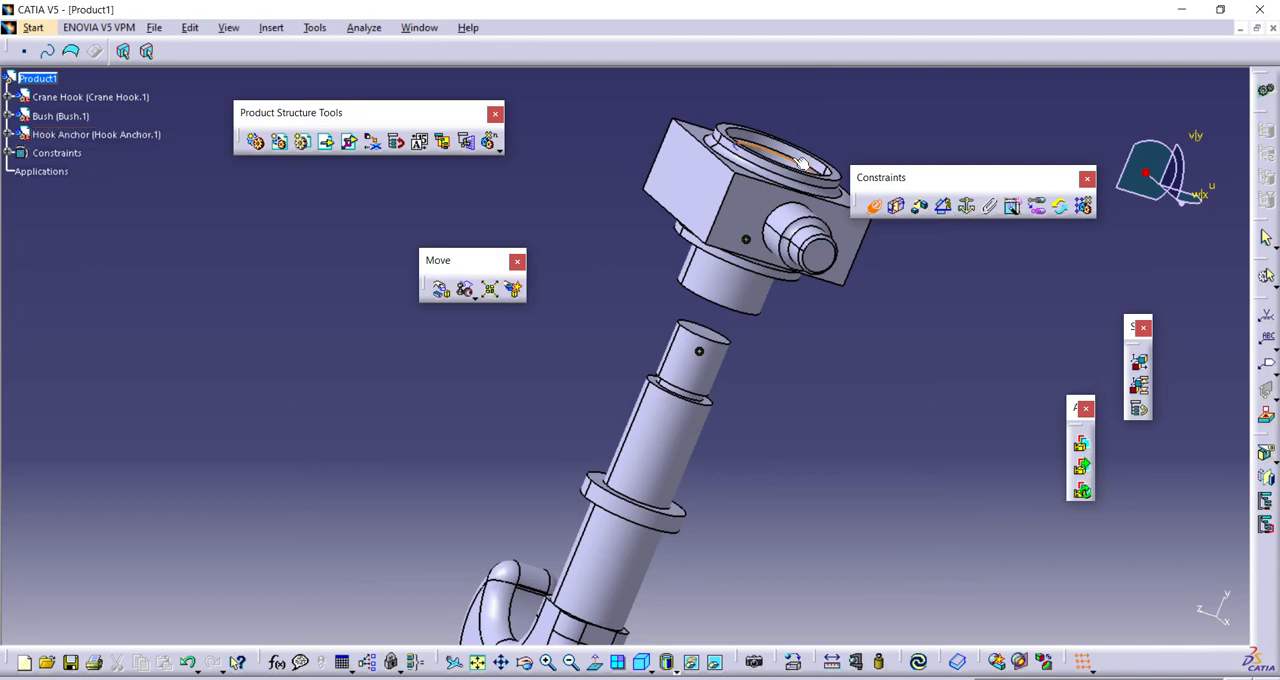
left_click(60, 116)
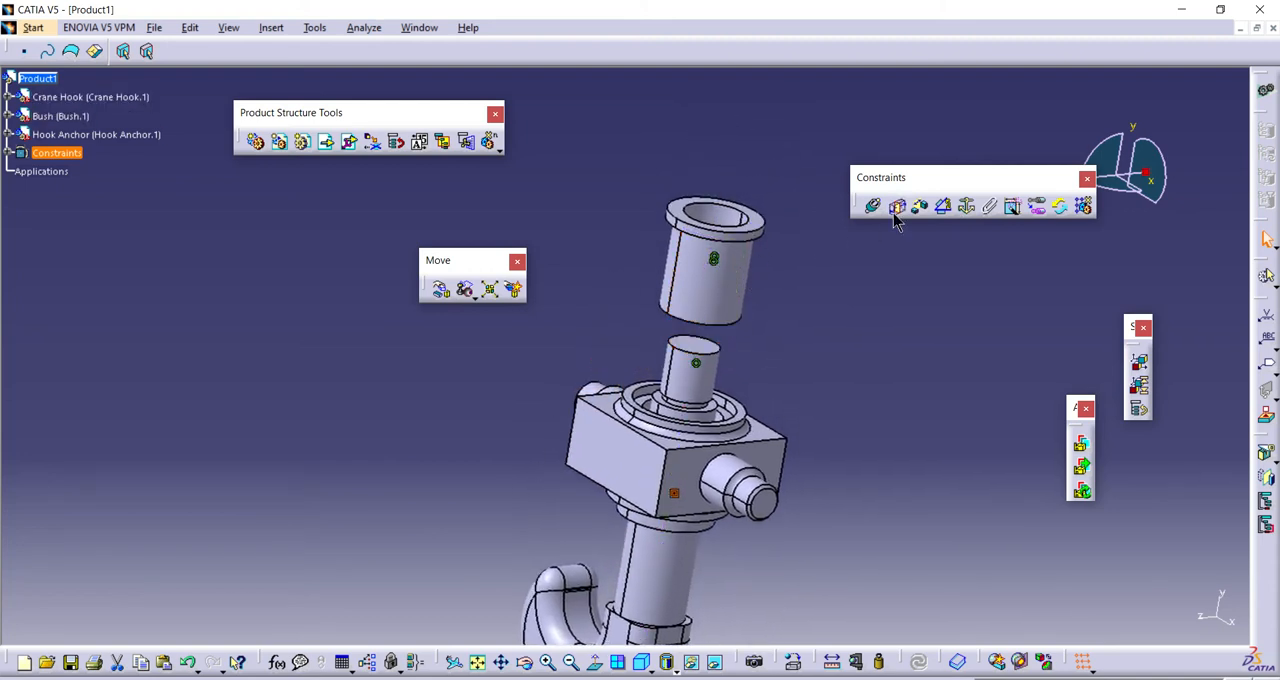
- Create a surface contact constraint between the bush and hook anchor faces
left_click(60, 116)
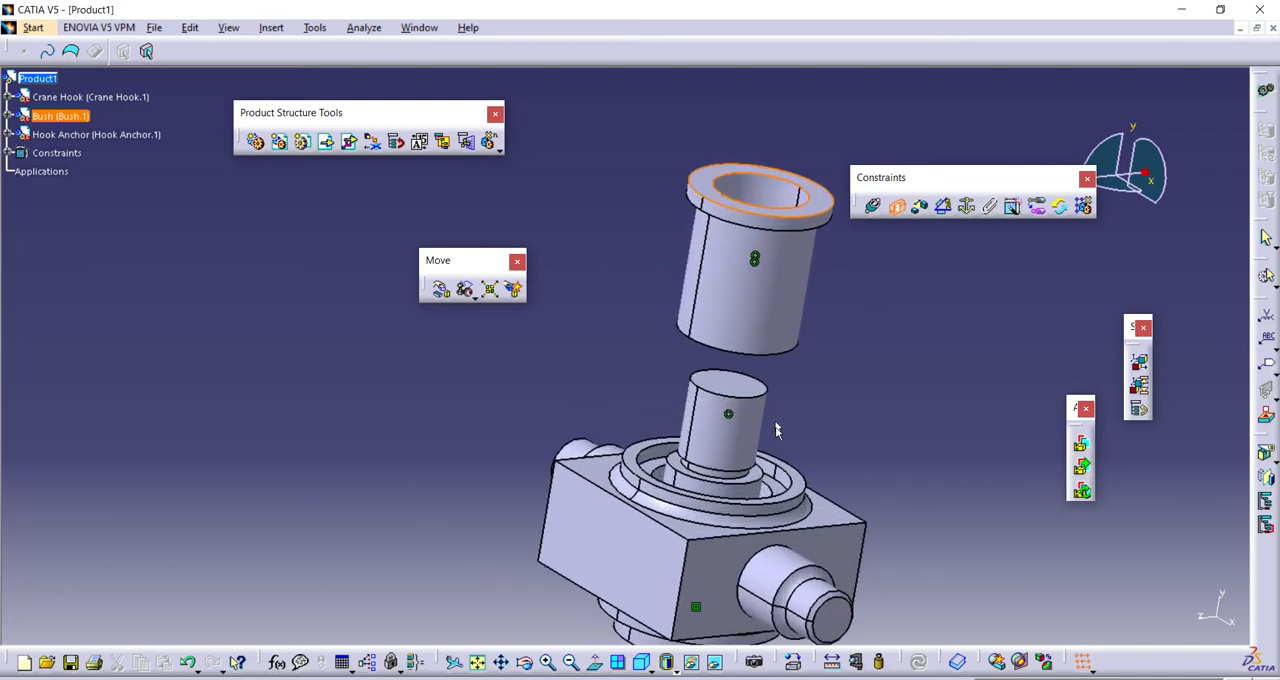
mouse_move(800, 476)
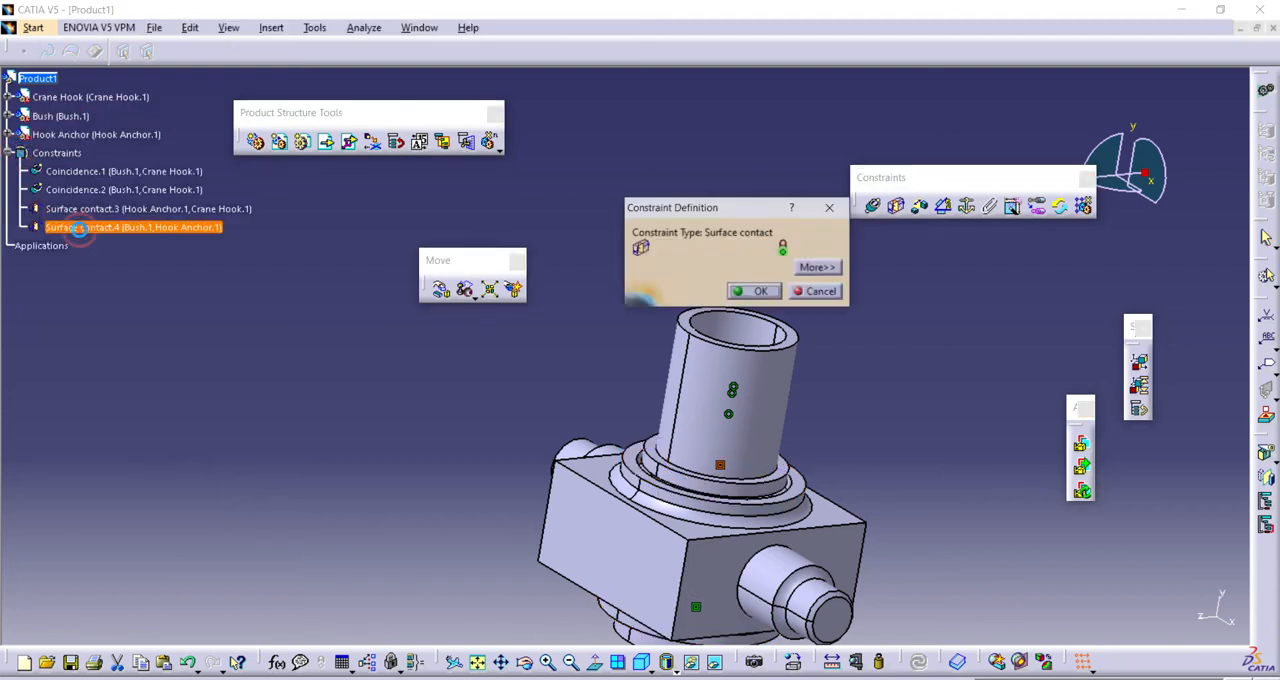
left_click(816, 268)
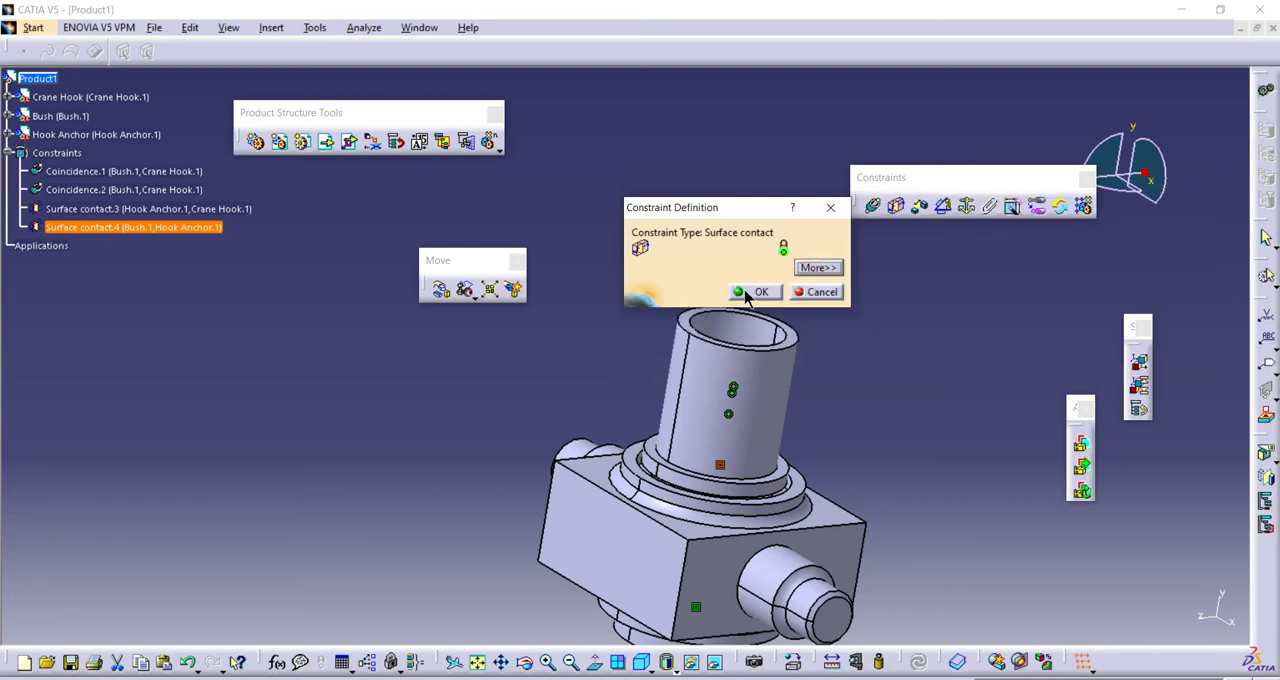
left_click(752, 292)
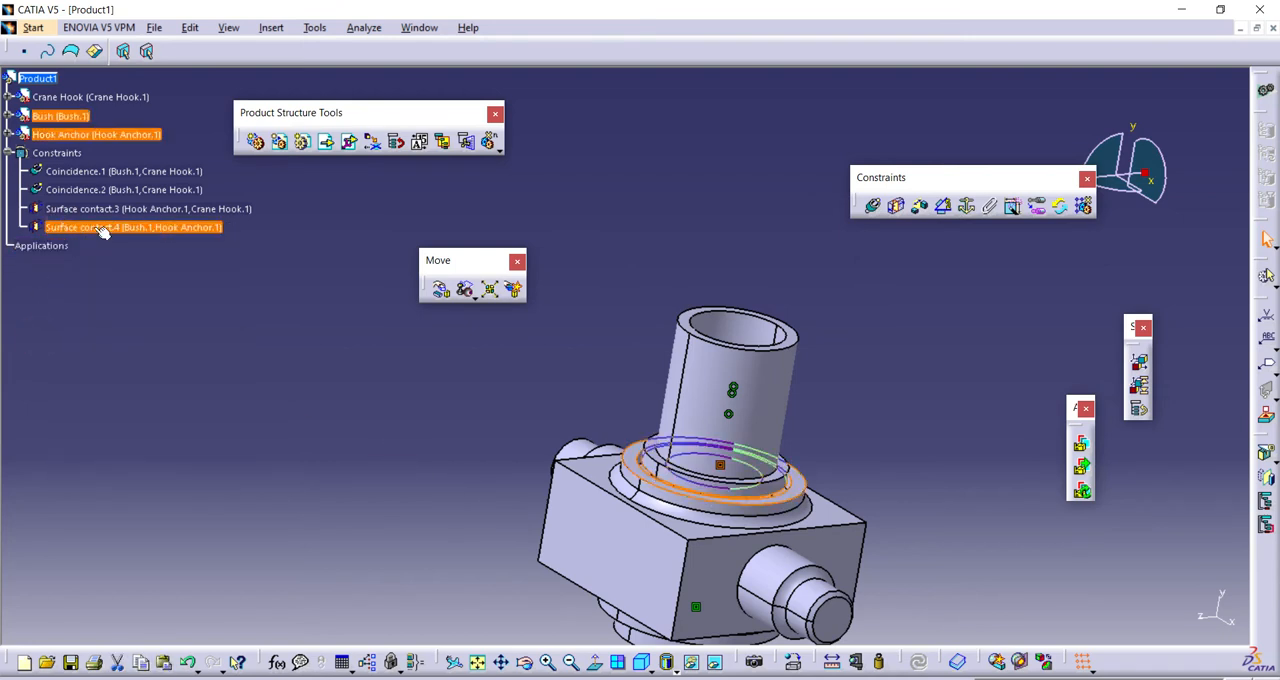
- Edit Surface contact.4 so its supporting element is the Hook Anchor plane
double_click(110, 228)
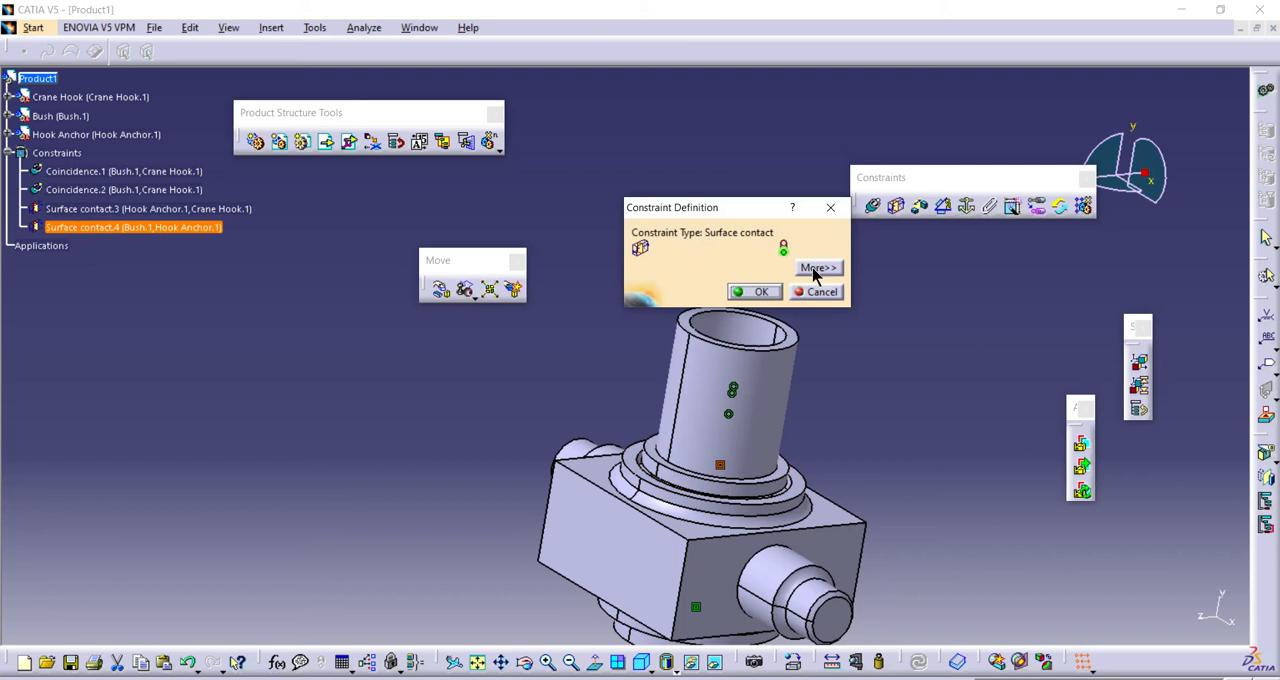
left_click(818, 268)
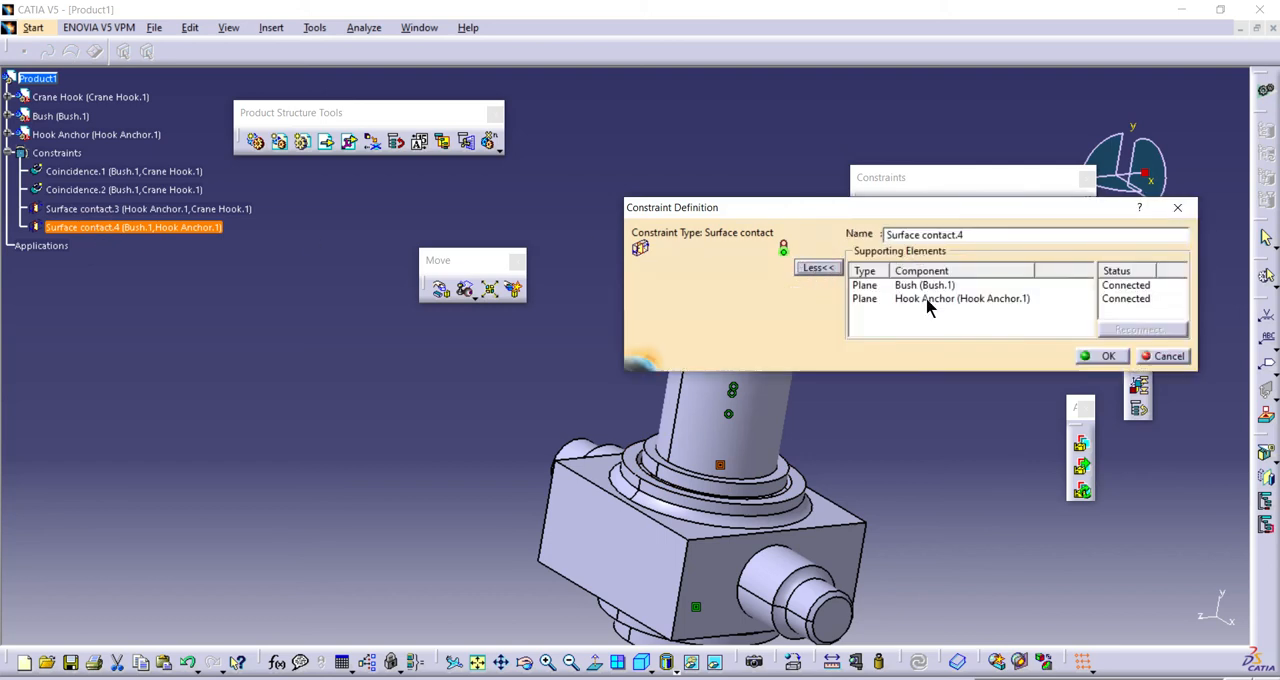
left_click(960, 298)
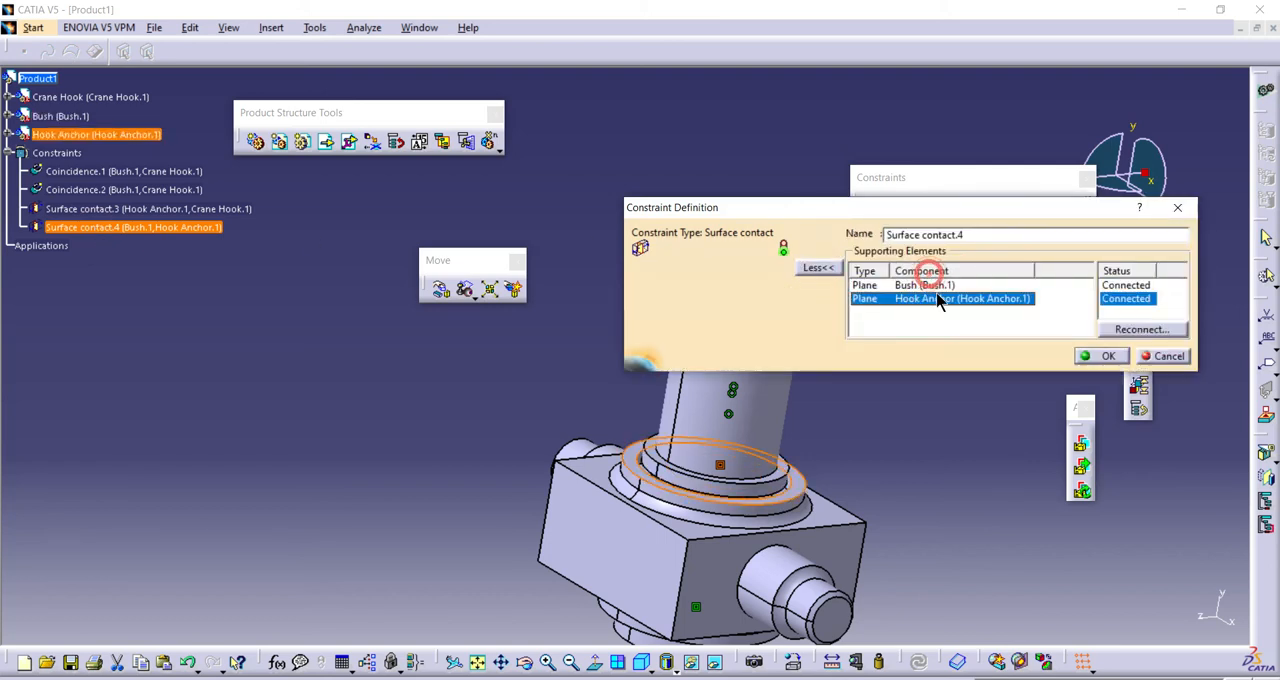
left_click(940, 298)
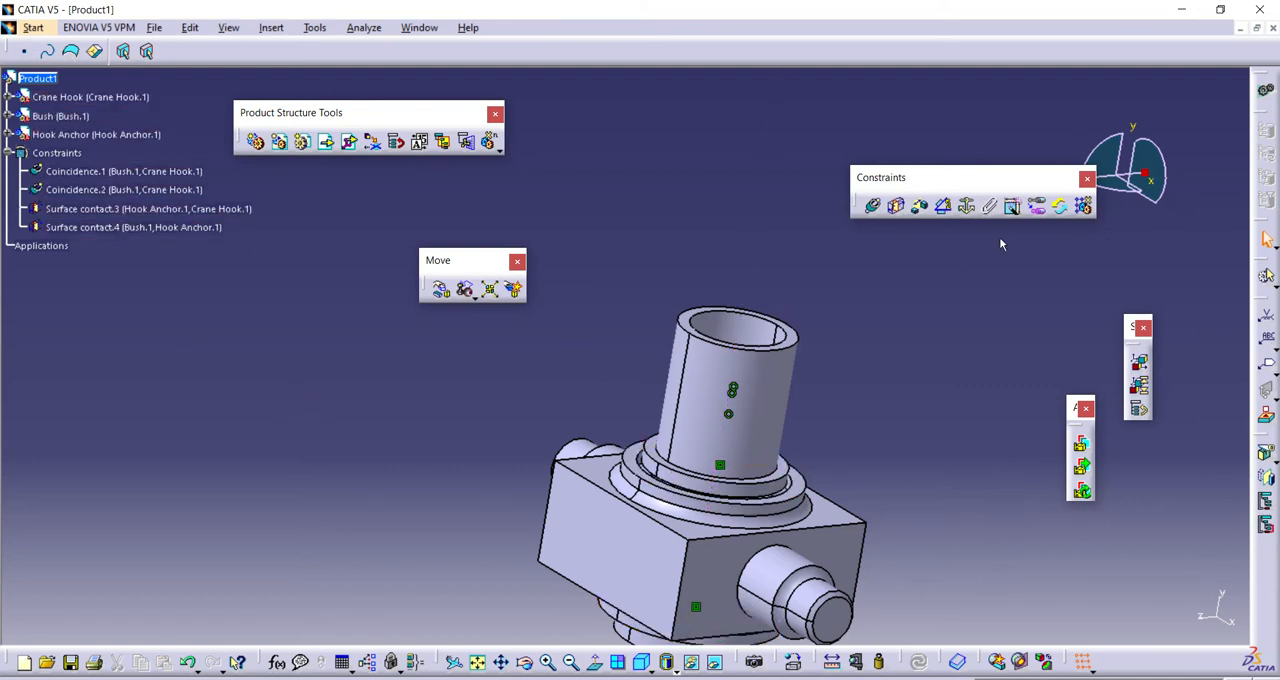
mouse_move(1060, 206)
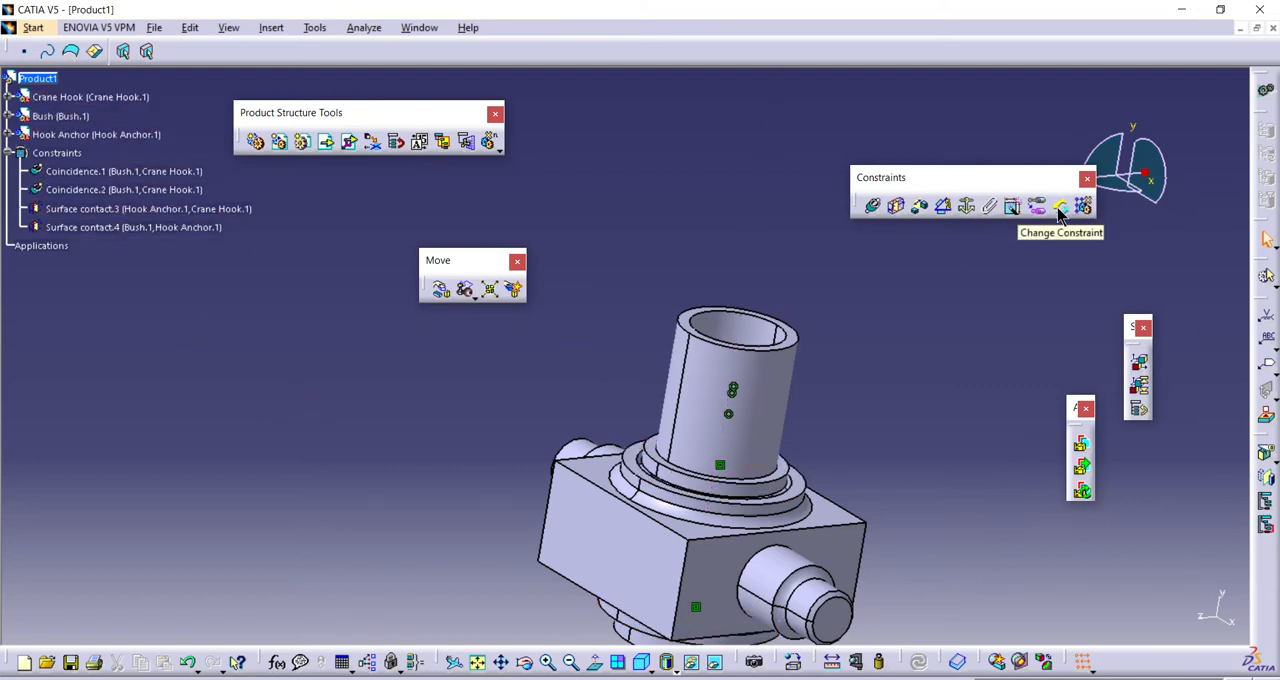
mouse_move(224, 392)
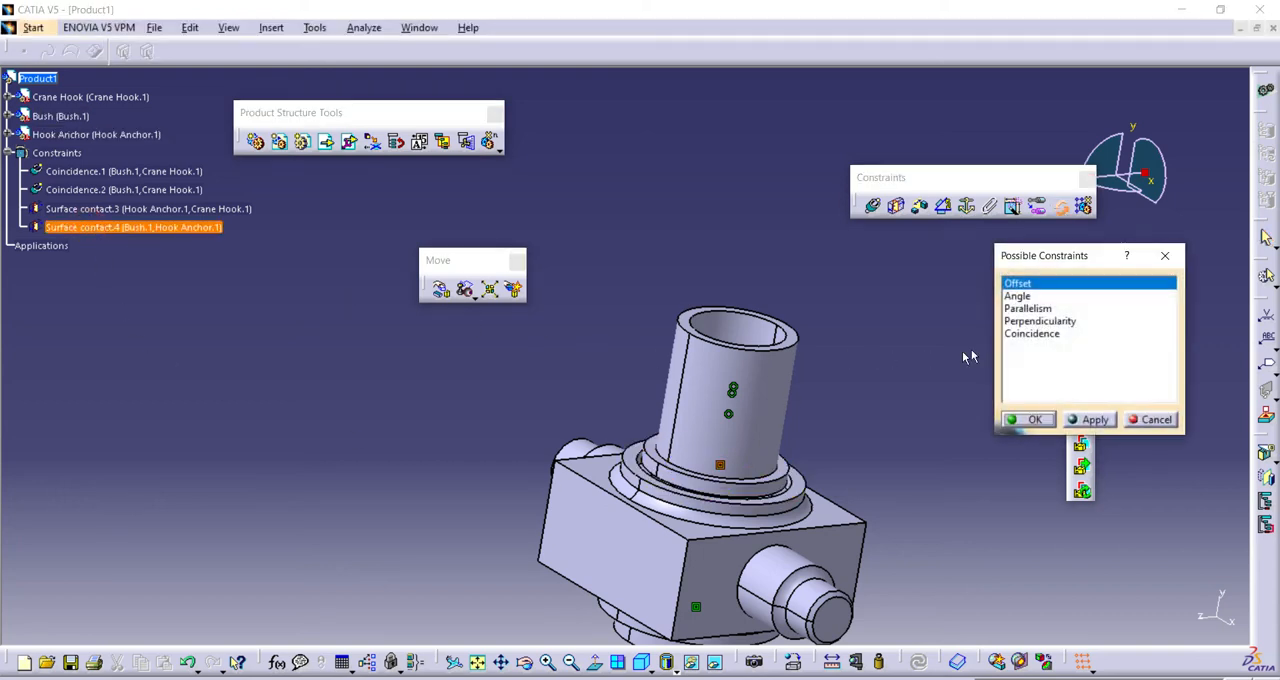
- Convert Surface contact.4 into a coincidence constraint via Change Constraint
left_click(1036, 420)
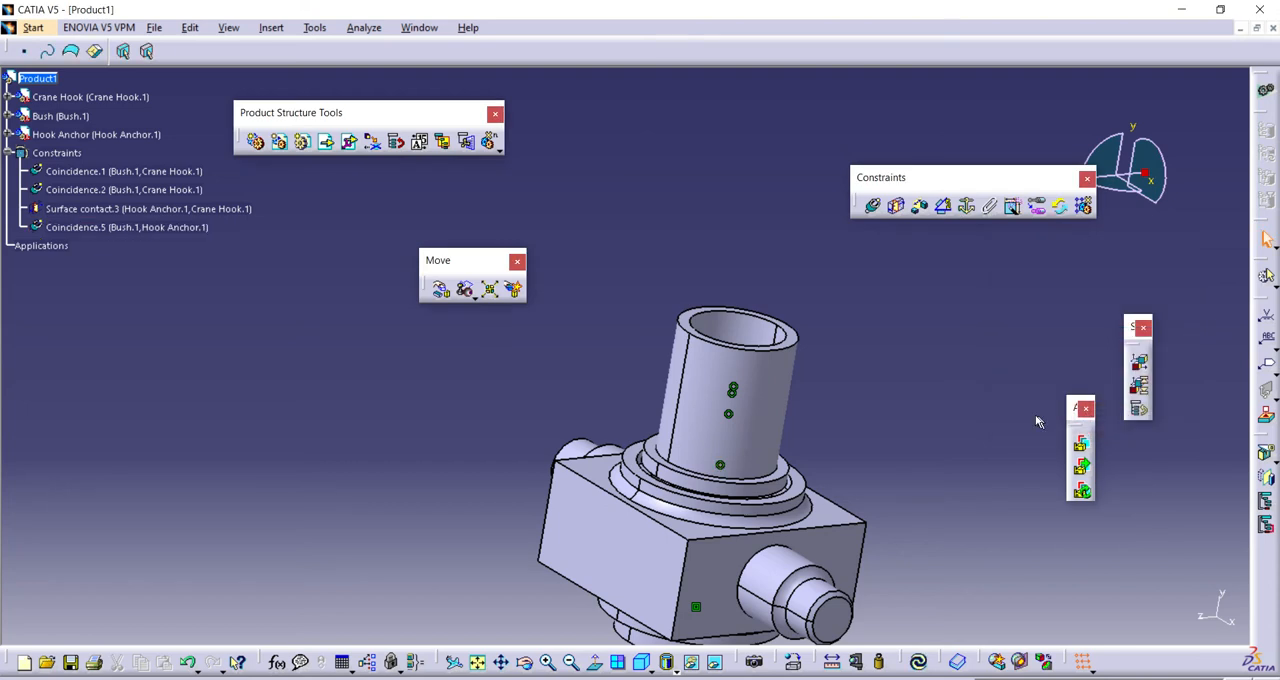
left_click(128, 228)
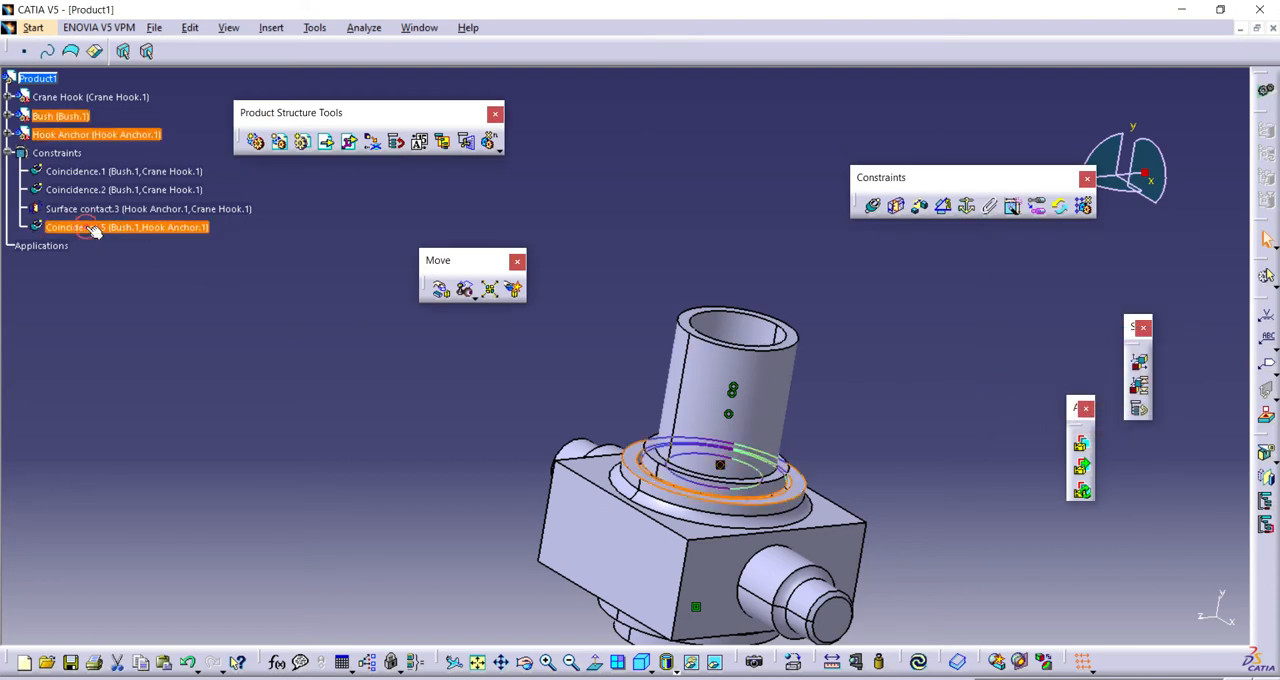
- Set Coincidence.5 orientation to Same and update the assembly
double_click(126, 228)
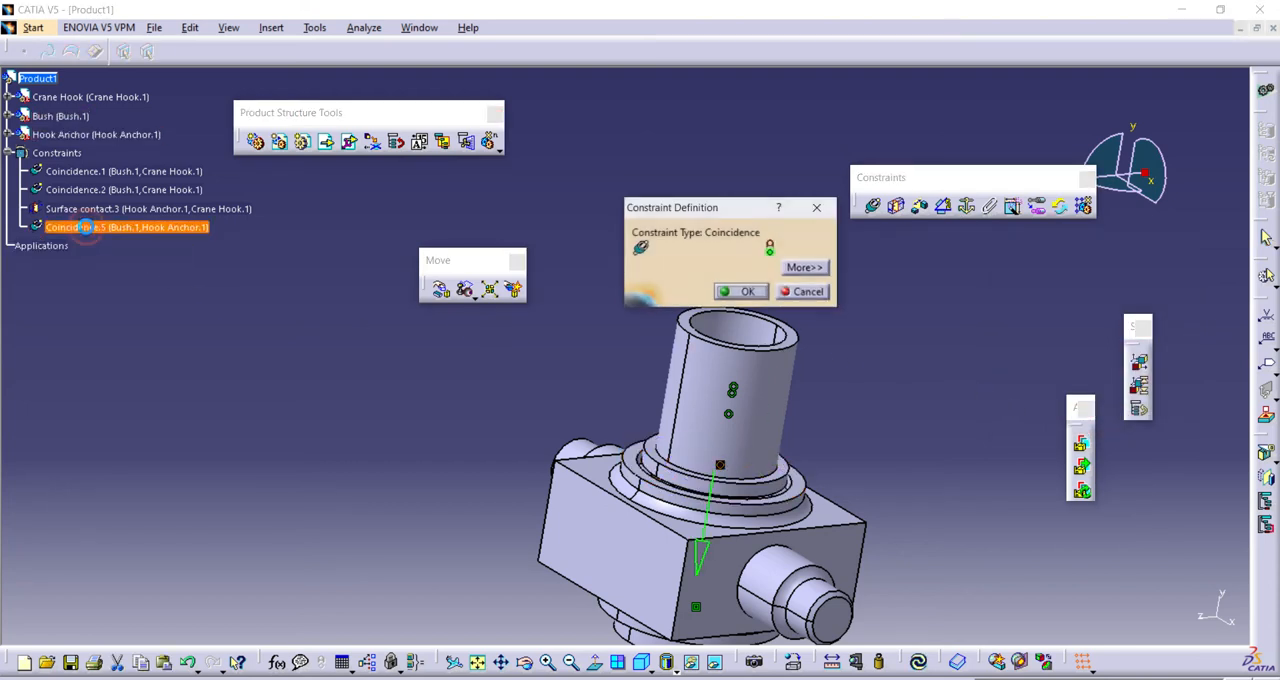
left_click(804, 268)
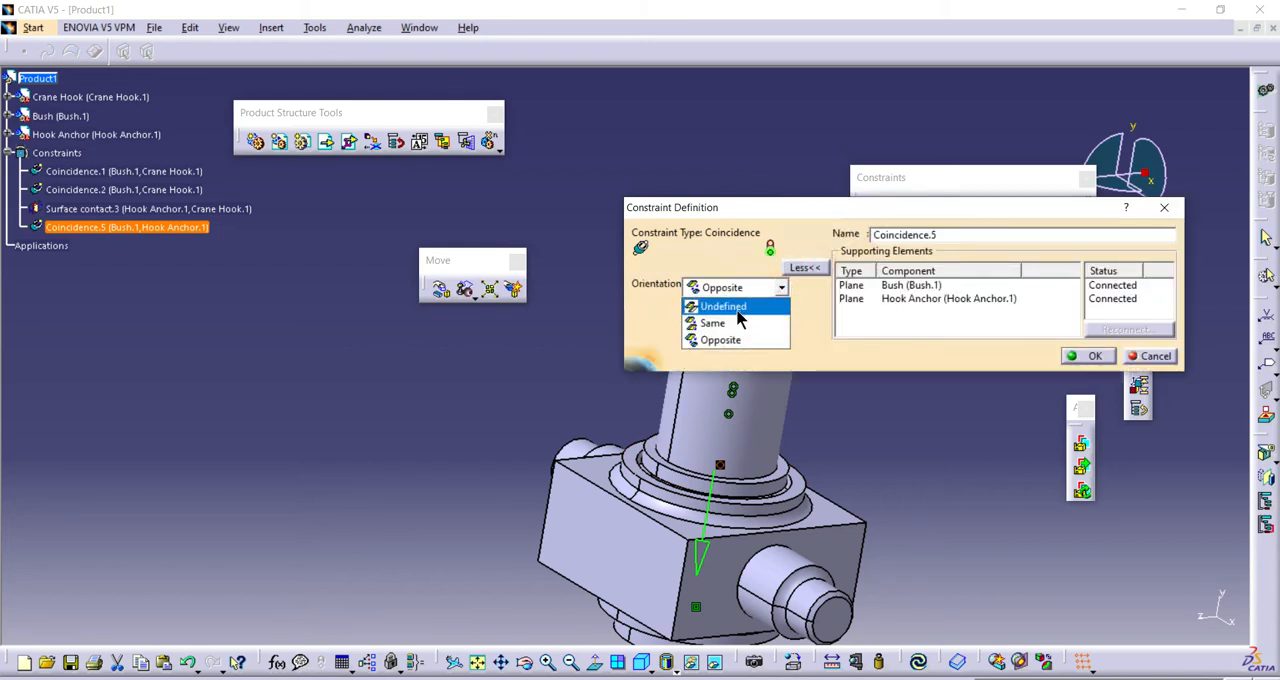
mouse_move(712, 322)
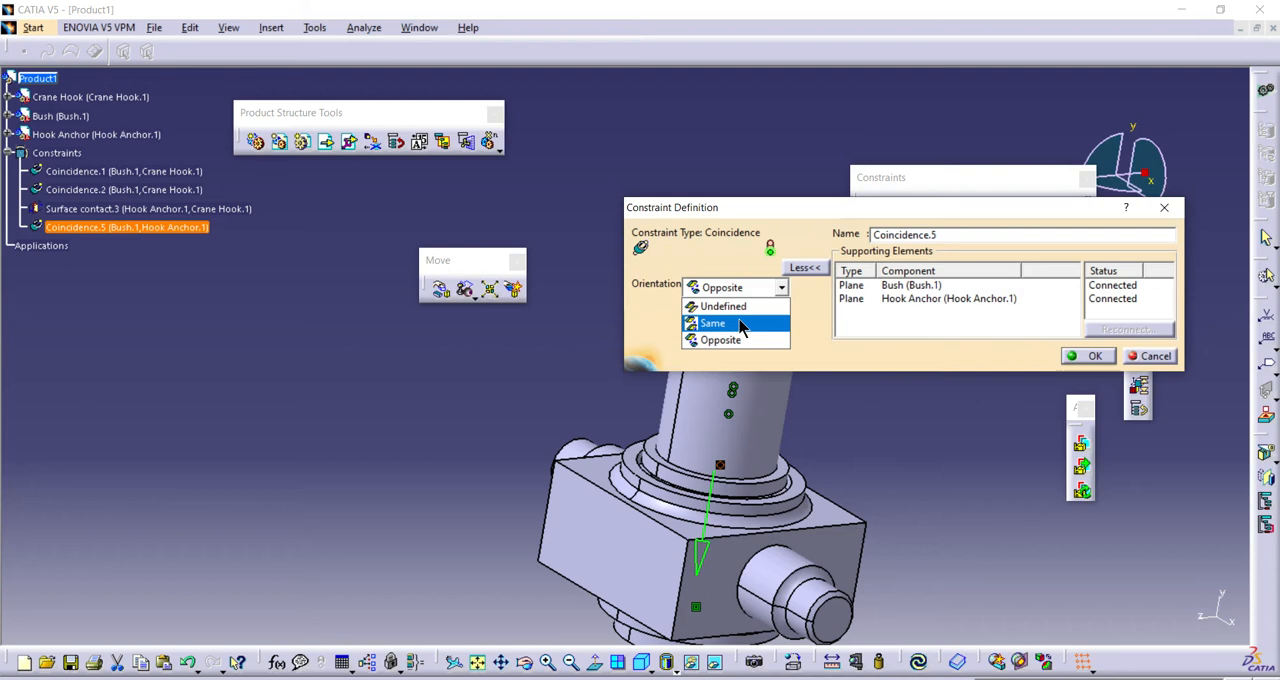
left_click(720, 340)
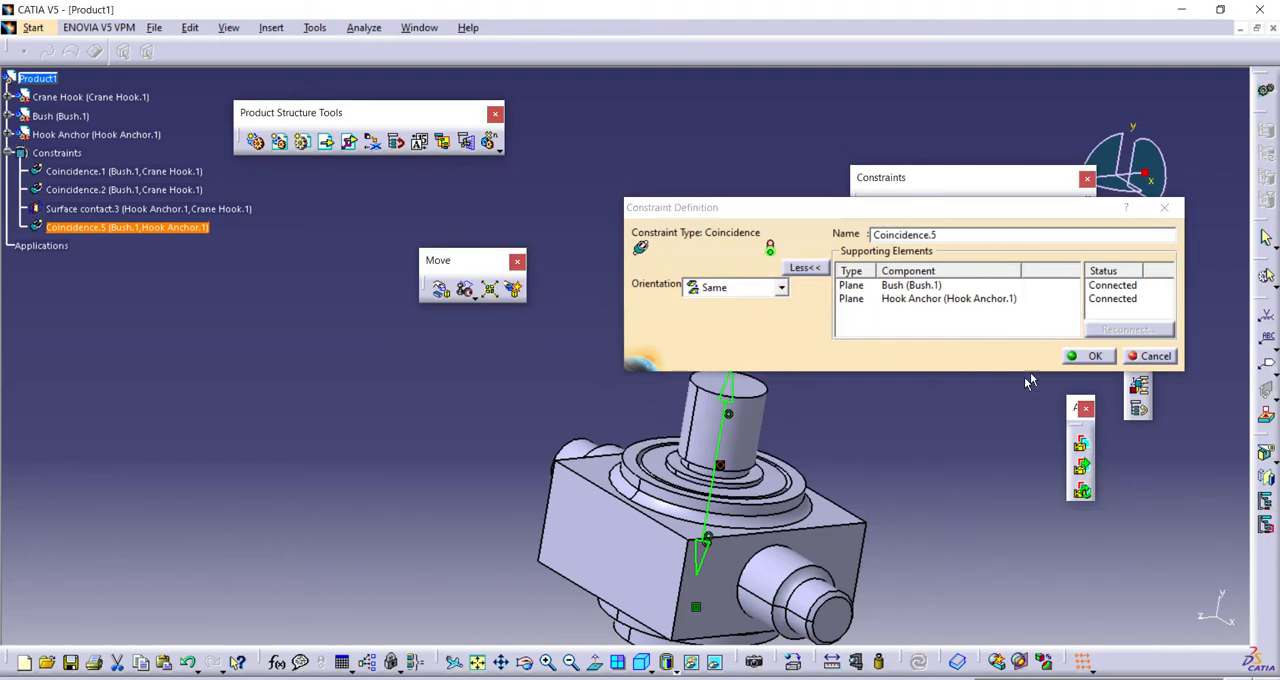
left_click(1094, 356)
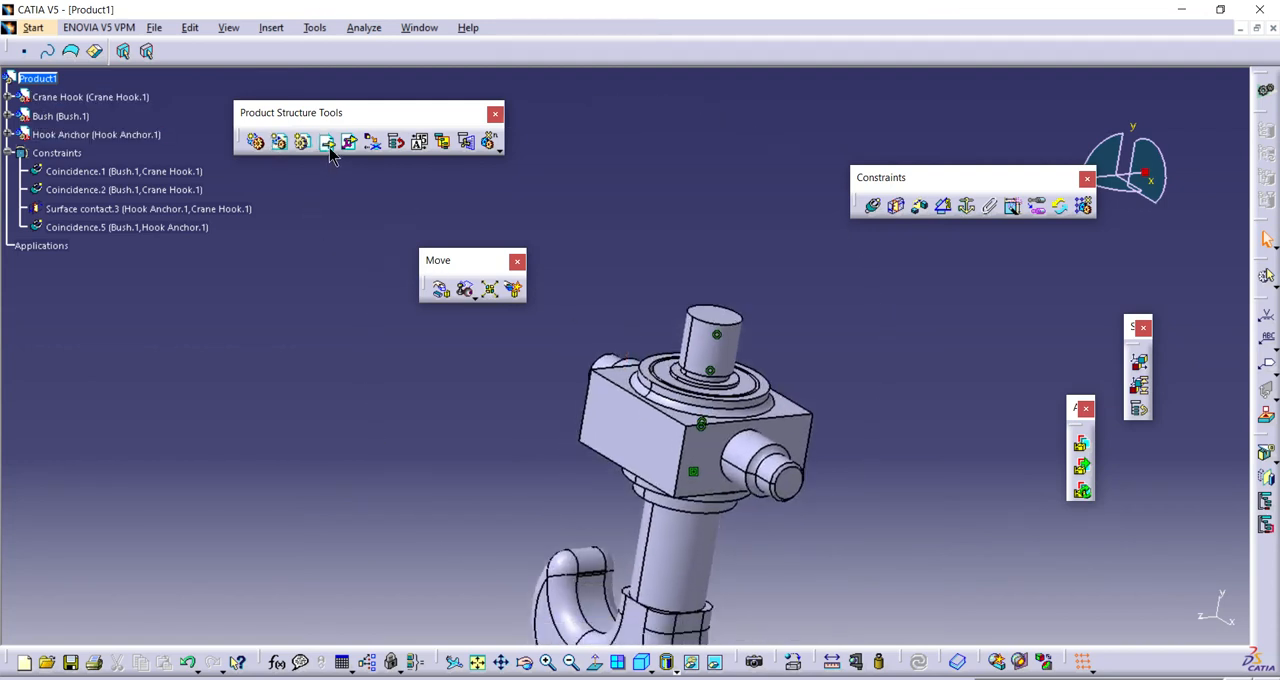
- Insert the Lock Nut part as the fourth assembly component
left_click(326, 140)
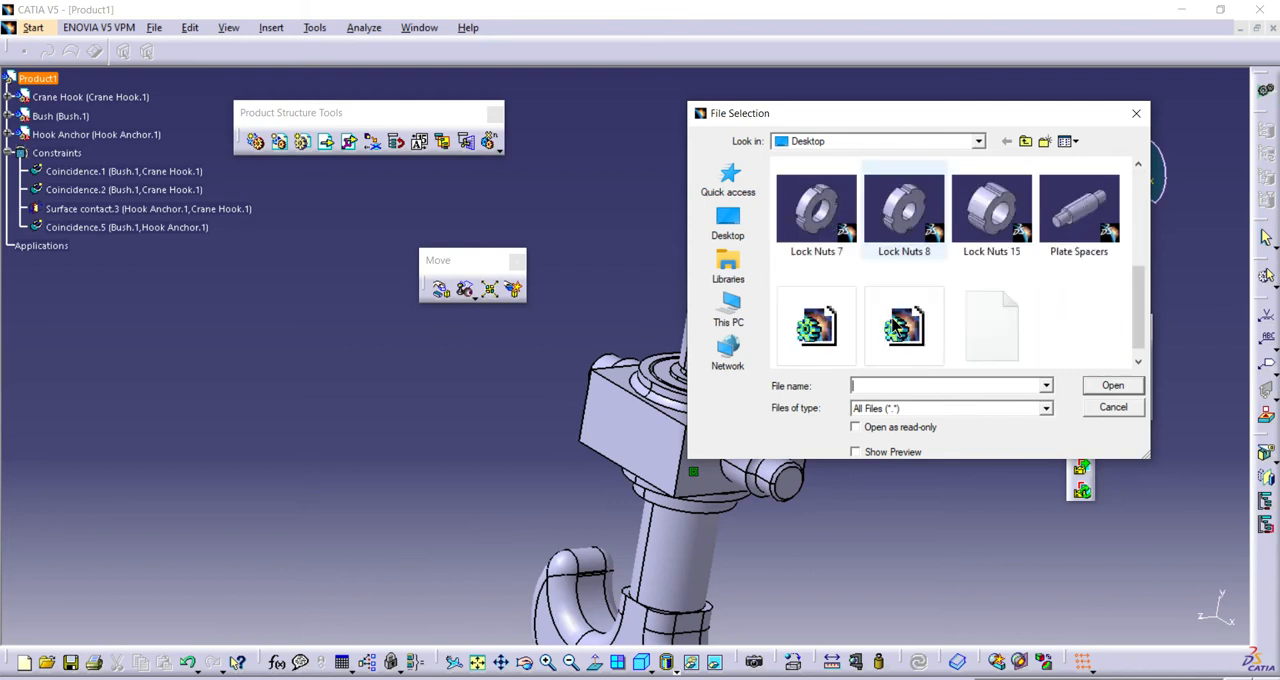
double_click(904, 324)
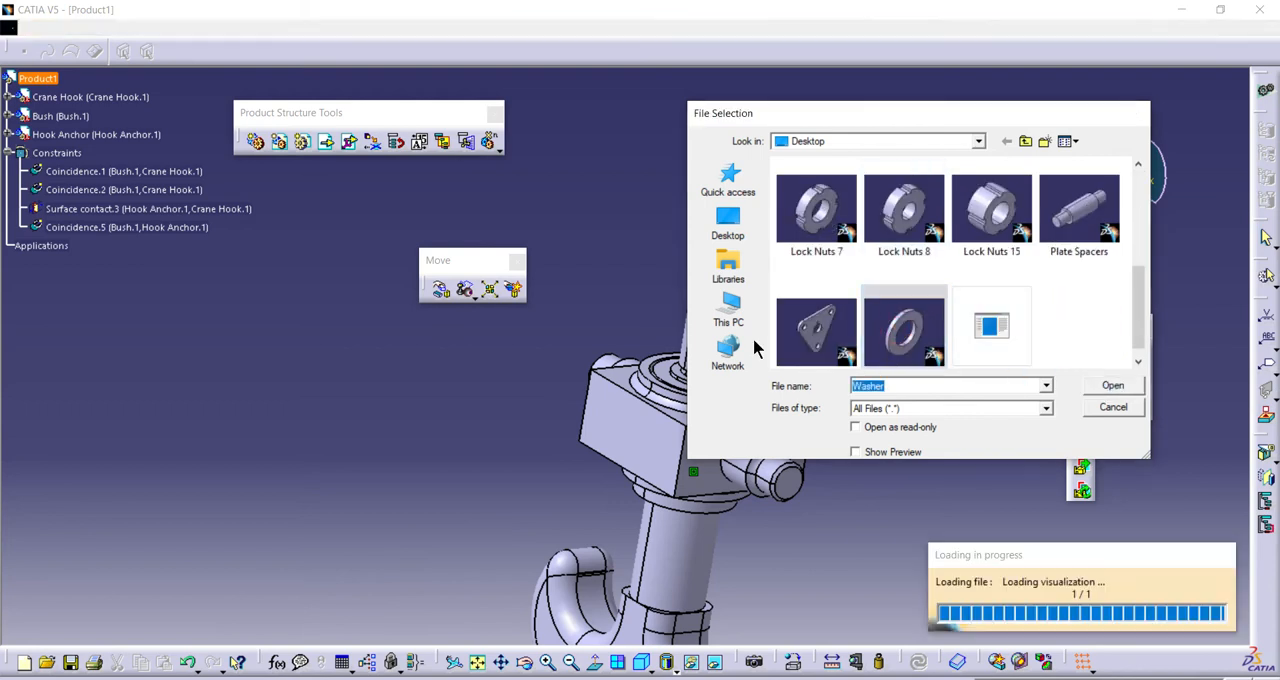
left_click(1112, 384)
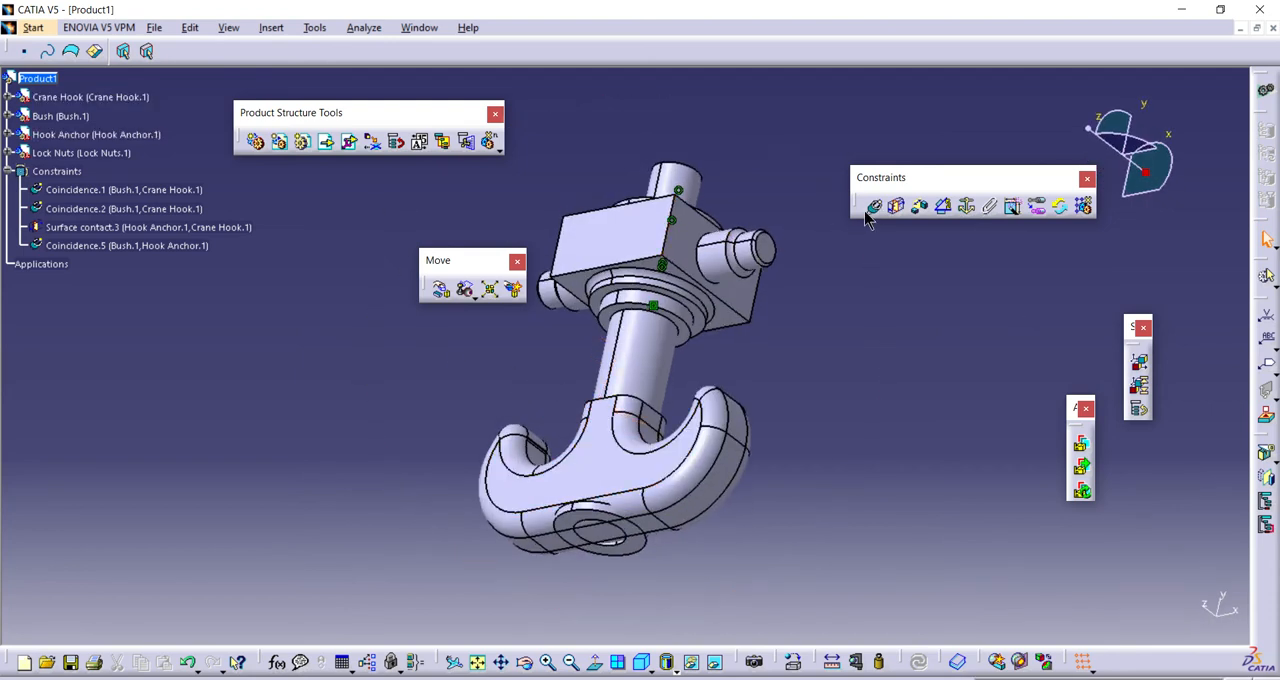
- Move the lock nut beside the anchor and constrain its axis to the hook's
left_click(610, 536)
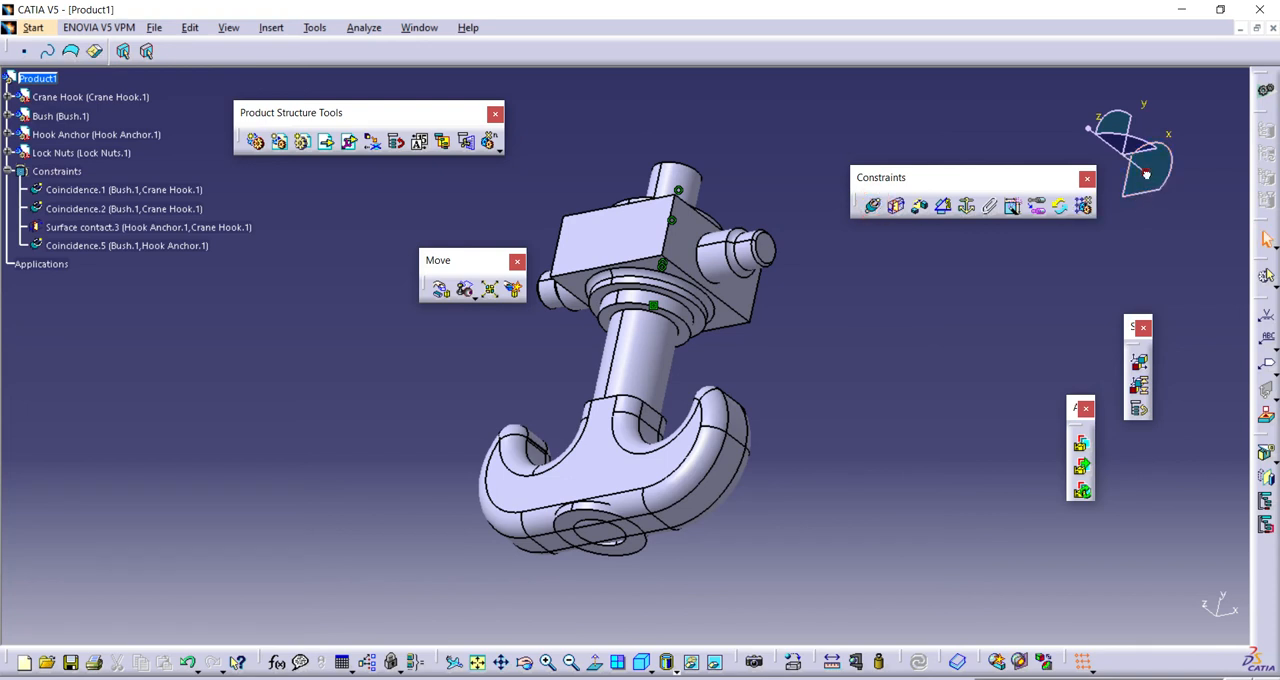
left_click(80, 152)
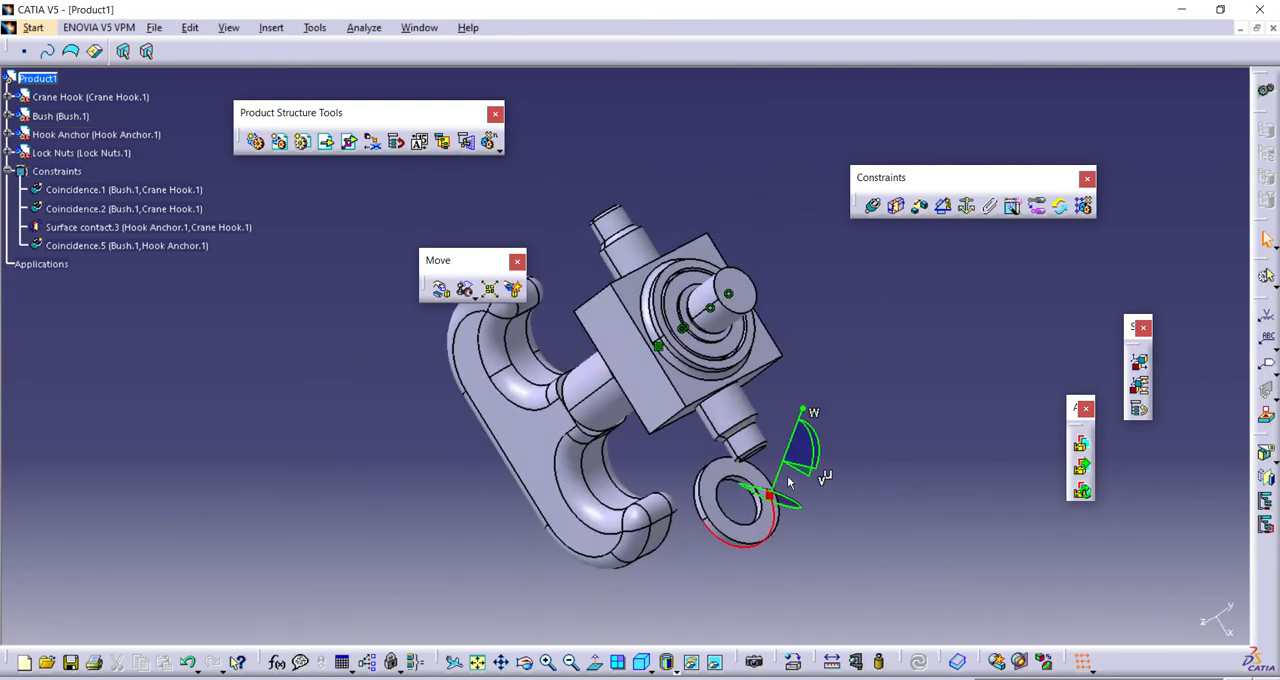
left_click_drag(764, 490, 850, 290)
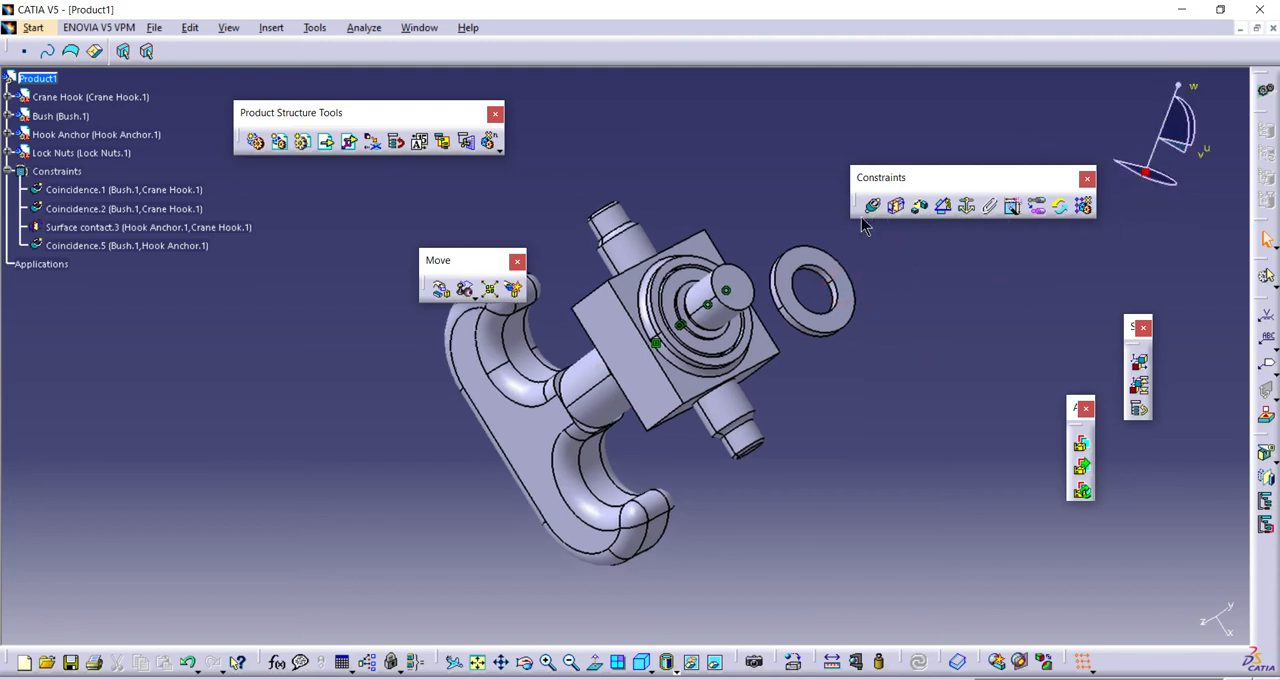
left_click(830, 290)
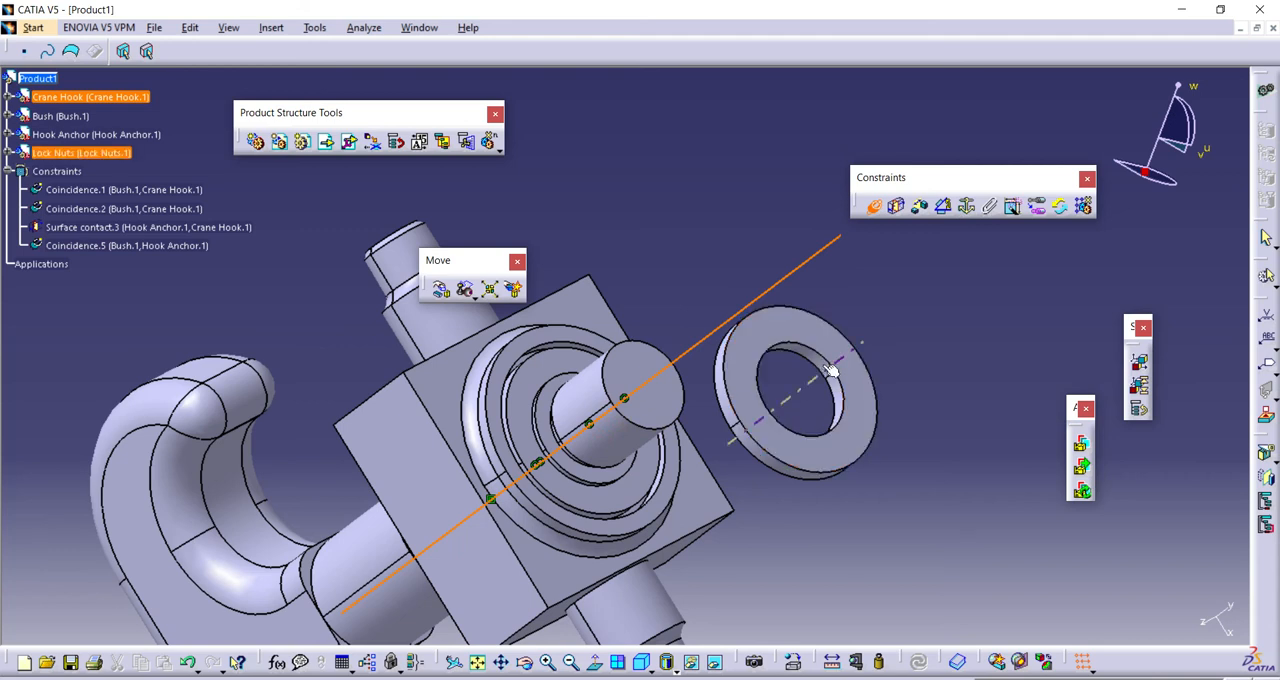
mouse_move(830, 372)
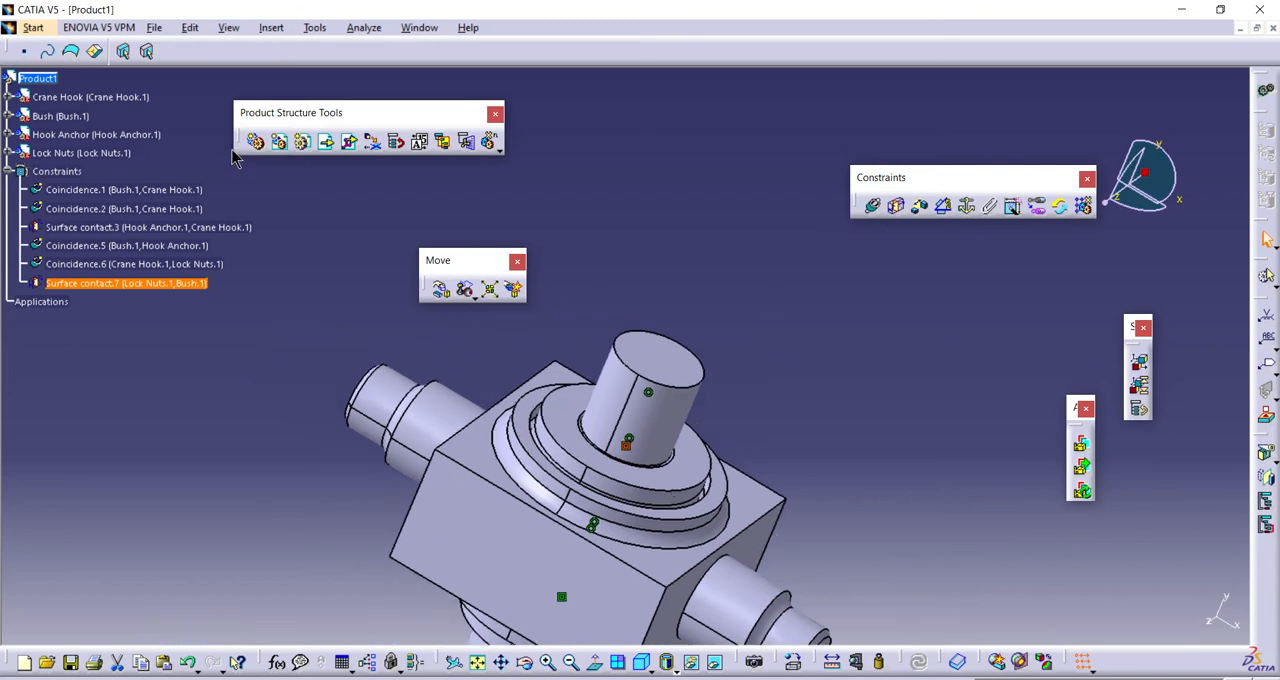
- Insert Lock Nuts 15 and rename it to resolve the part-number conflict
left_click(328, 140)
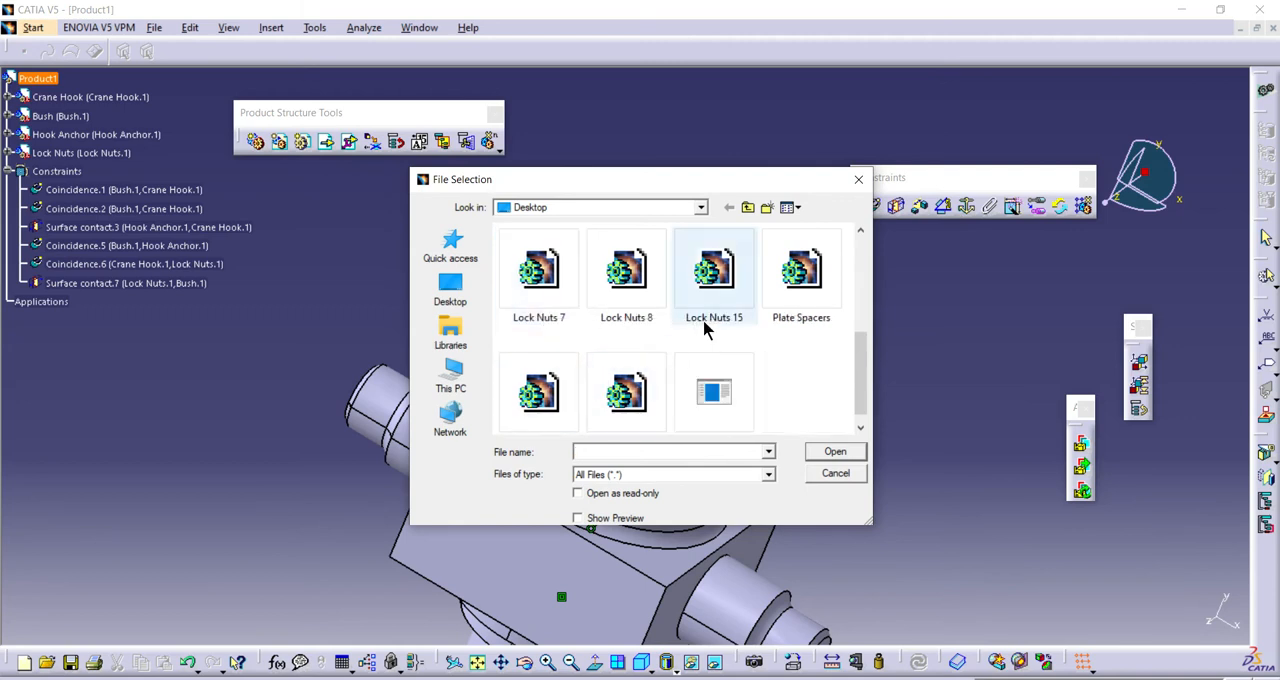
left_click(714, 268)
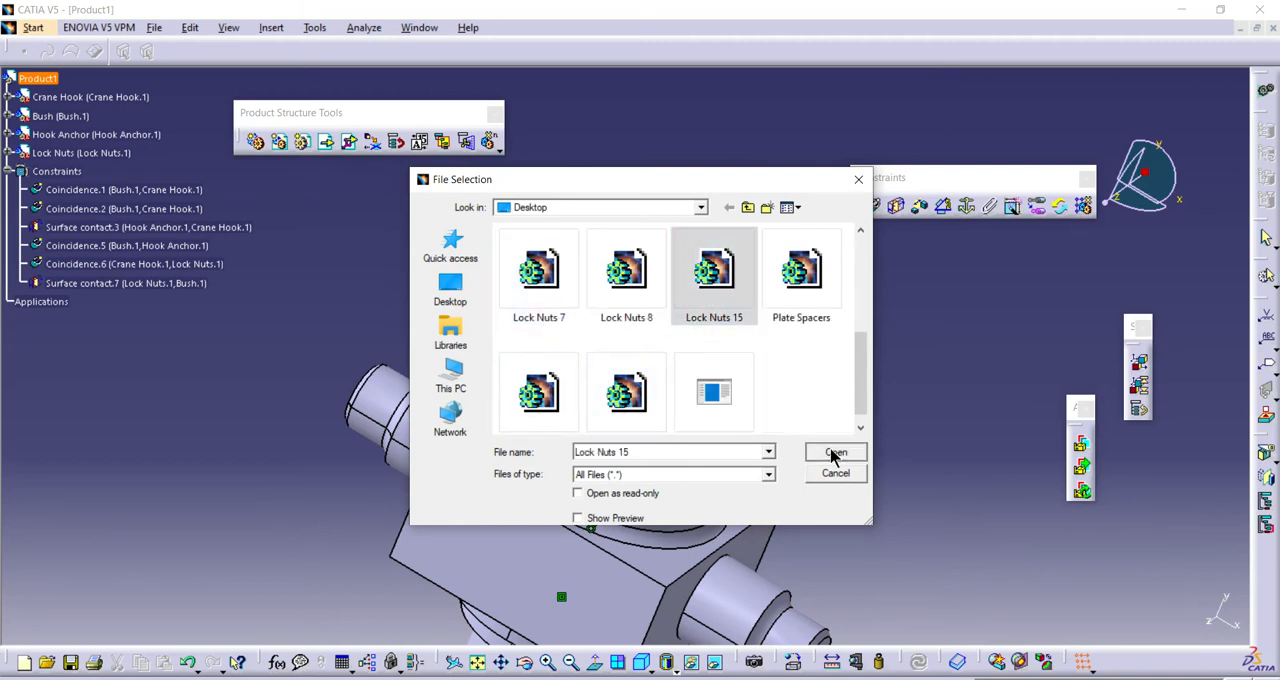
left_click(836, 452)
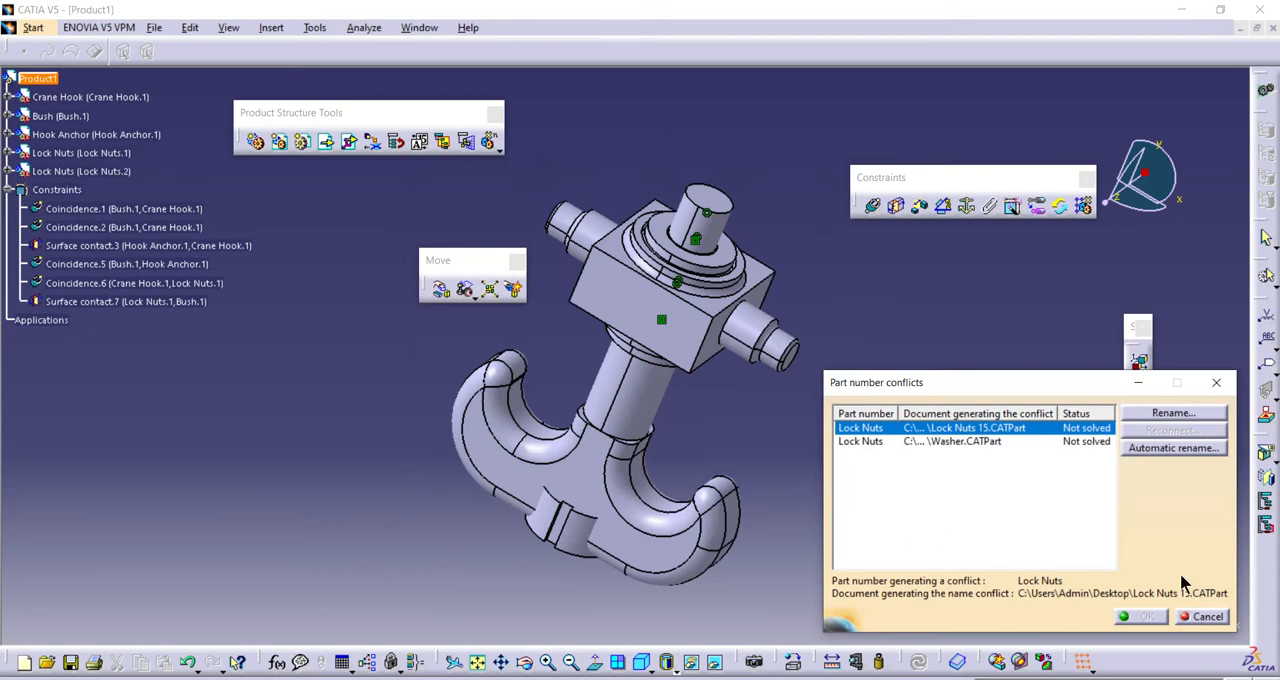
left_click(1172, 448)
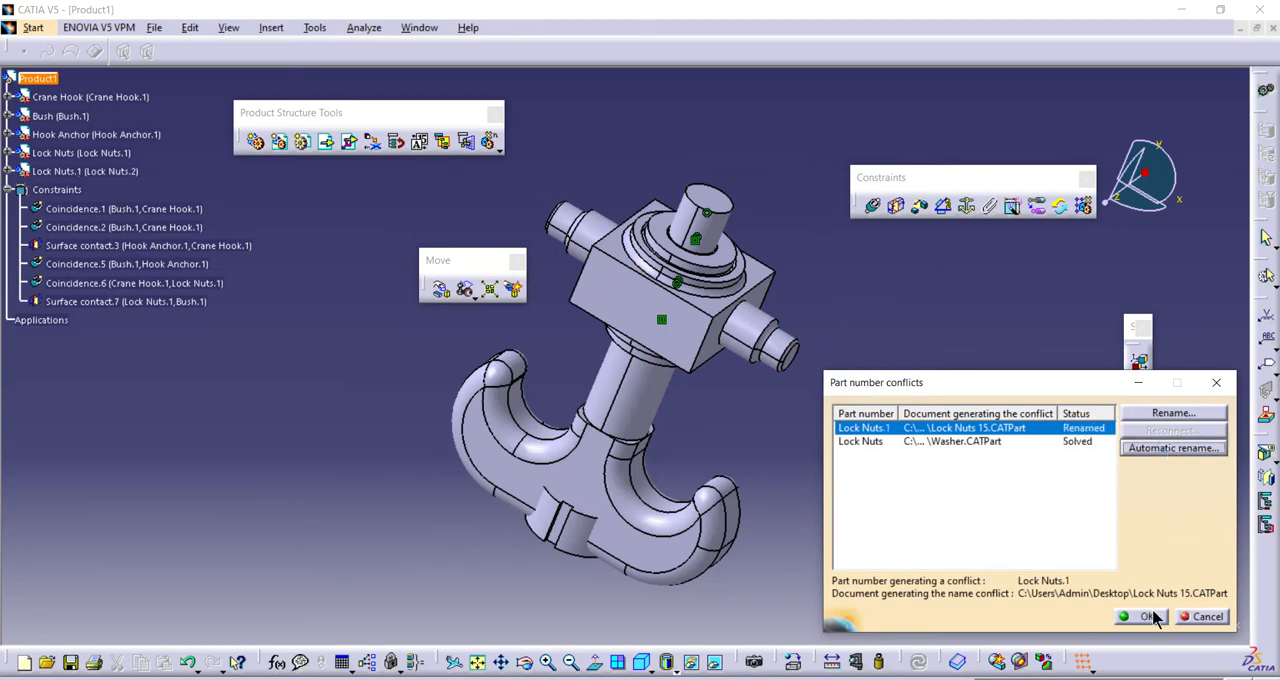
left_click(1140, 616)
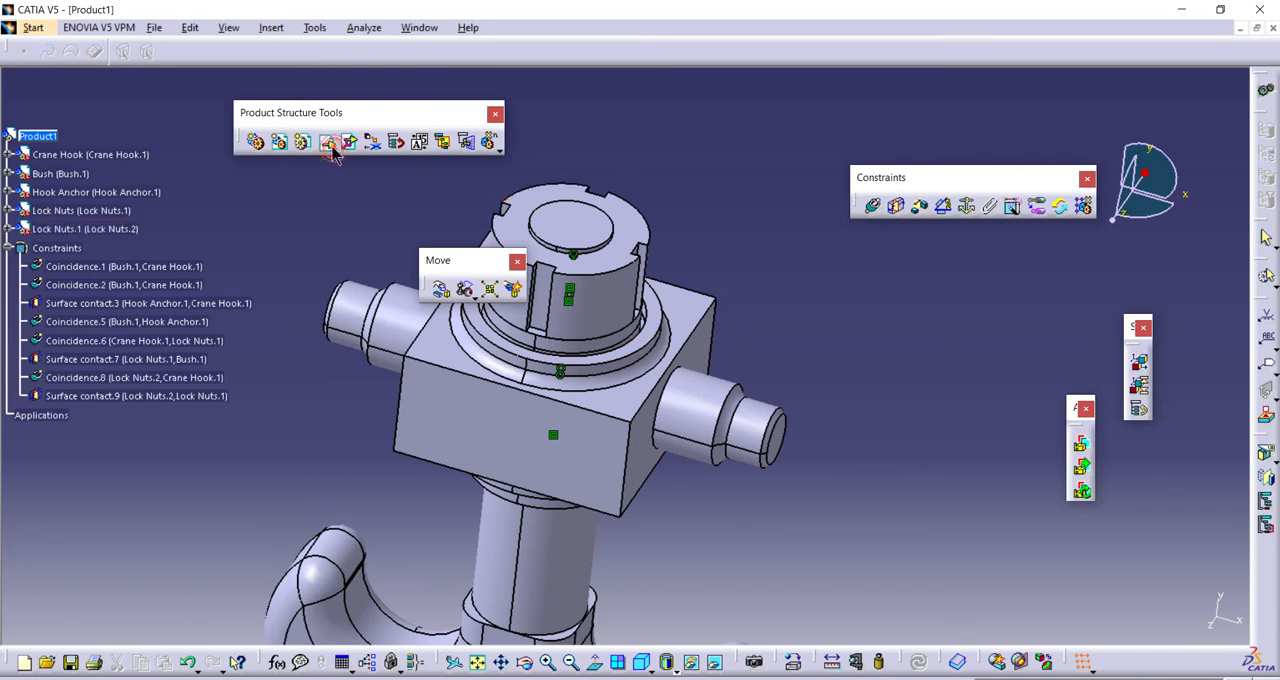
- Insert the Support Plate component and bring it up beside the Hook Anchor
left_click(328, 140)
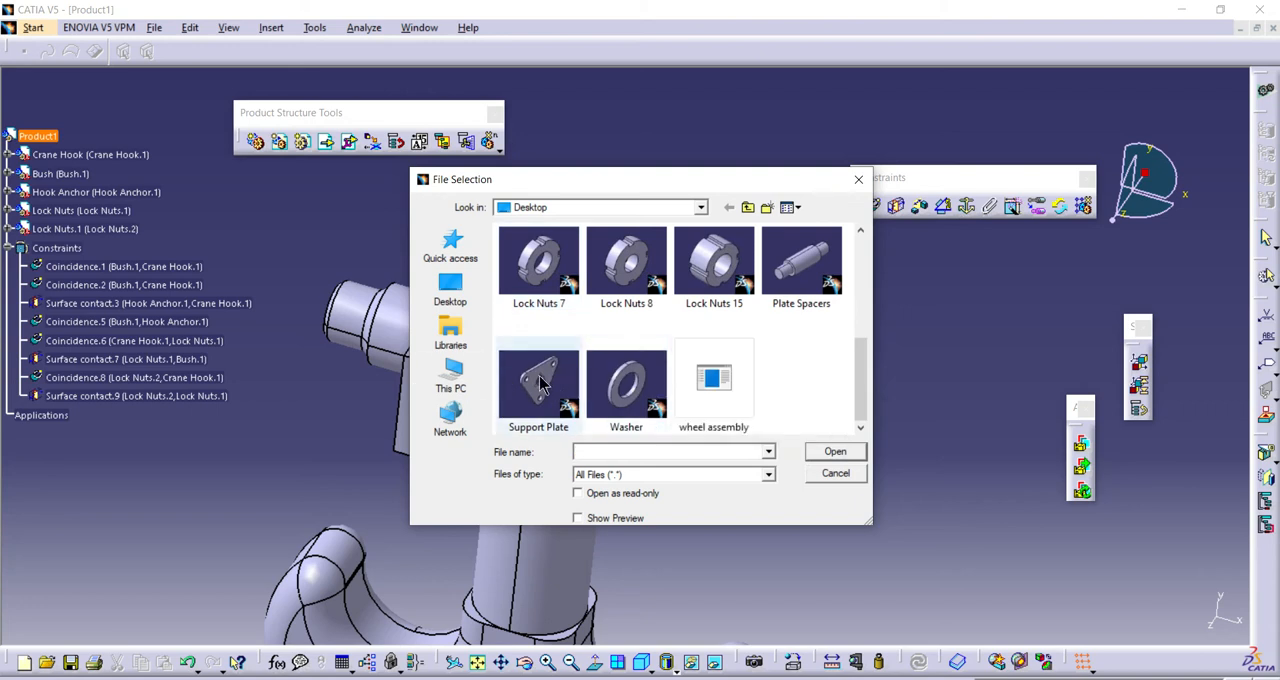
double_click(538, 380)
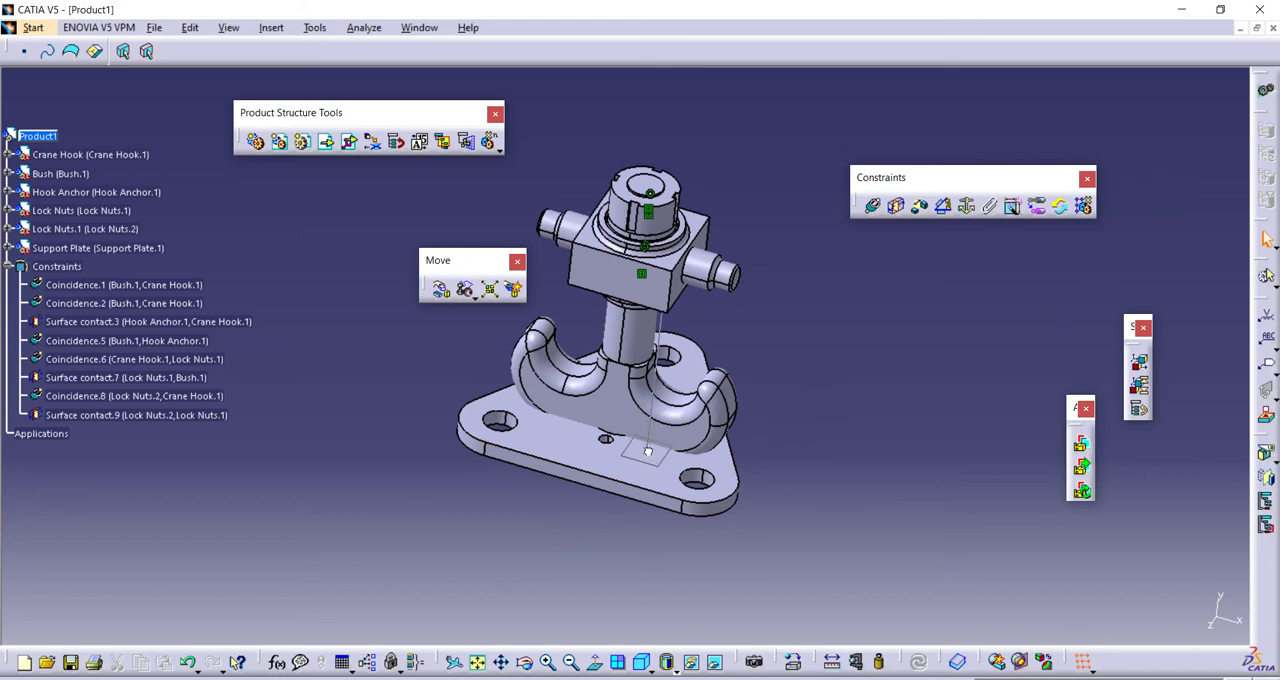
left_click_drag(648, 450, 660, 130)
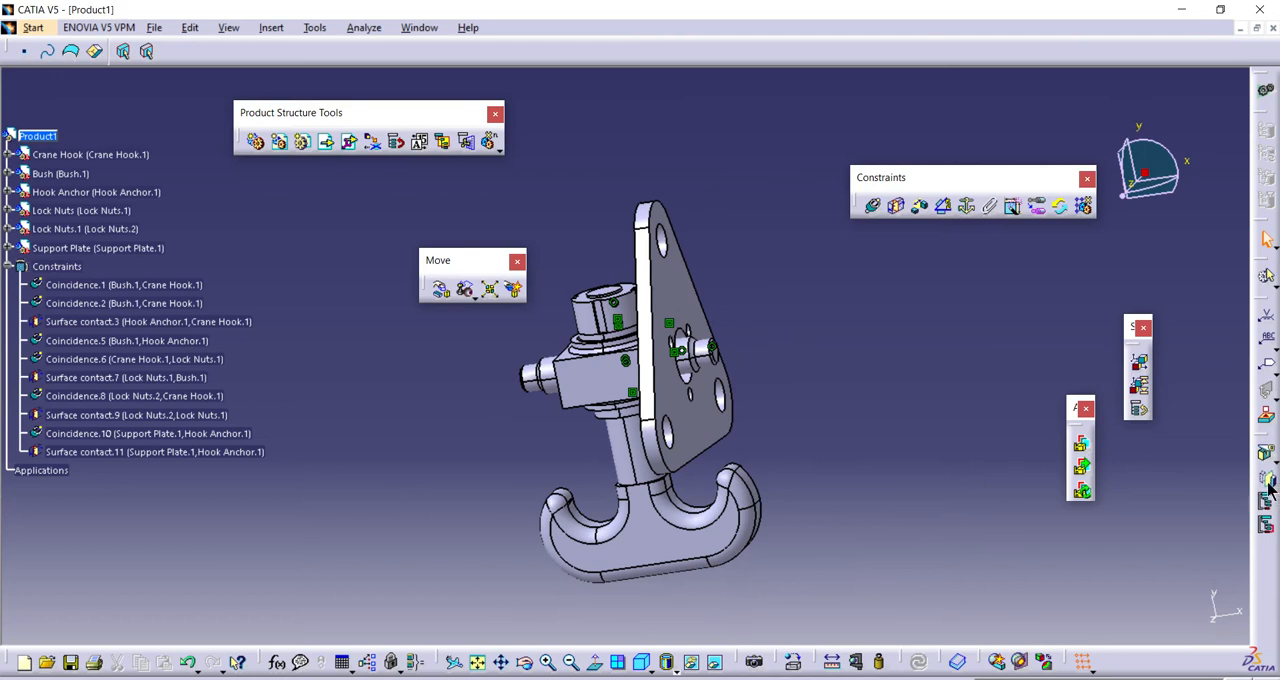
- Mirror the Support Plate about the Crane Hook's yz plane with Symmetry, giving a plate on the opposite side
left_click(24, 154)
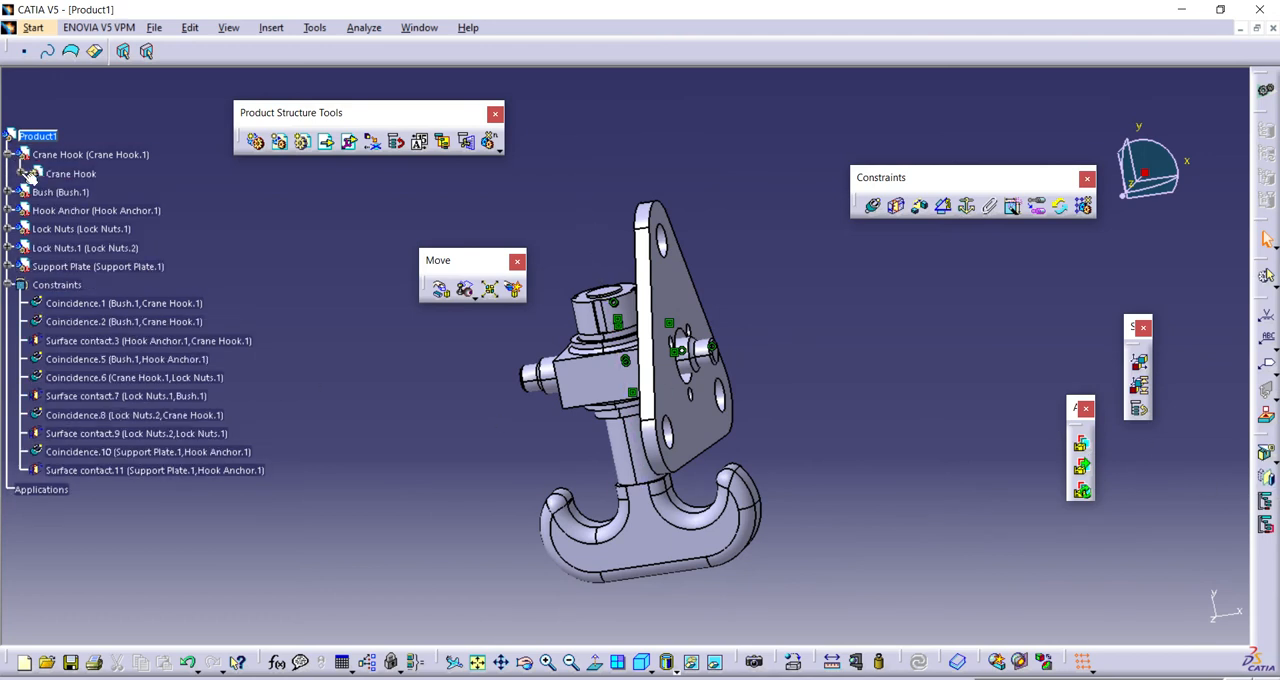
right_click(76, 192)
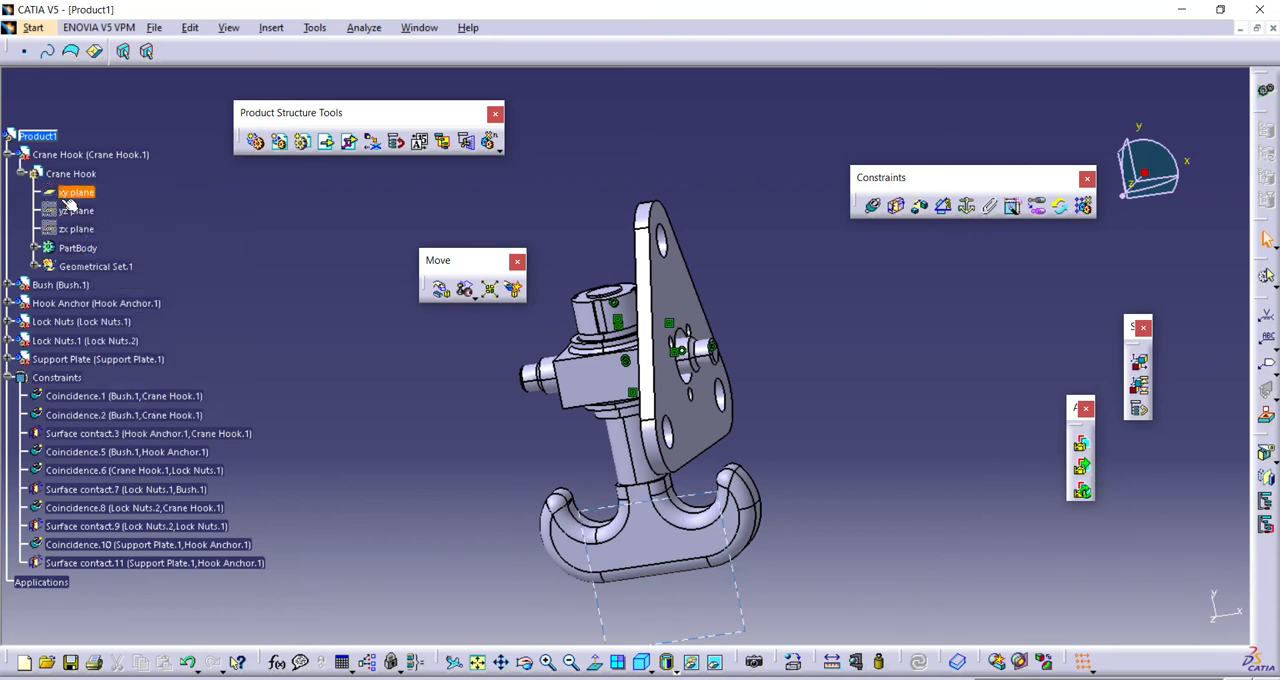
right_click(76, 212)
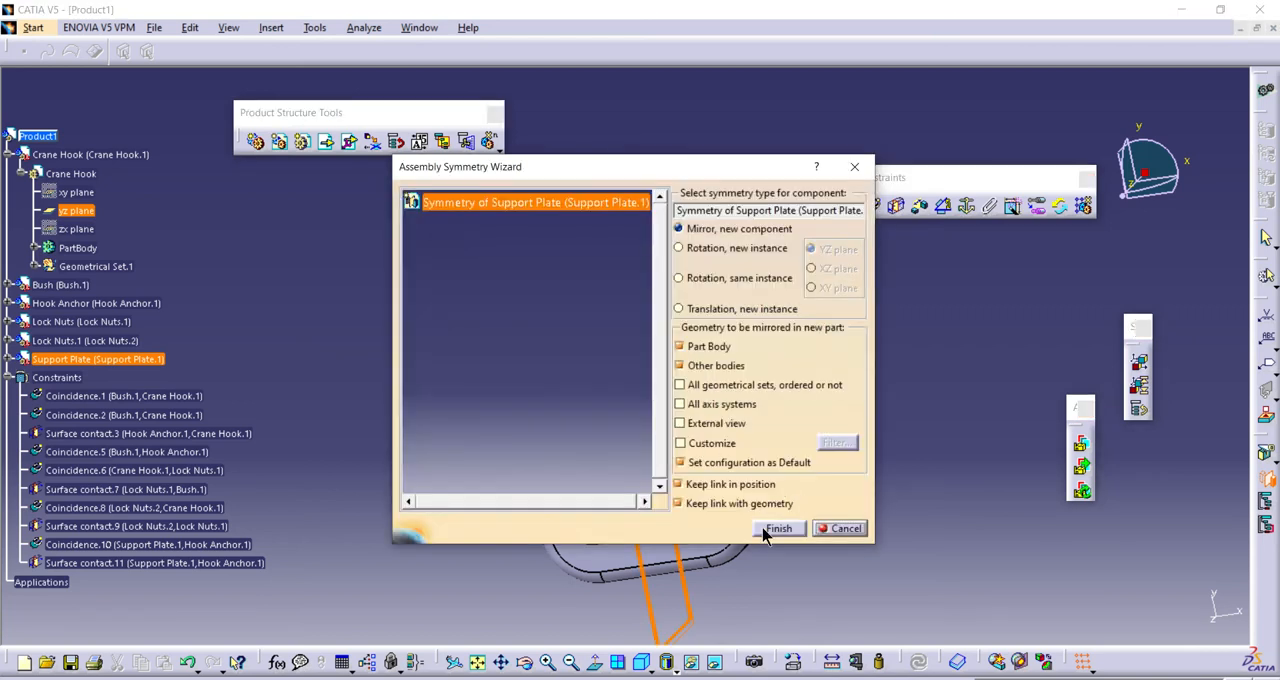
left_click(780, 528)
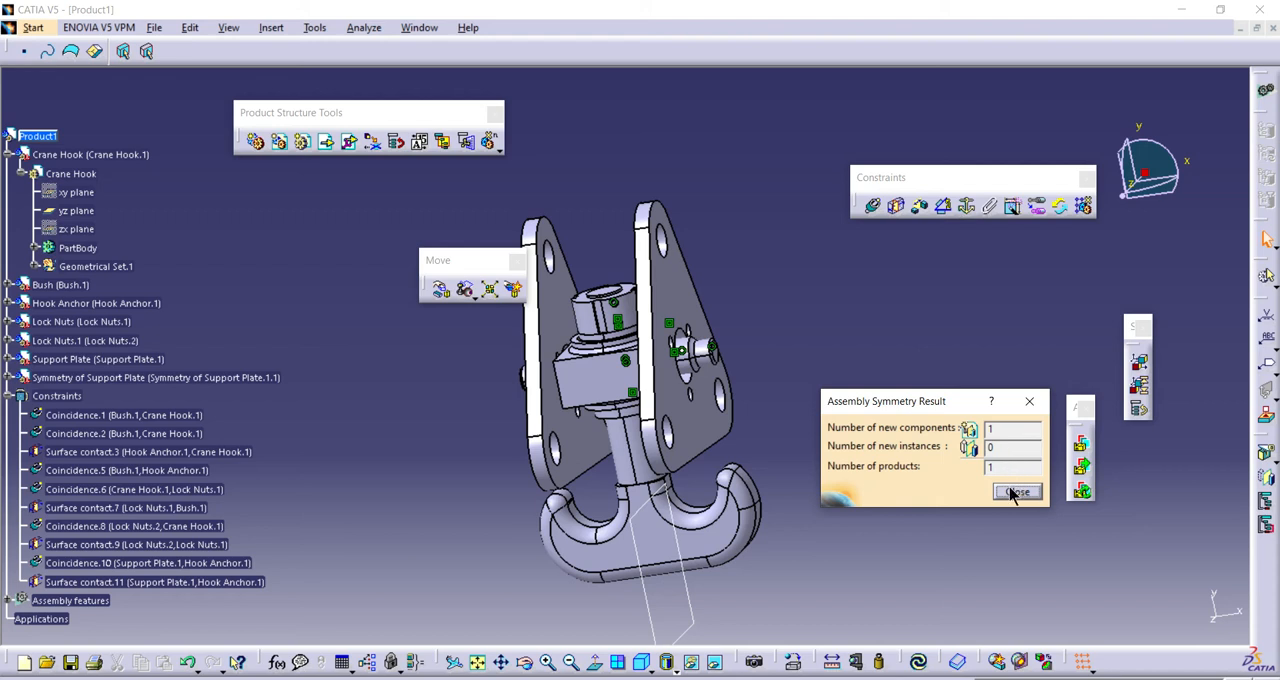
left_click(1016, 492)
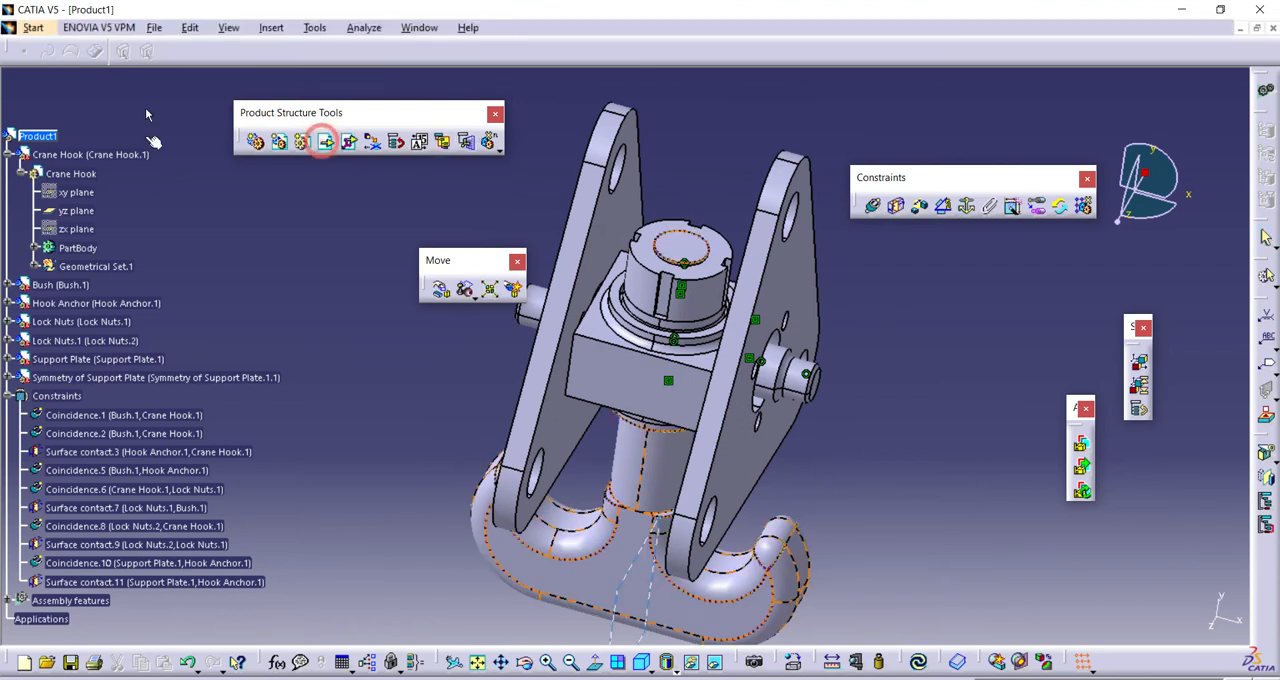
- Insert the End Bush component and reposition it near the Hook Anchor with the compass
left_click(324, 140)
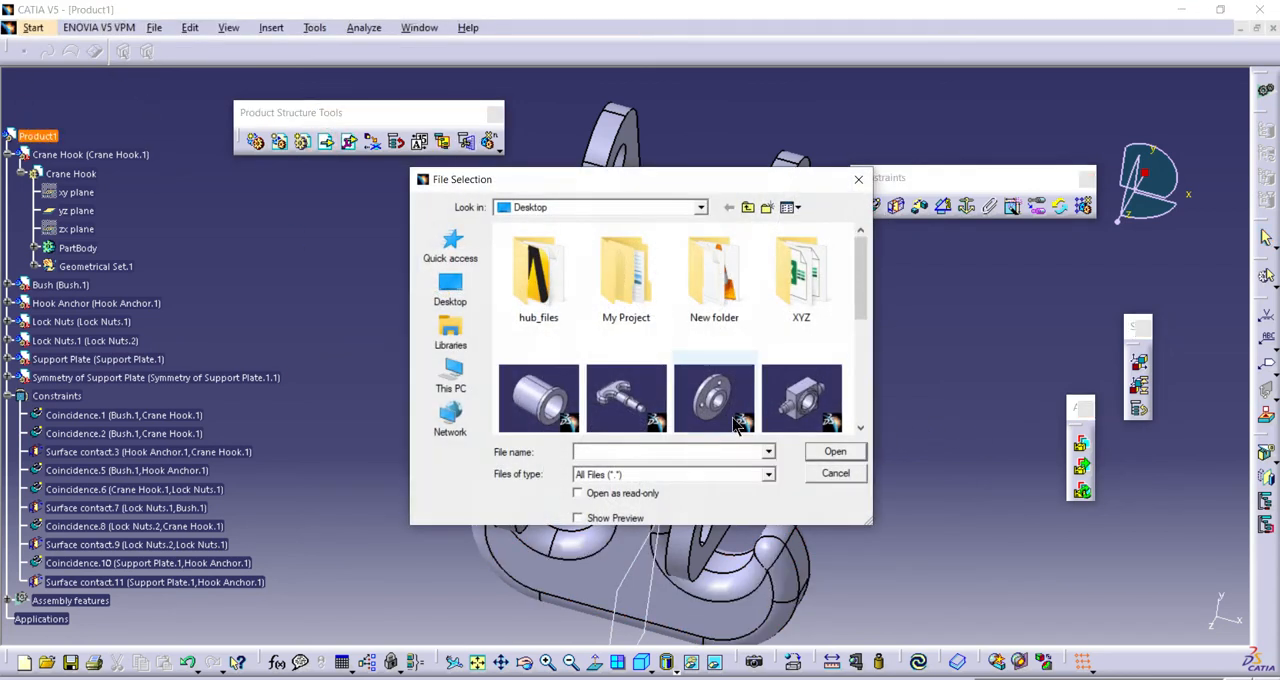
left_click(714, 396)
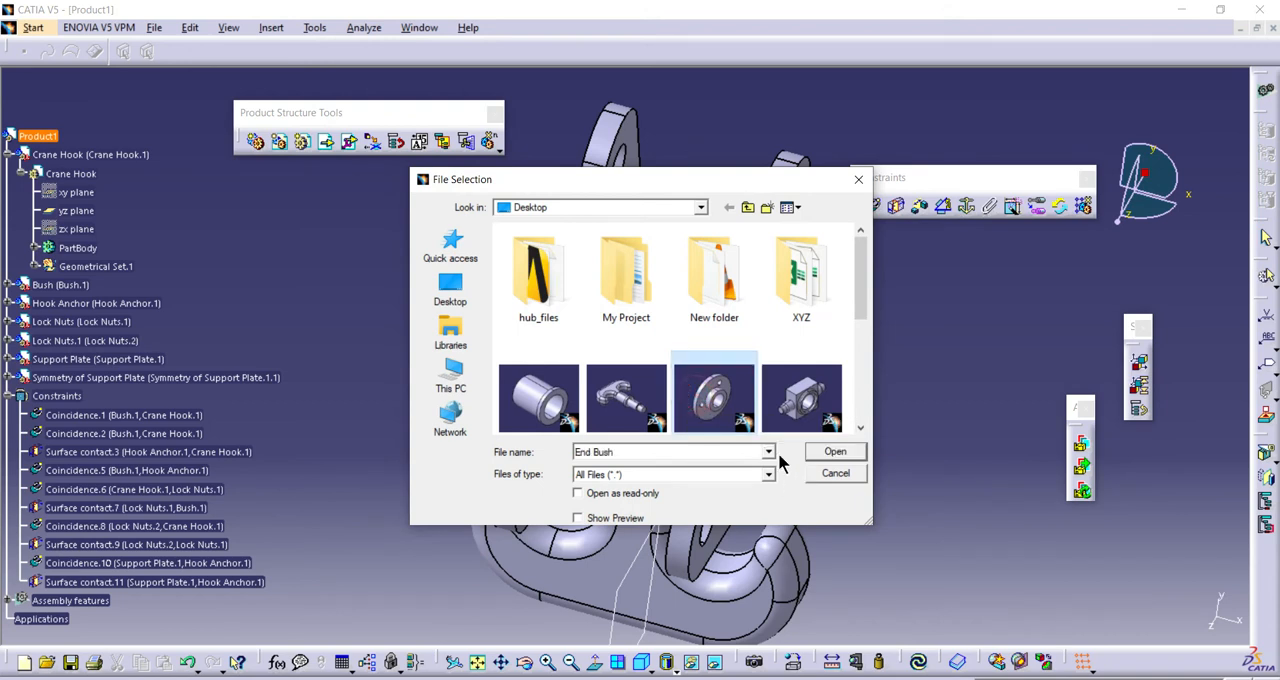
left_click(834, 452)
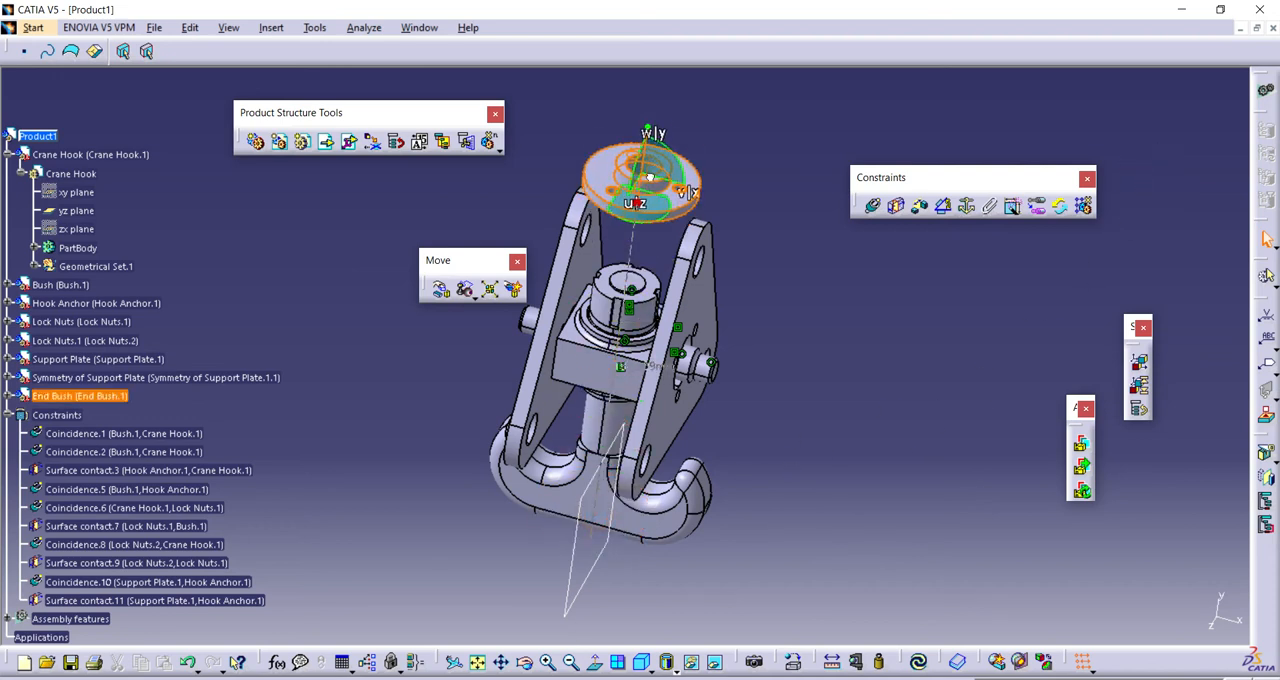
left_click_drag(650, 180, 936, 256)
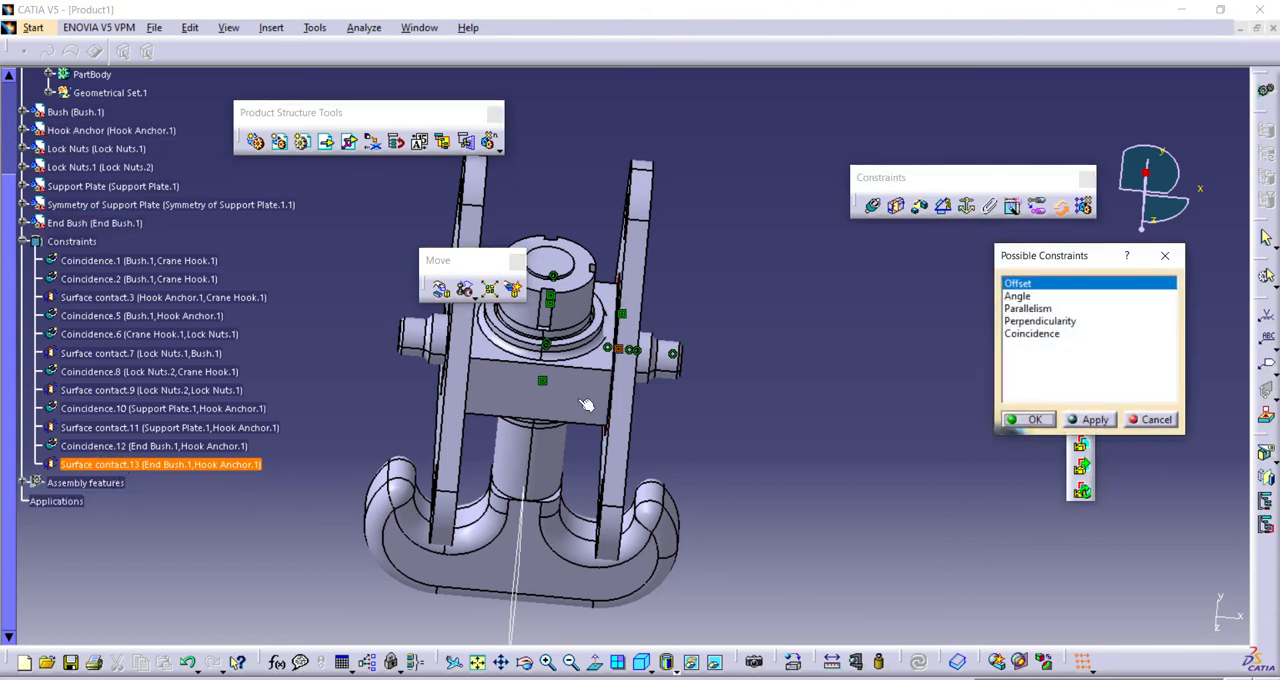
- Apply a Coincidence between End Bush and Hook Anchor planes and set its orientation to Opposite
left_click(1032, 332)
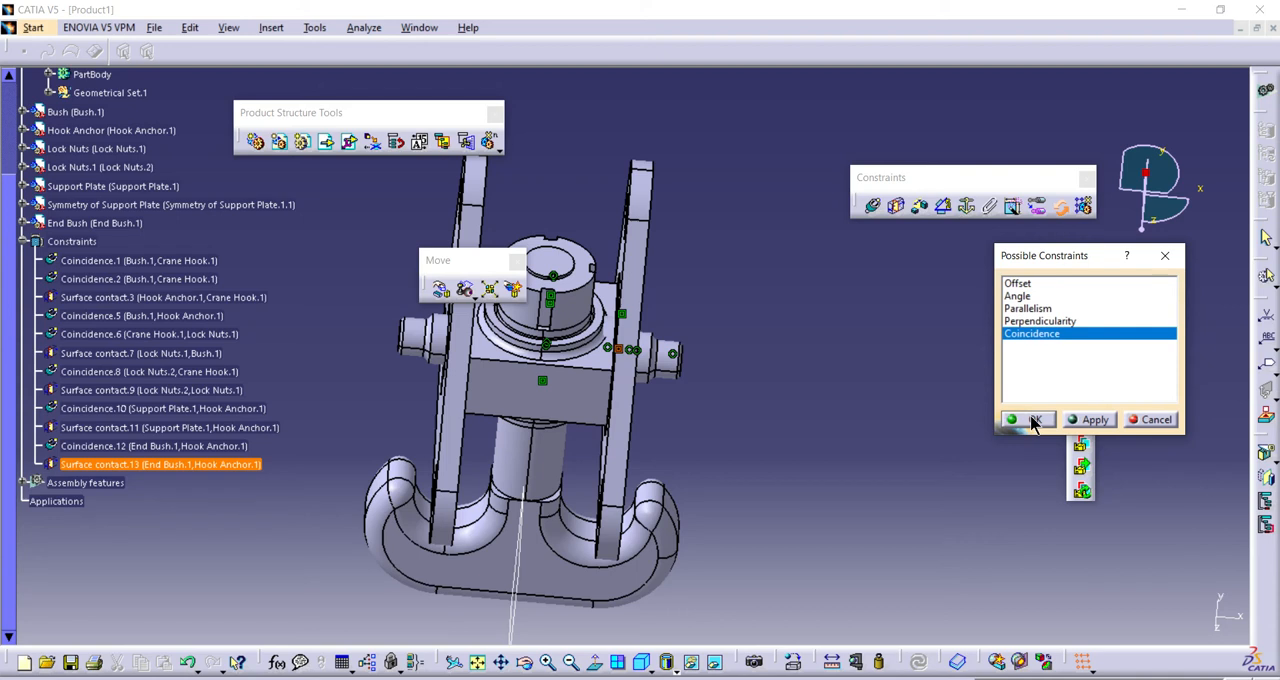
left_click(1028, 420)
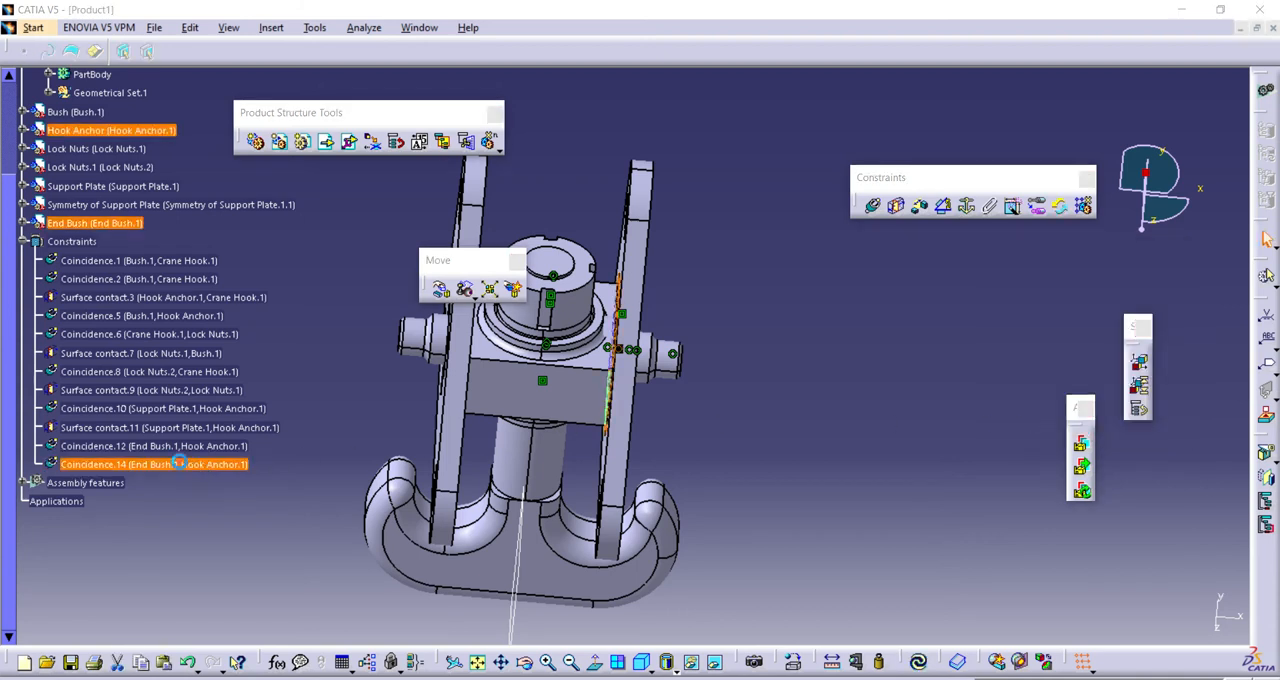
double_click(120, 464)
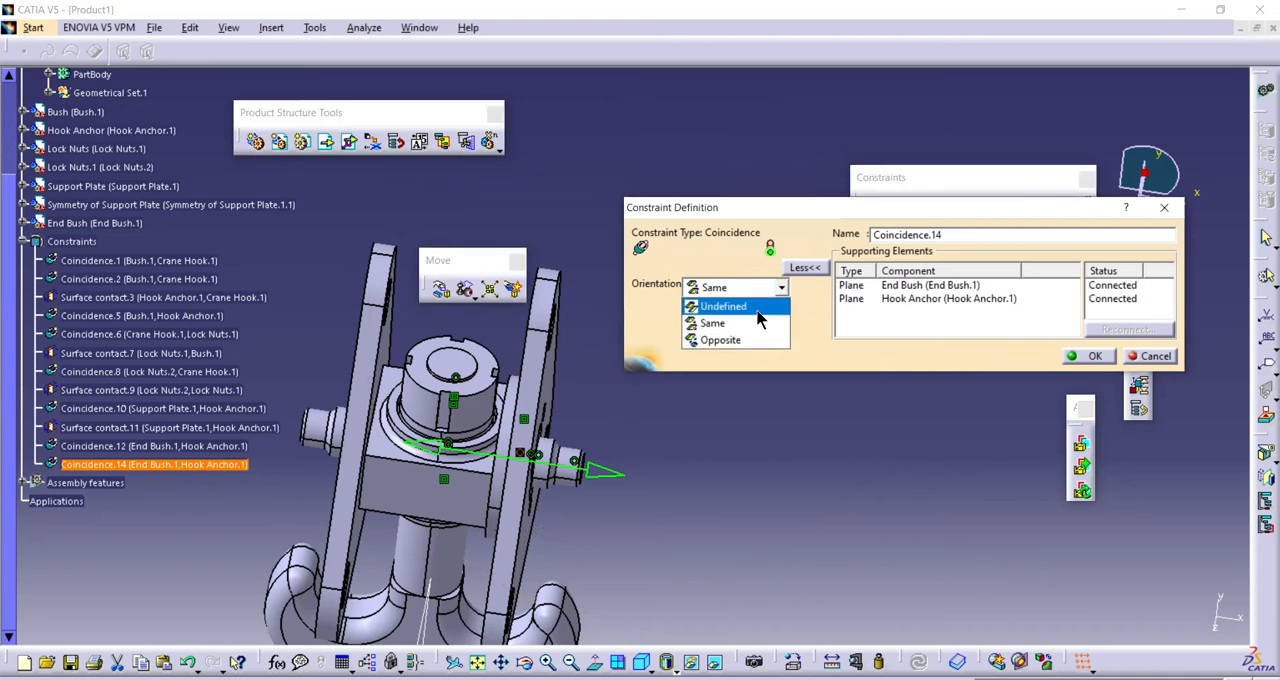
left_click(720, 340)
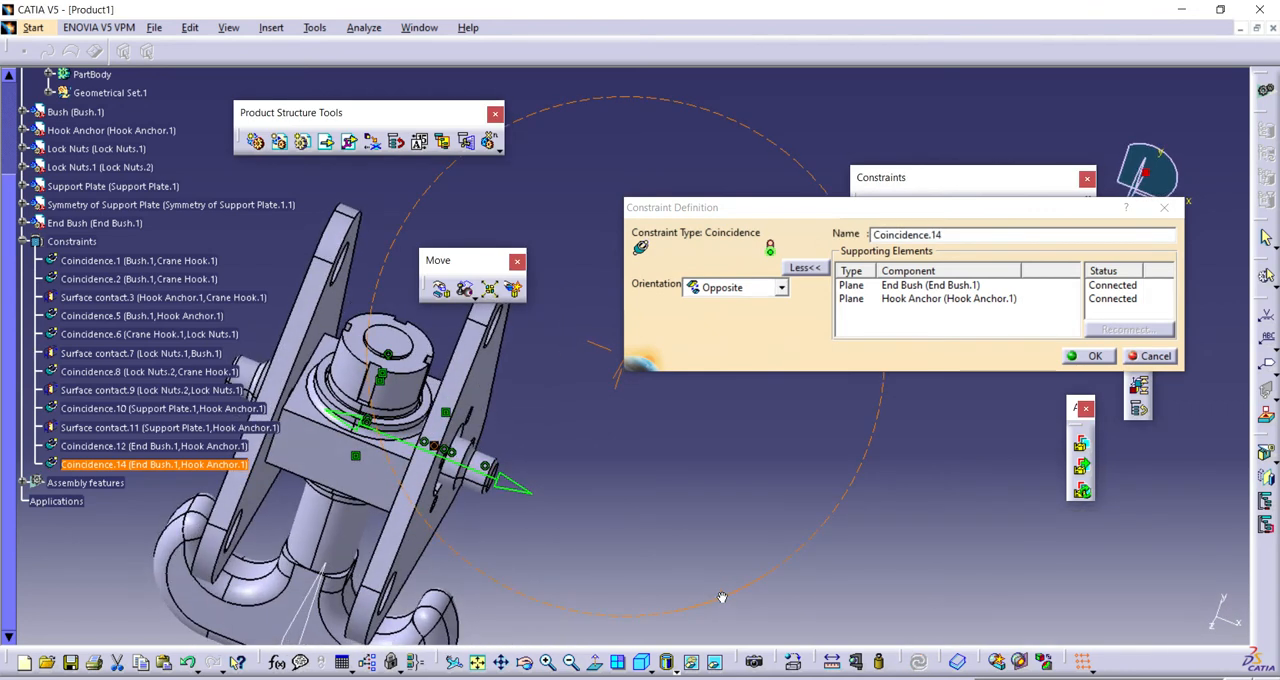
- Select the Hook Anchor's supporting plane as the element for a further constraint
left_click(928, 284)
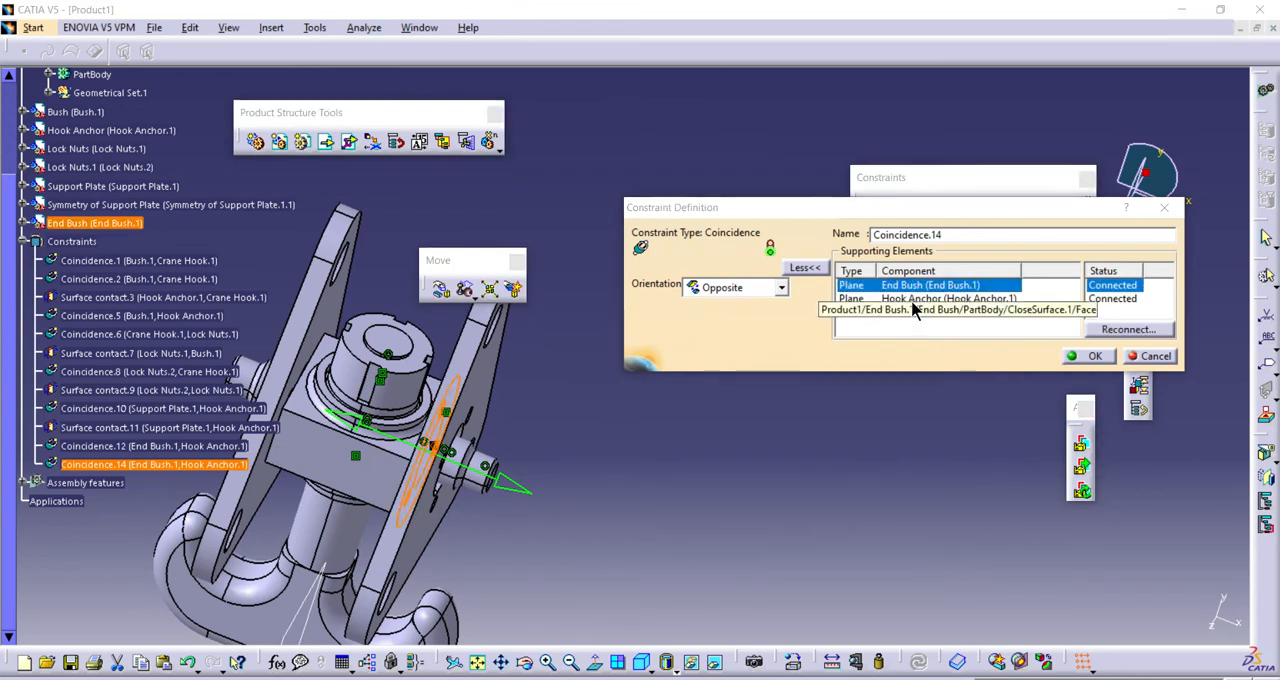
left_click(944, 298)
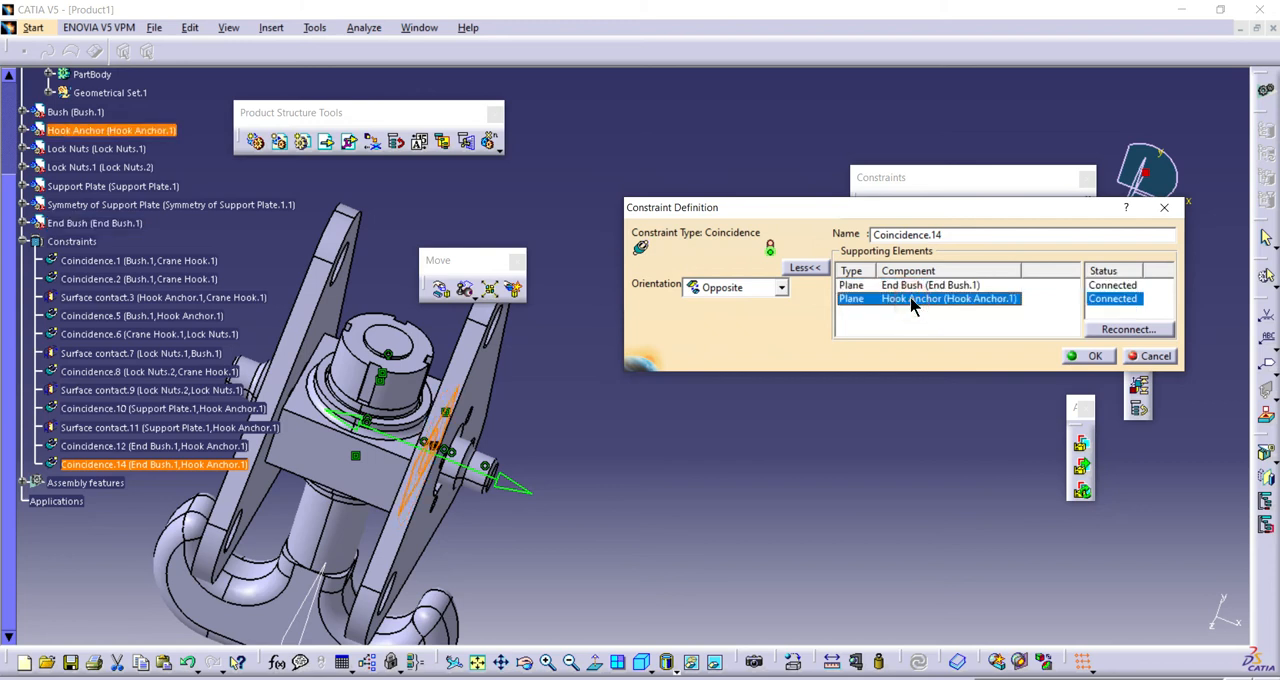
mouse_move(924, 300)
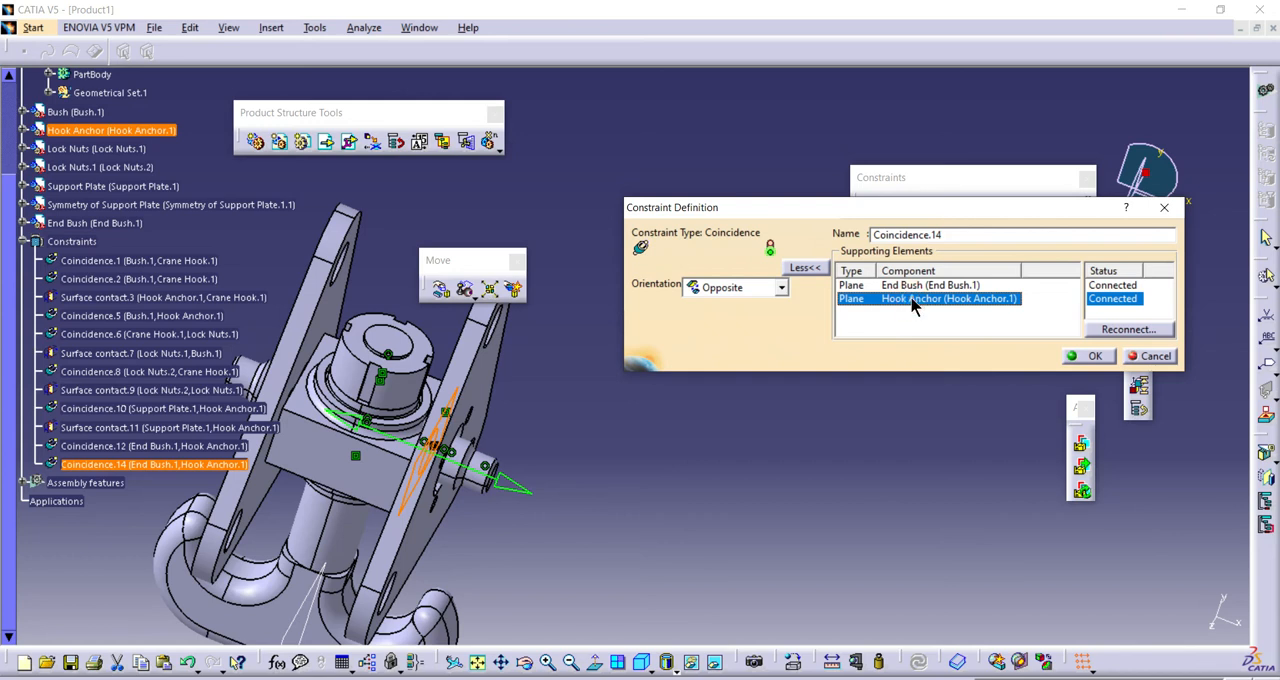
right_click(944, 298)
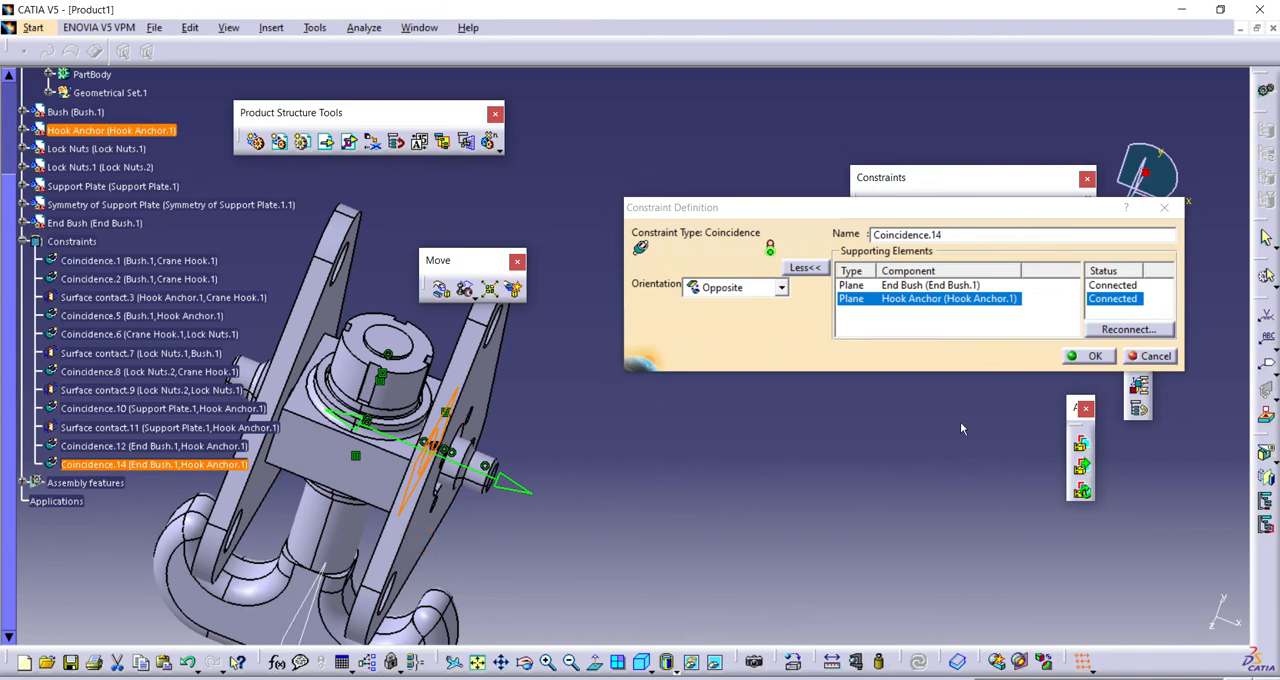
mouse_move(1120, 340)
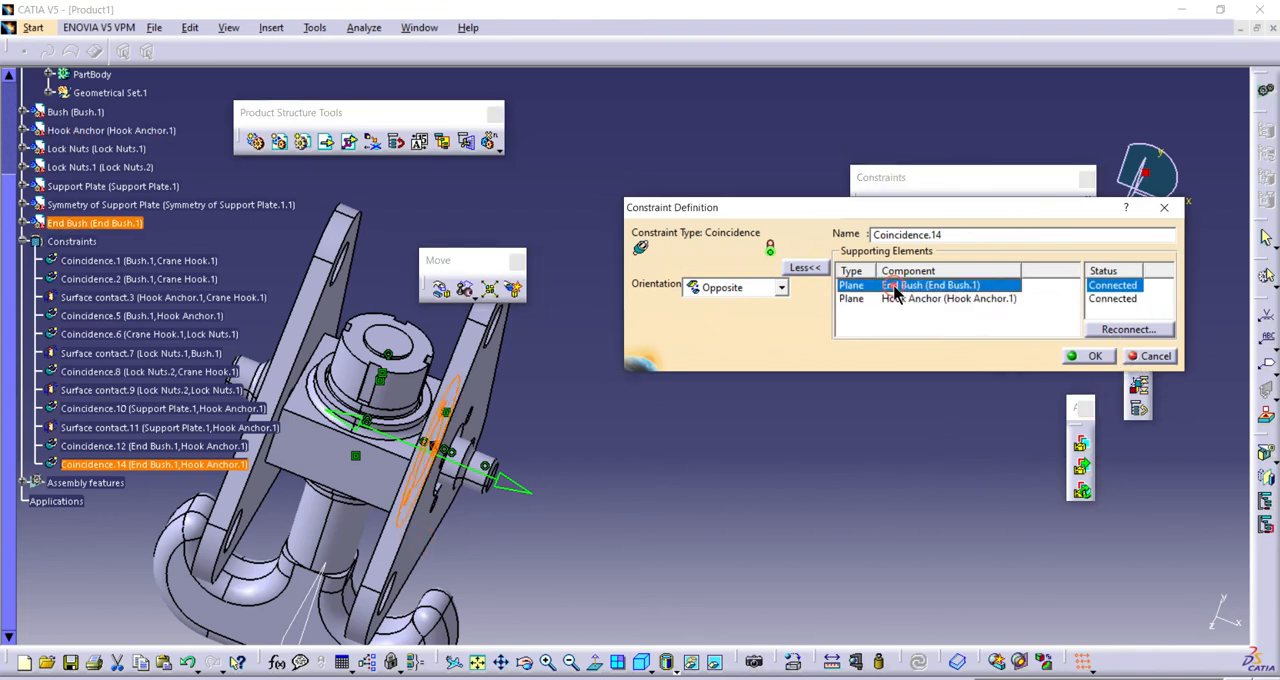
right_click(948, 298)
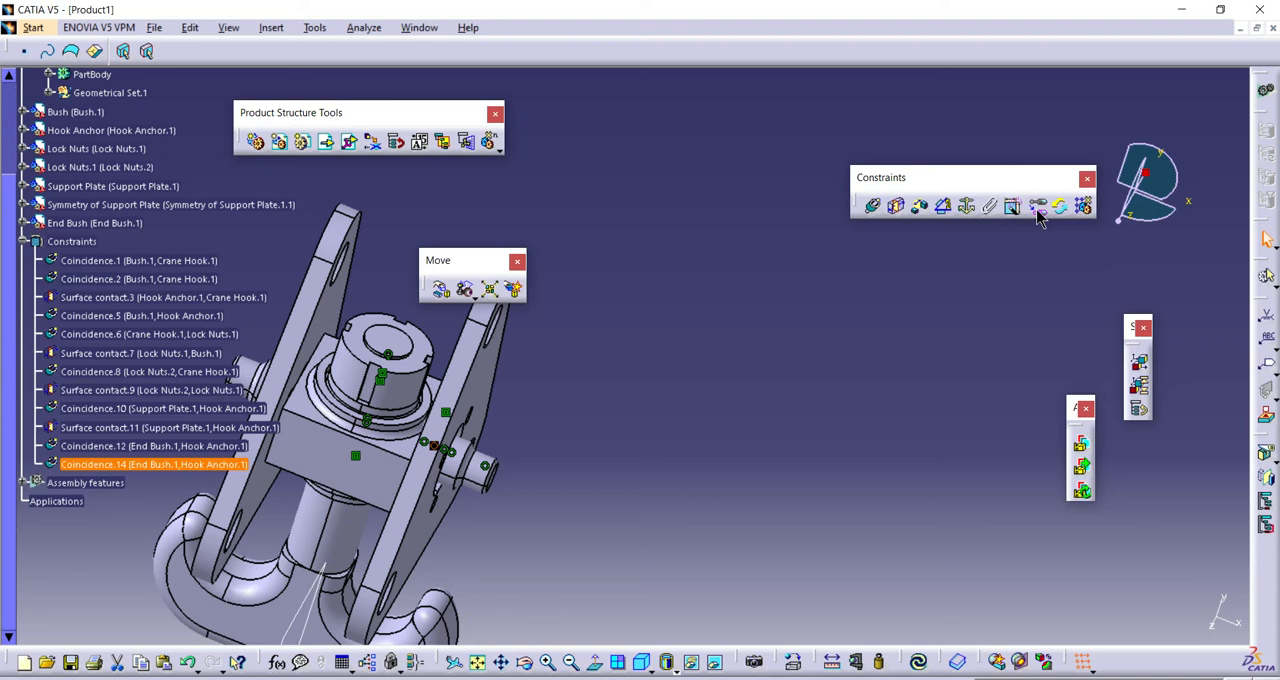
- Try a Surface contact from Possible Constraints, then undo Coincidence.14 on the End Bush
left_click(1038, 204)
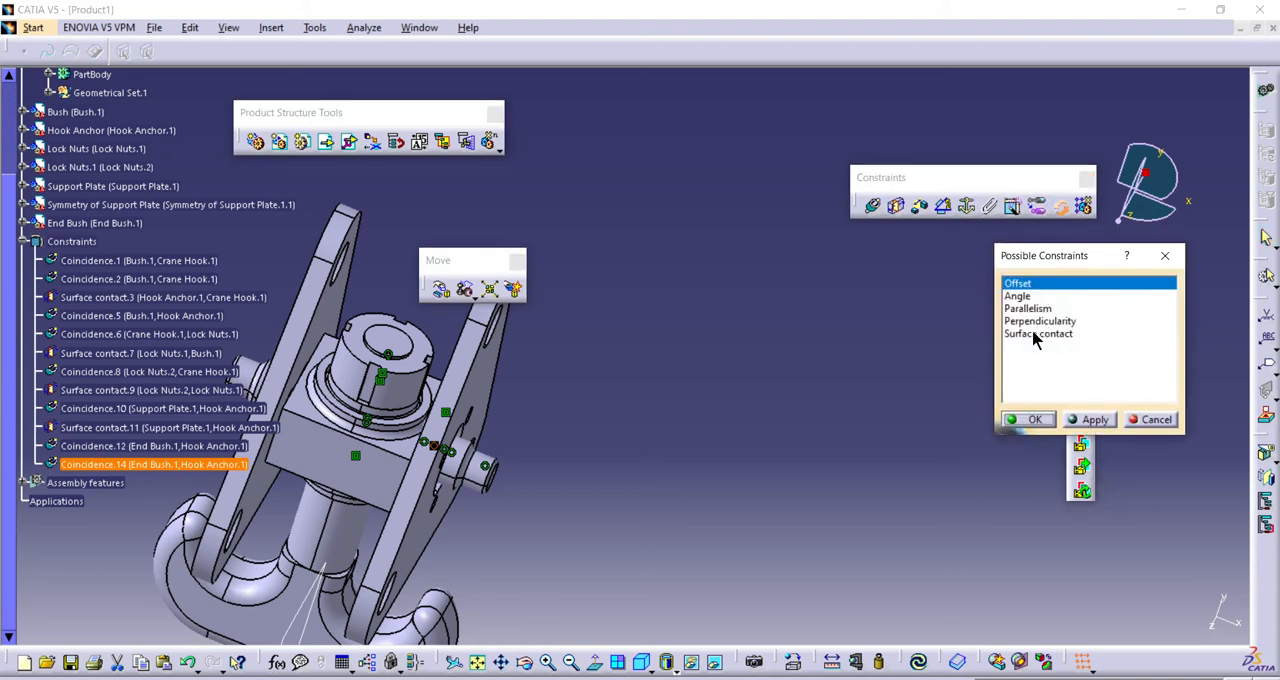
left_click(1040, 334)
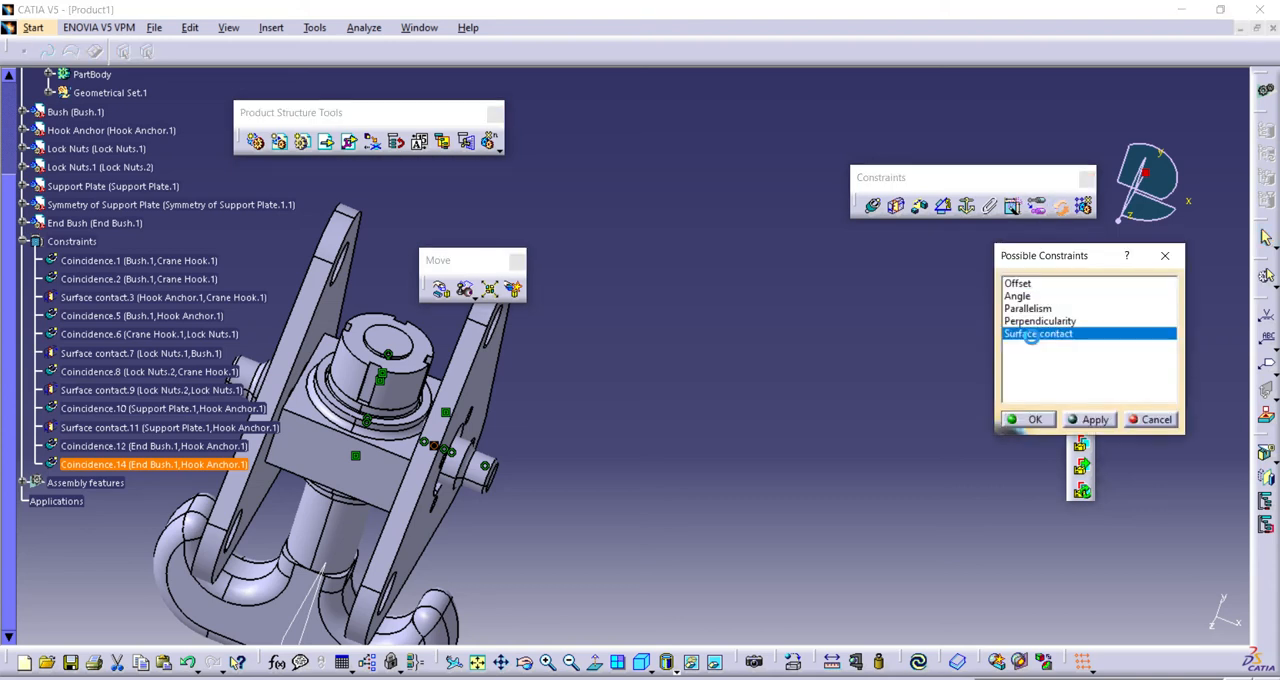
left_click(1036, 420)
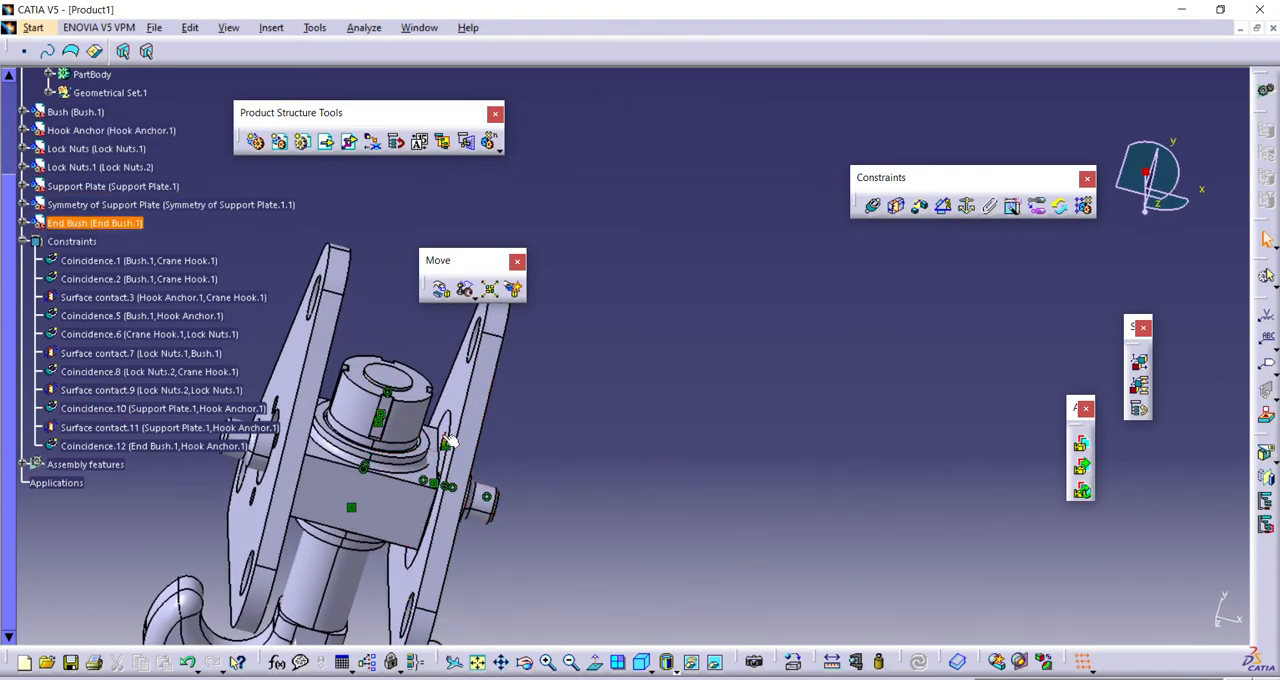
left_click(148, 370)
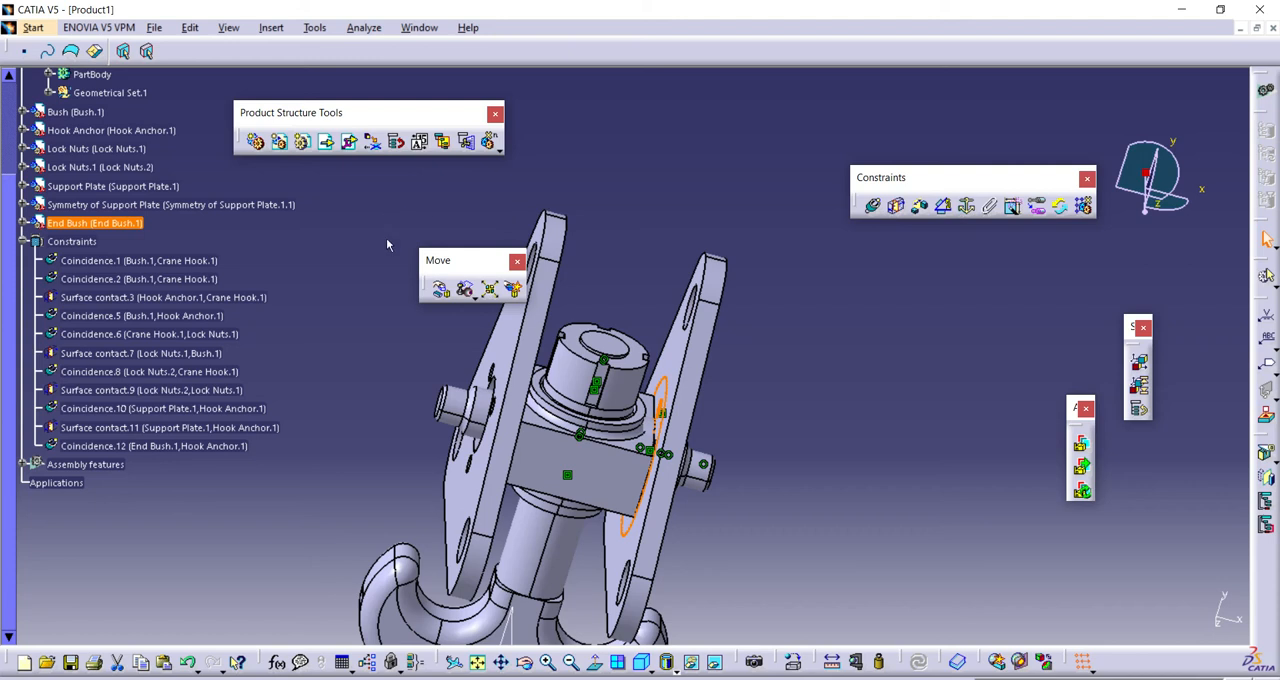
mouse_move(440, 290)
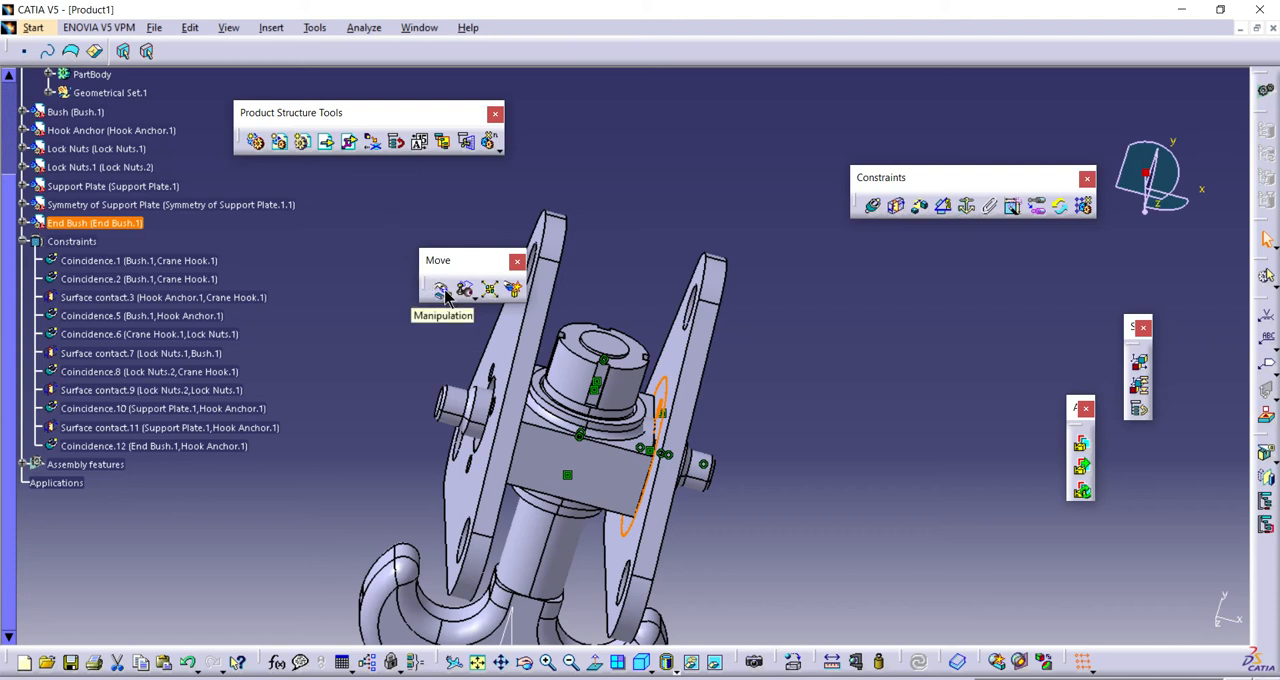
- Drag the End Bush along Y then X with Manipulation so it floats clear of the support plates
left_click(442, 288)
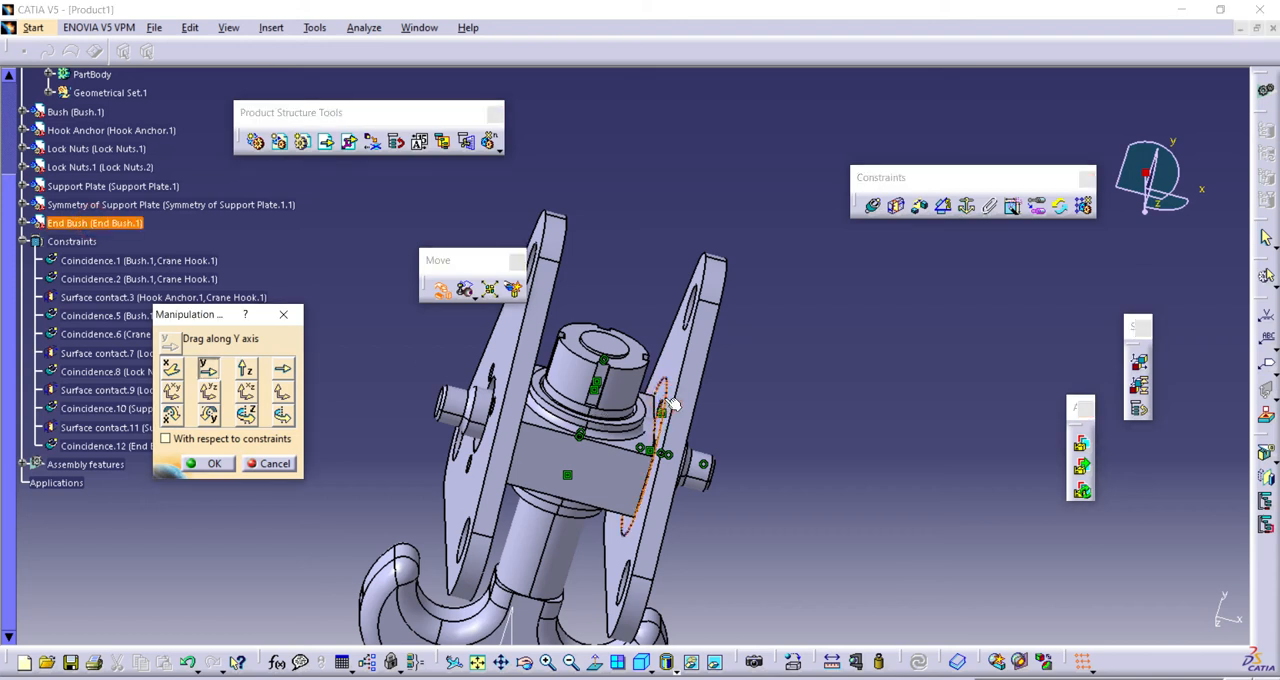
left_click(112, 186)
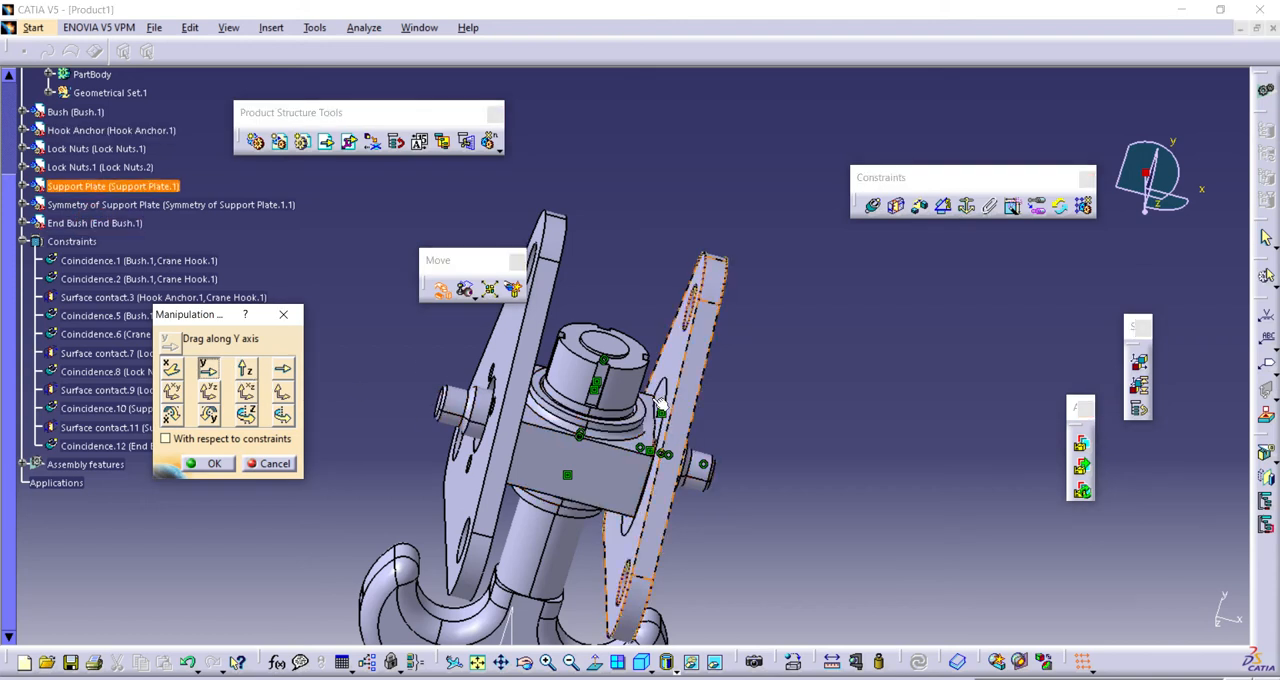
left_click(94, 222)
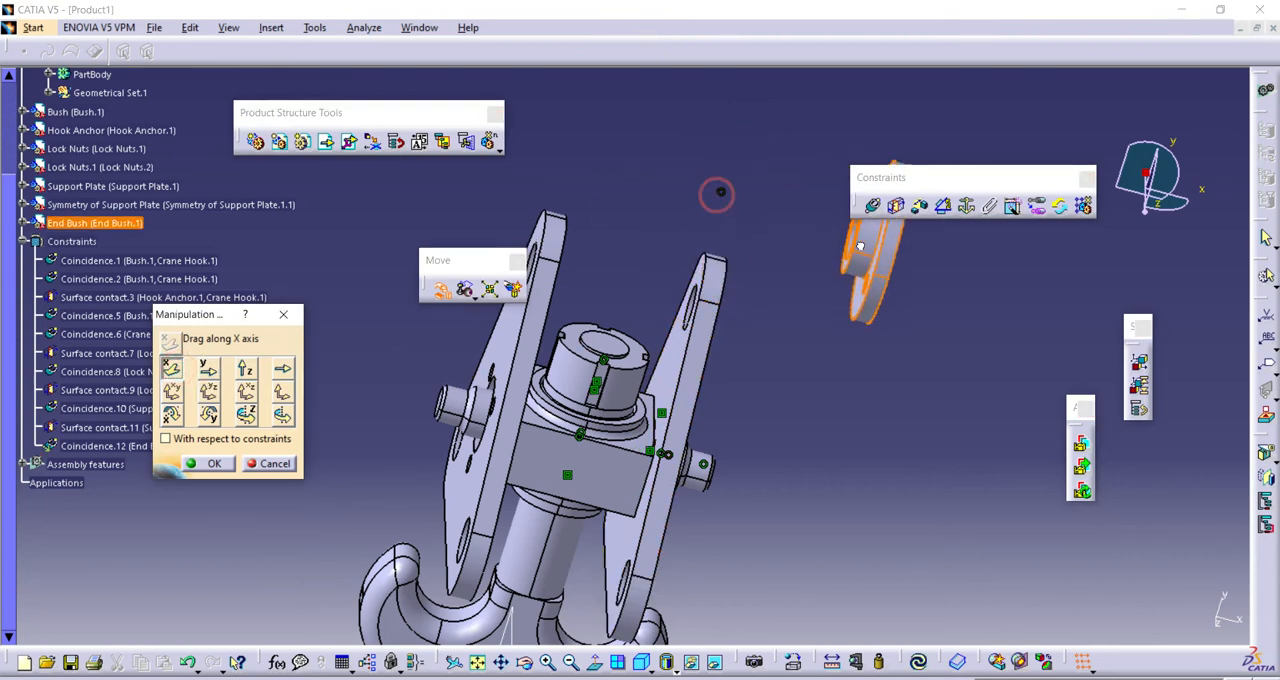
left_click(212, 464)
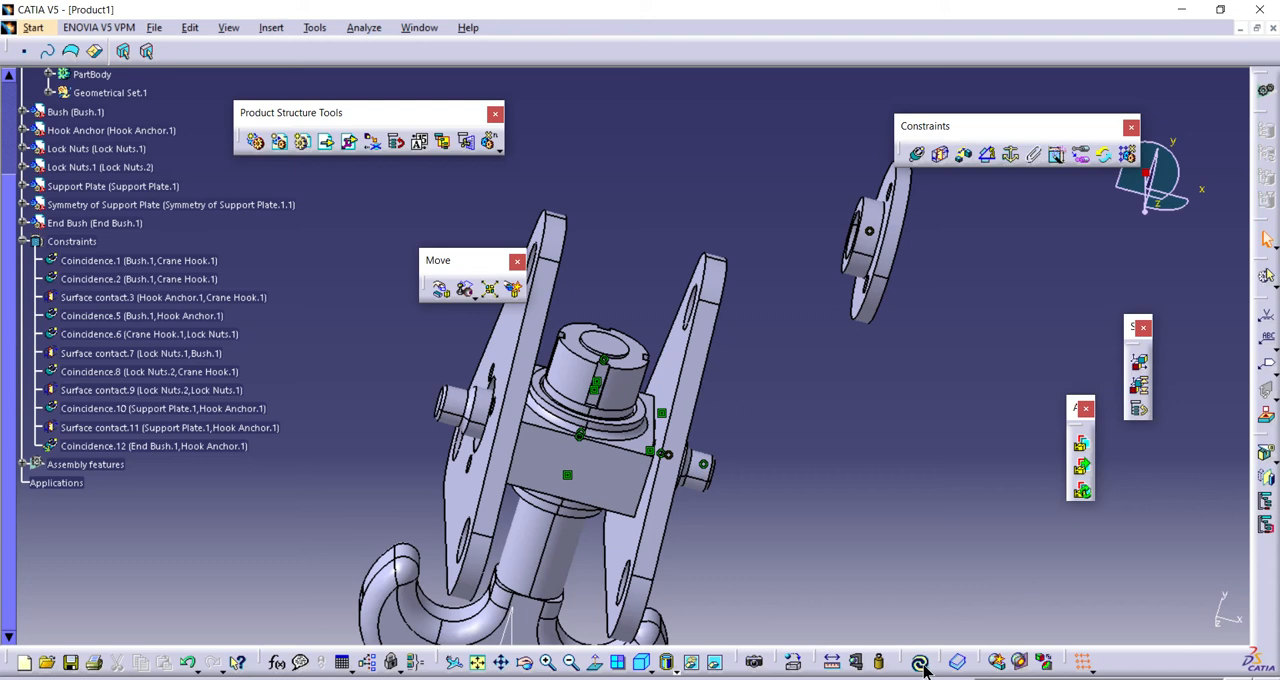
- Rotate the assembly view and restart Manipulation for moving parts by hand
left_click_drag(920, 660, 788, 548)
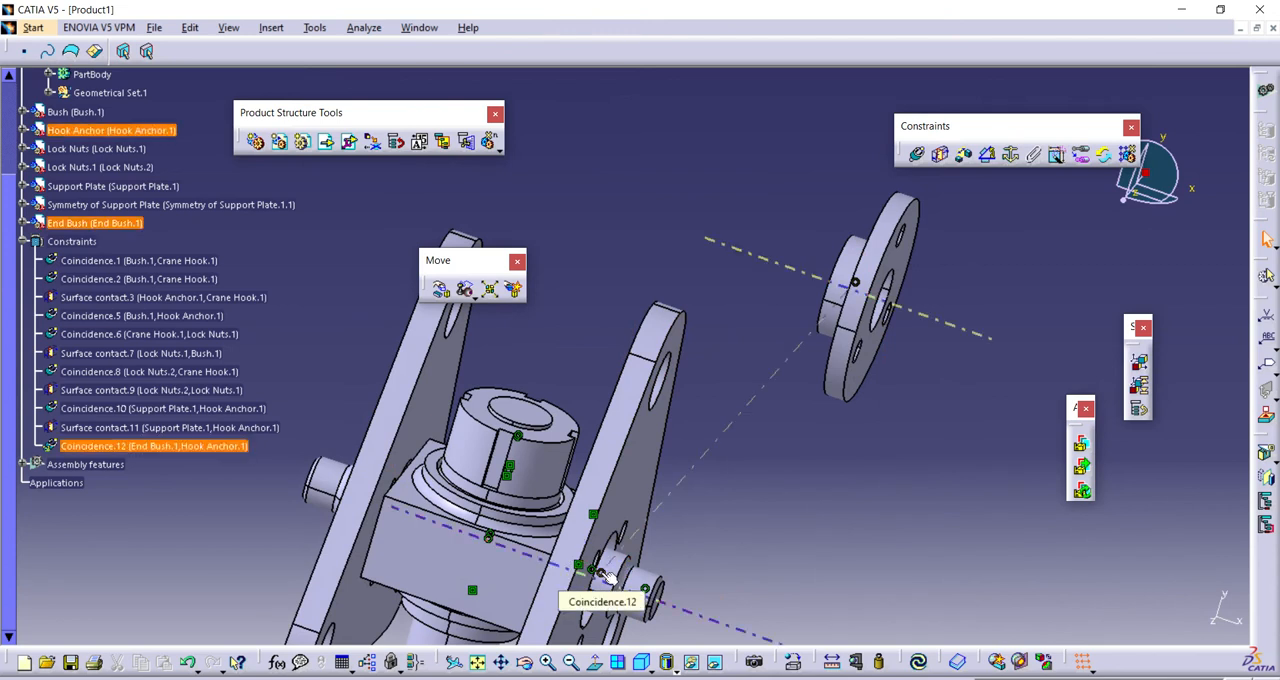
left_click(704, 558)
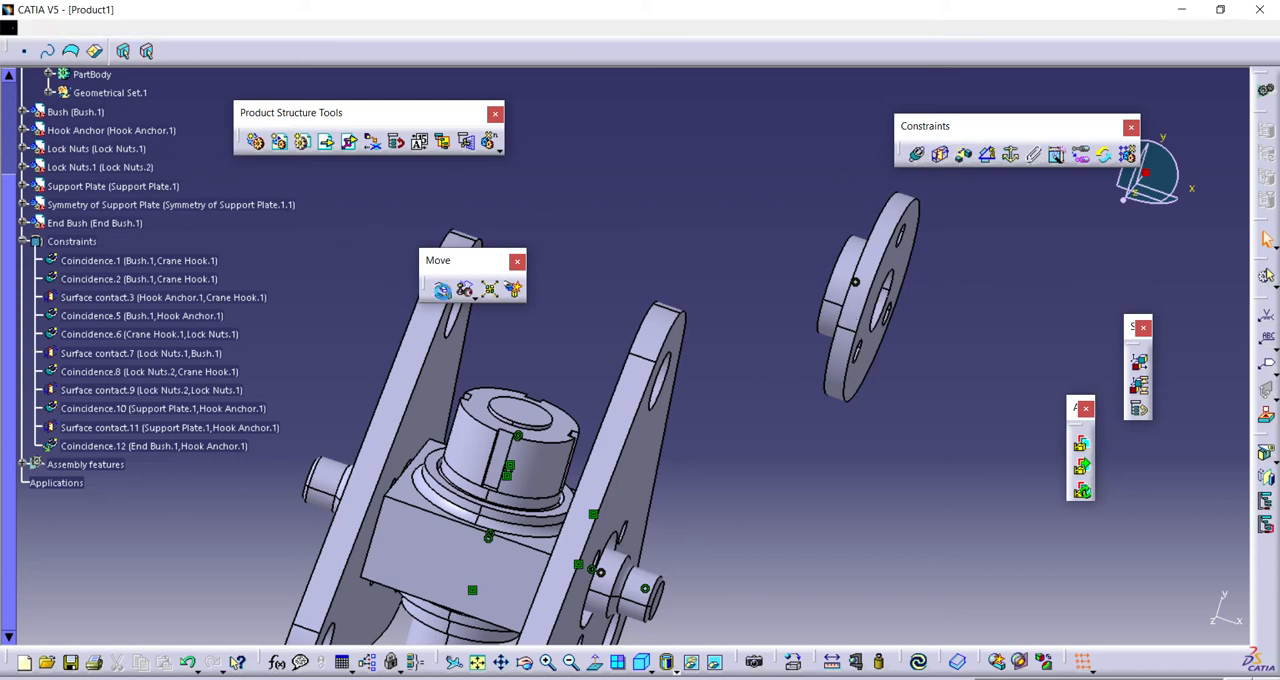
left_click(440, 288)
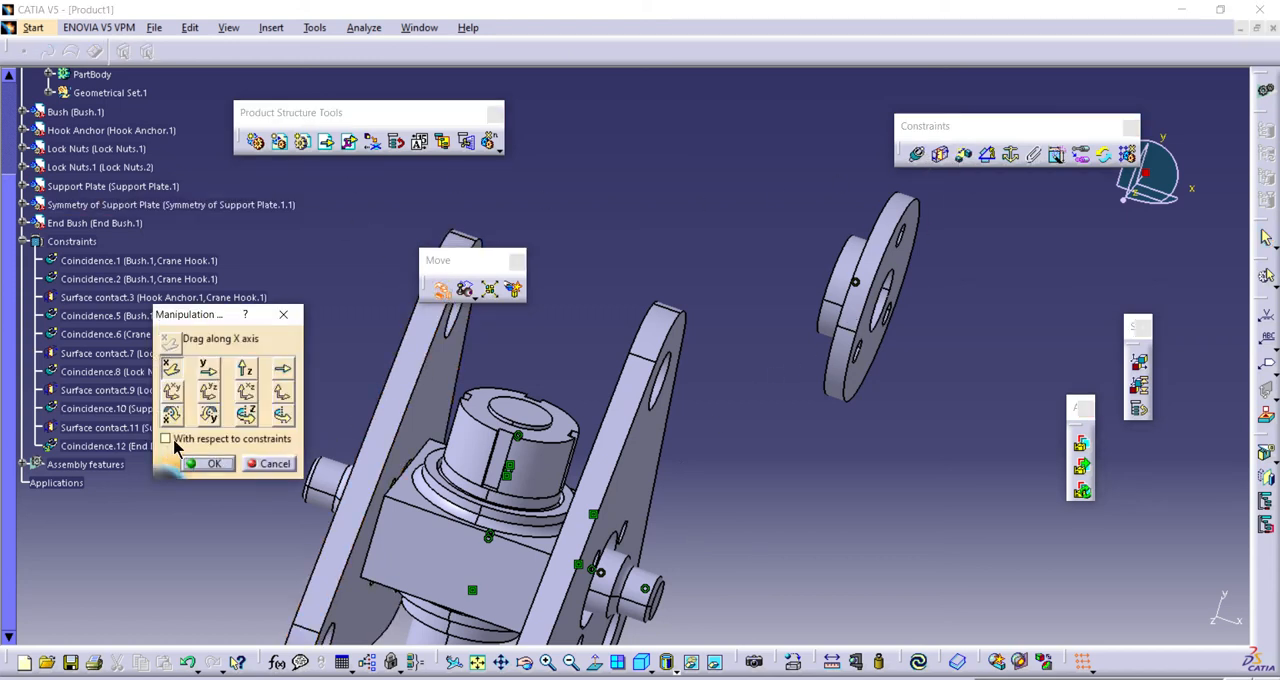
- Drag the End Bush along X/Z to a spot farther from the hook assembly and accept the position
left_click(166, 440)
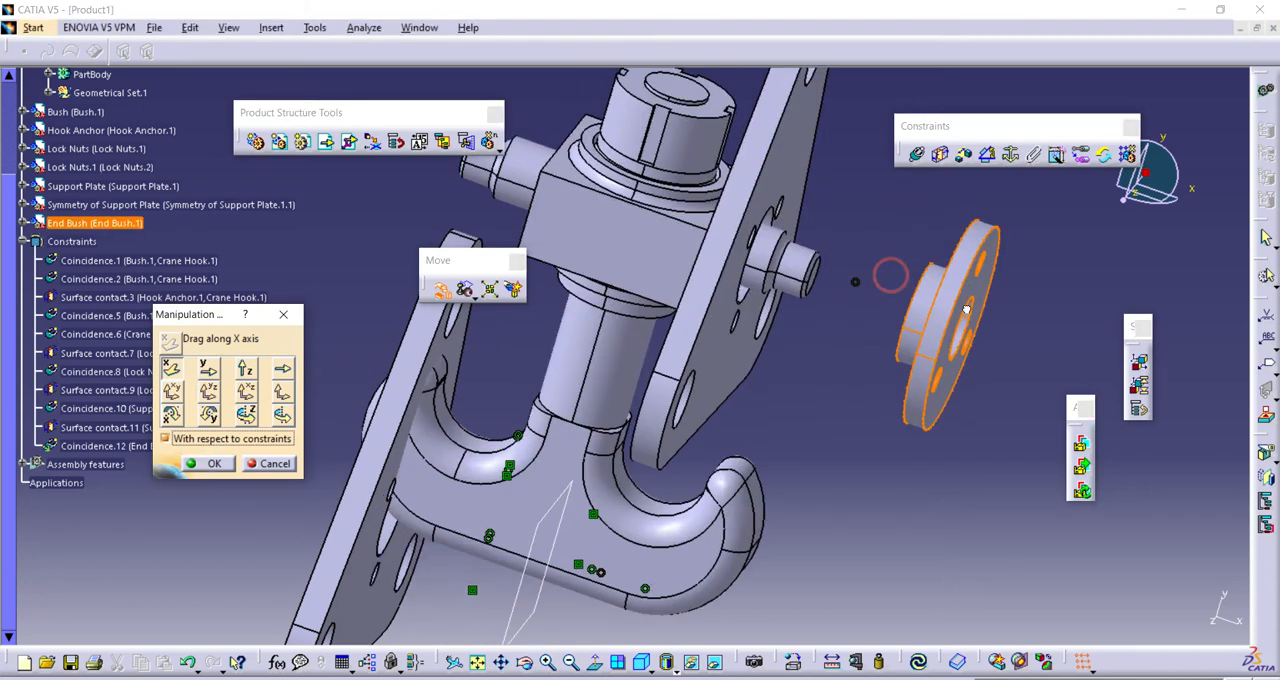
left_click_drag(964, 308, 764, 308)
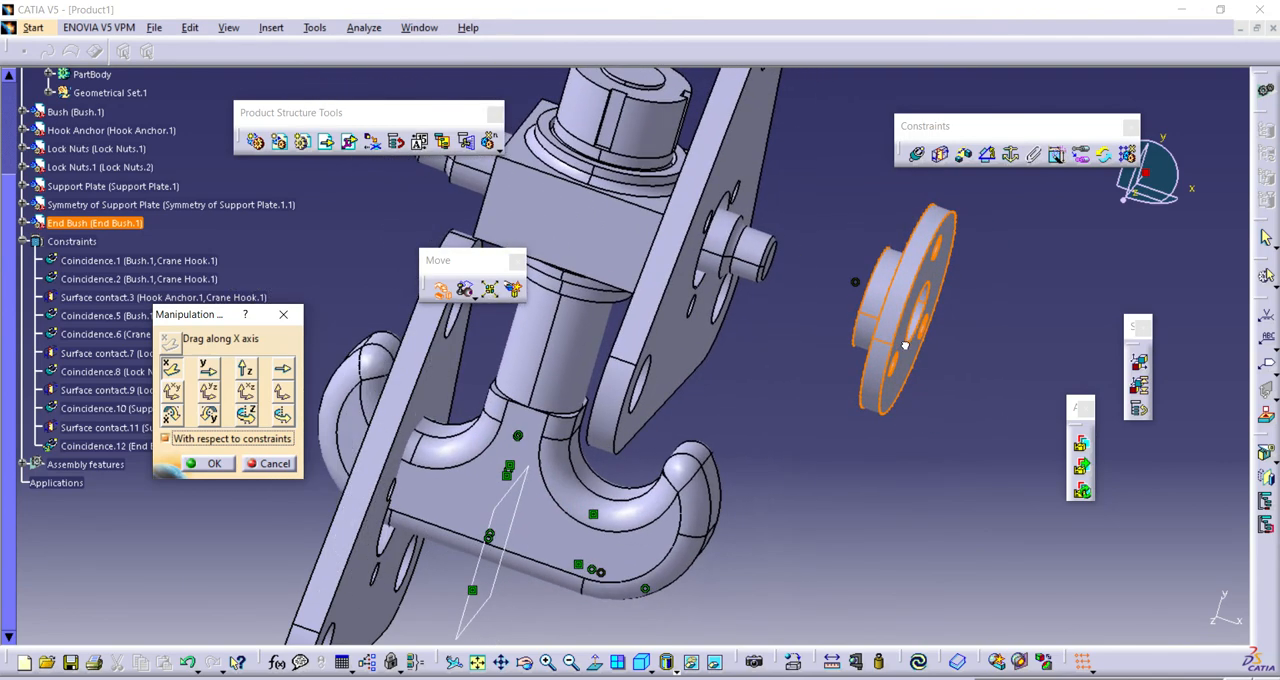
left_click_drag(900, 344, 912, 400)
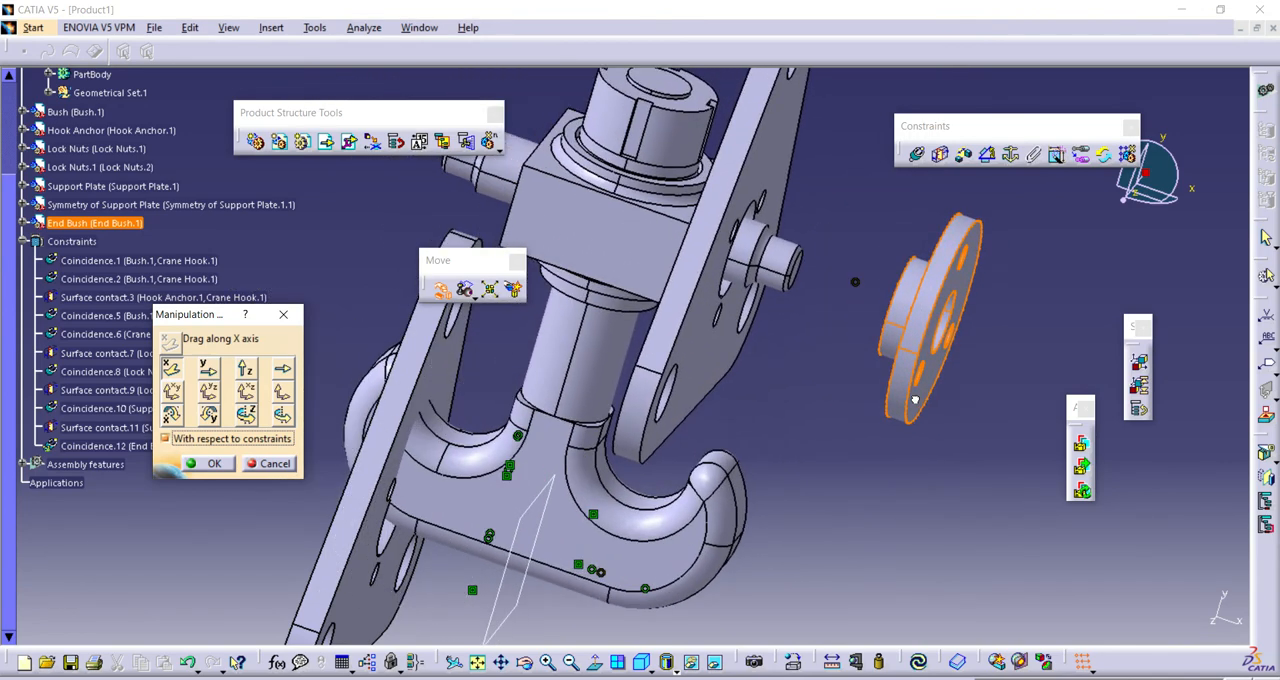
left_click_drag(914, 400, 856, 400)
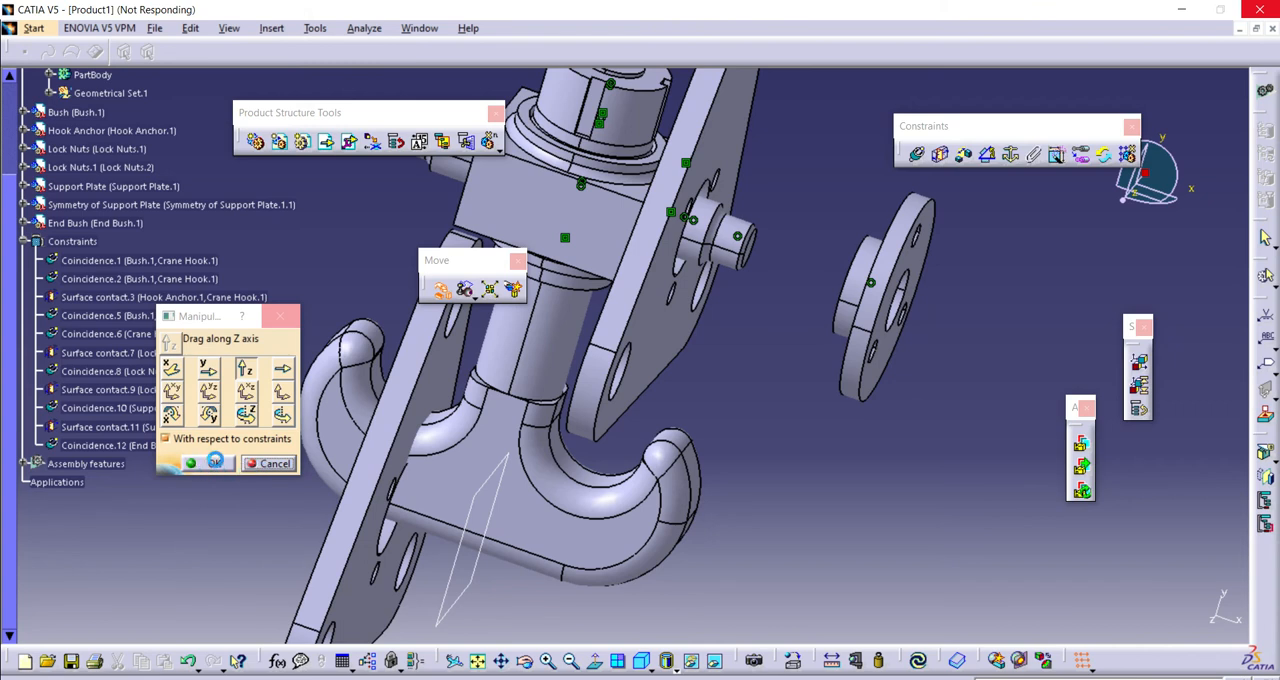
left_click(196, 462)
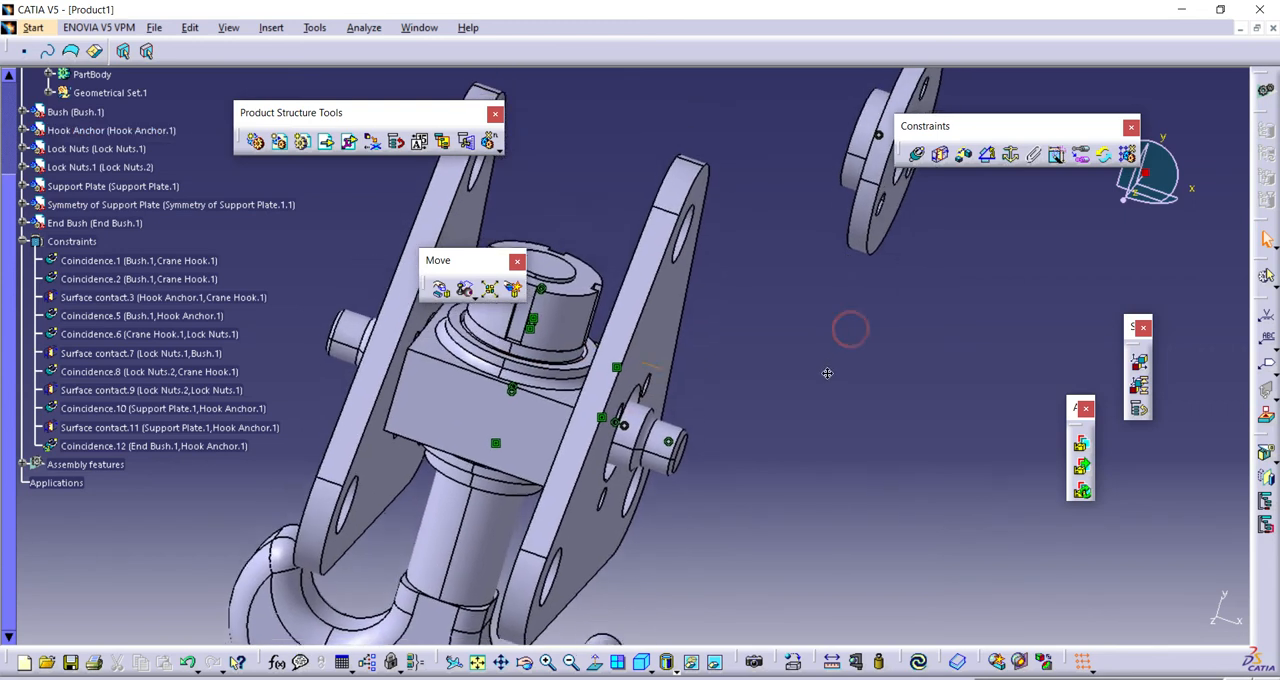
- Seat the End Bush against the Support Plate with a surface contact, then start inserting another component
left_click(94, 222)
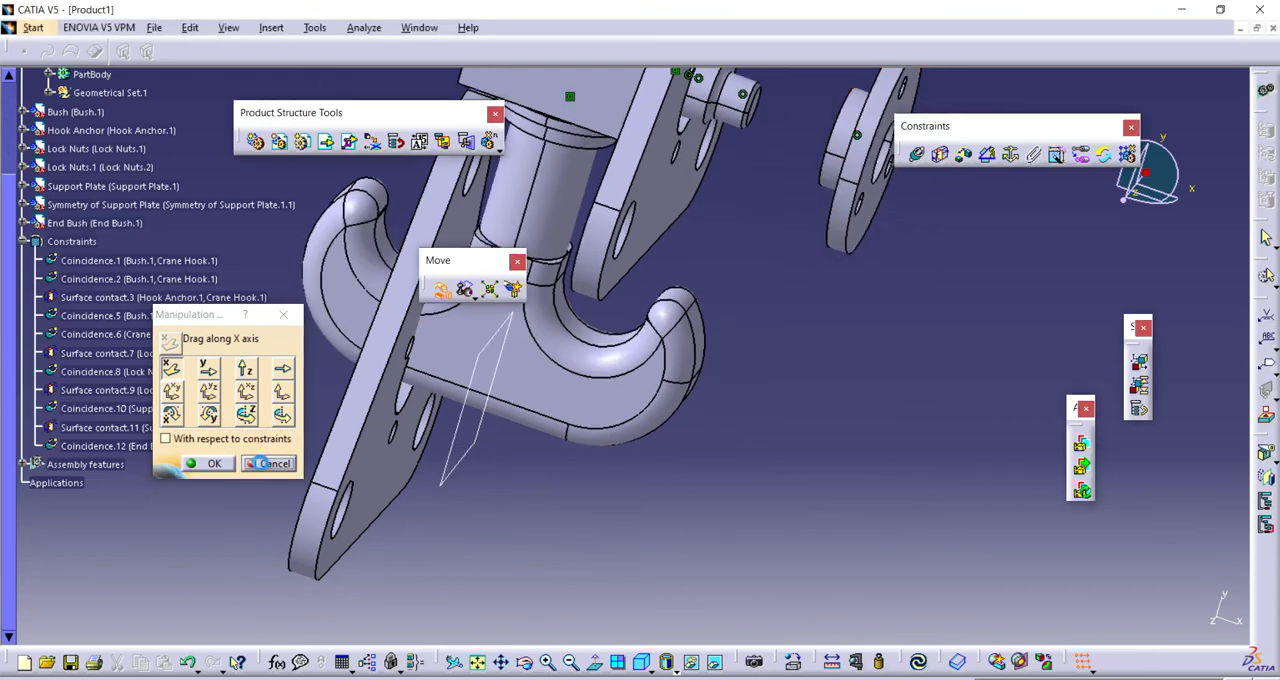
left_click(212, 464)
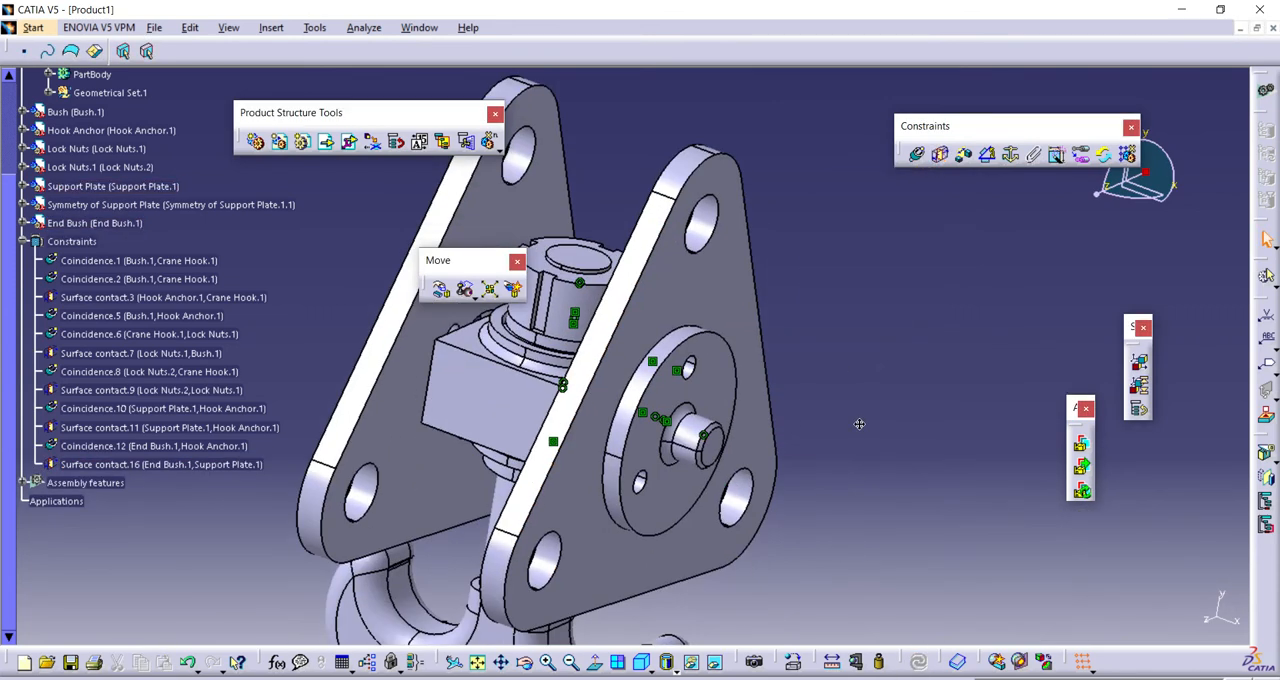
left_click(94, 222)
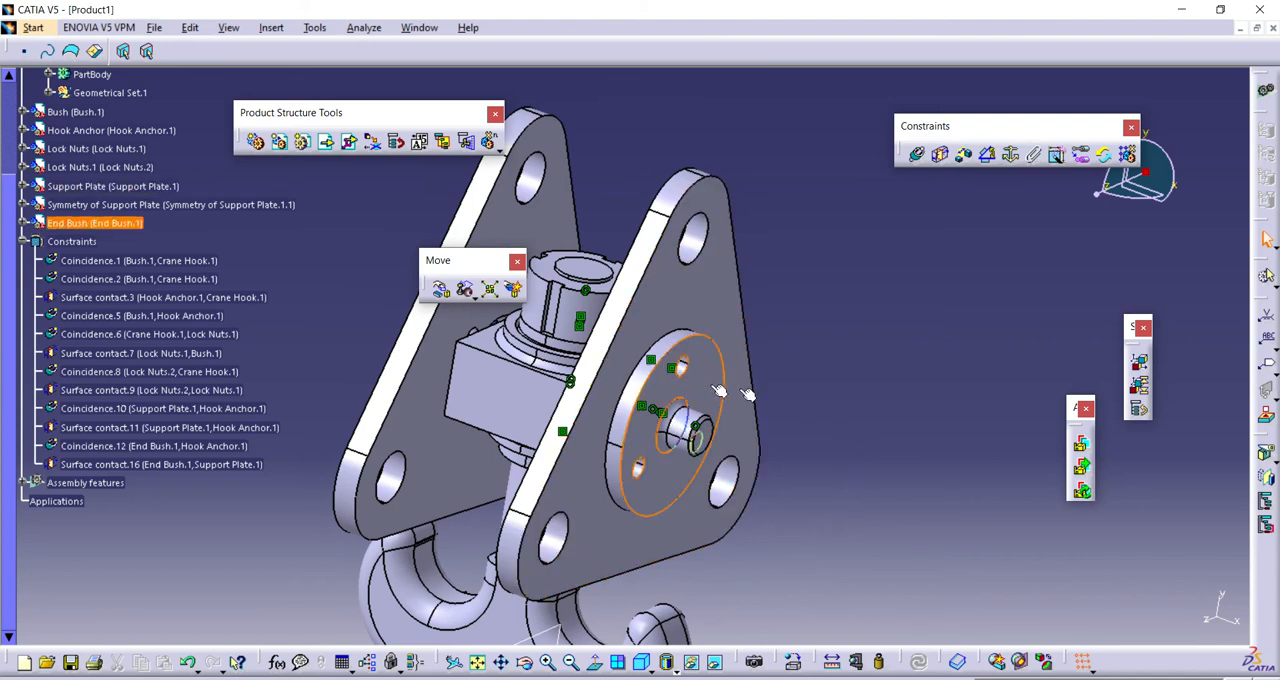
left_click(170, 204)
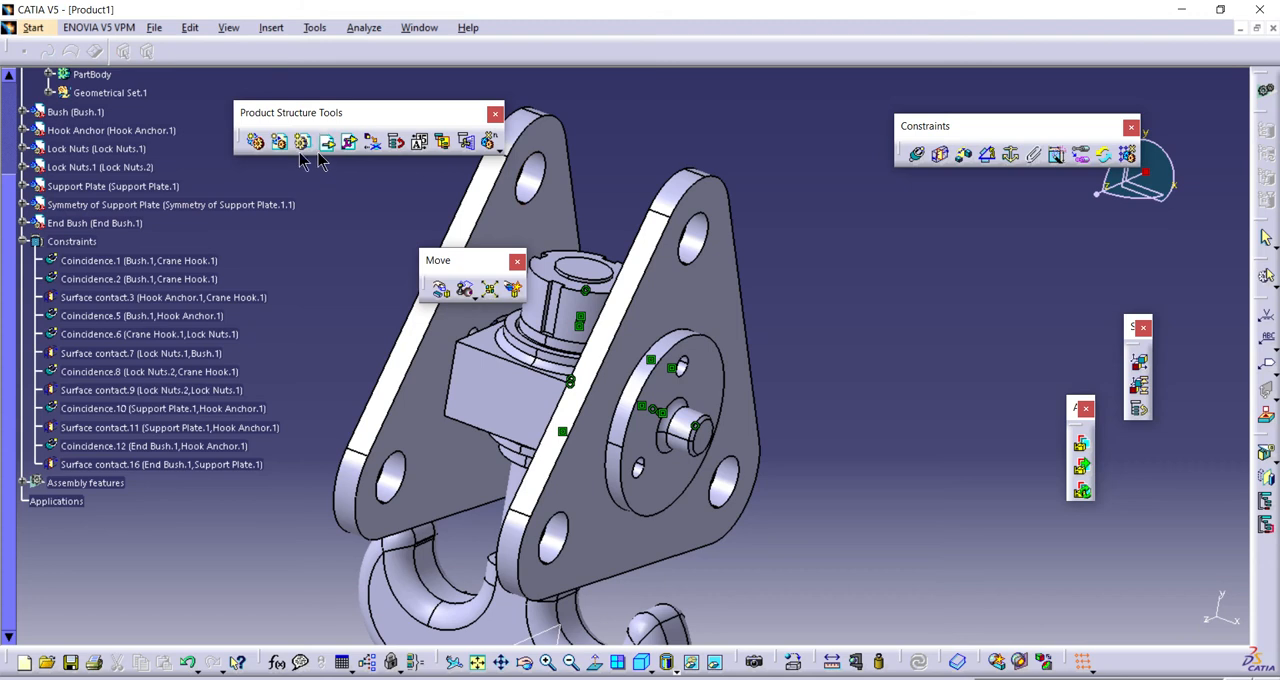
left_click(24, 96)
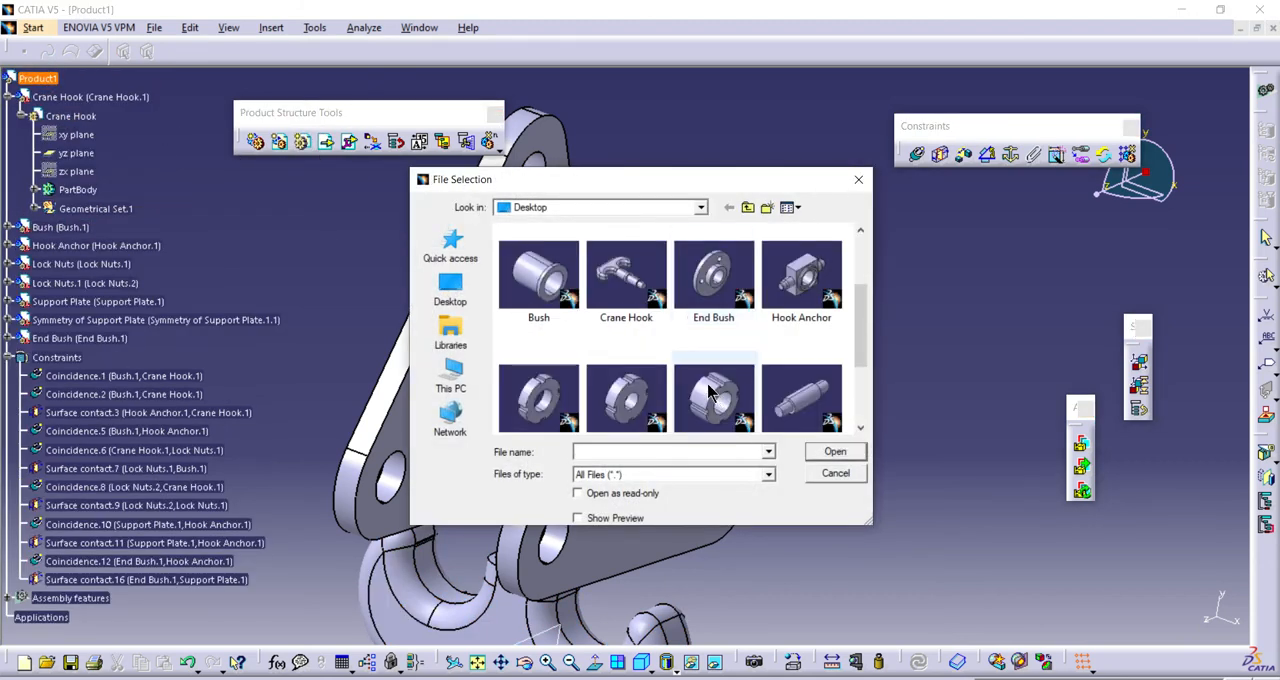
- Insert a third Lock Nut, accept the renamed part number, and move the Constraints toolbar to the upper right
left_click(836, 452)
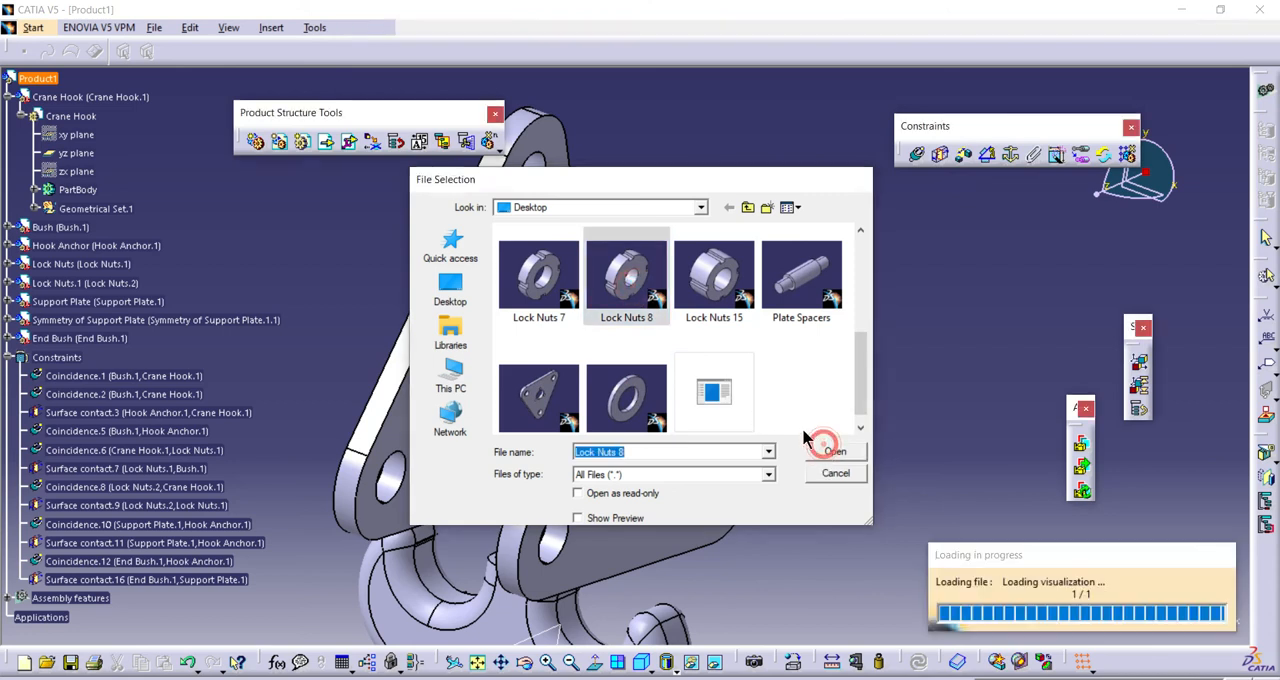
left_click(834, 452)
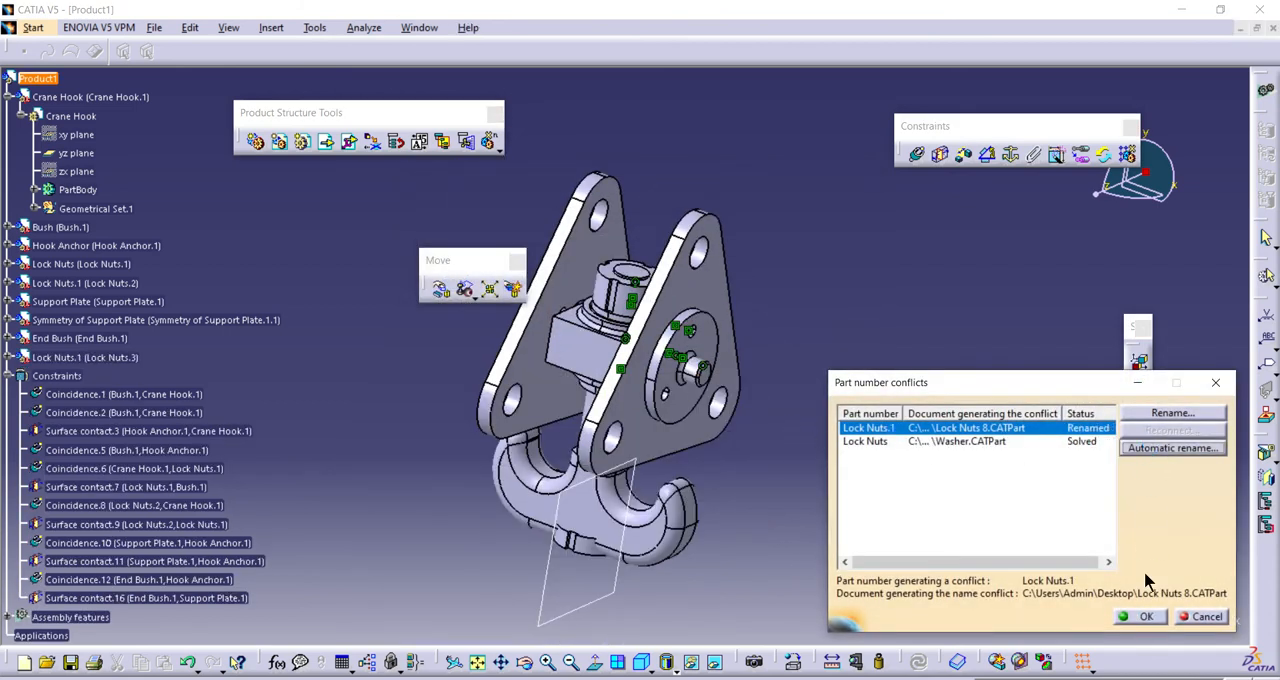
left_click(1172, 448)
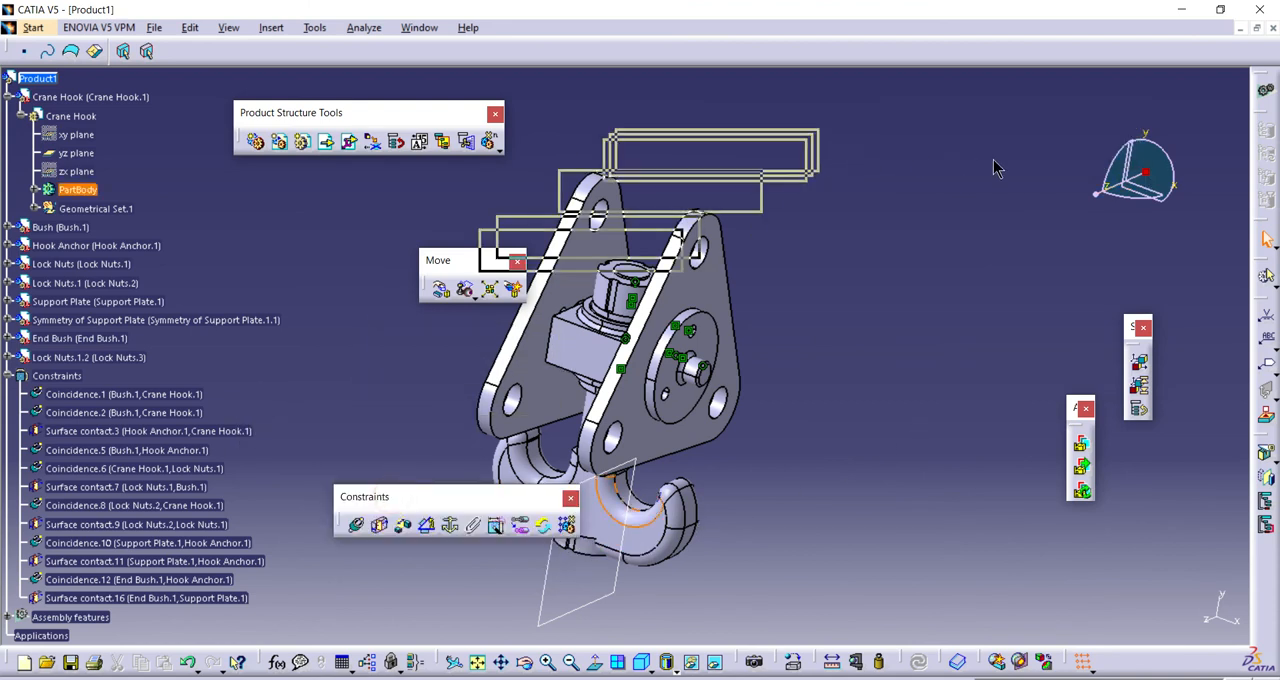
left_click_drag(364, 496, 820, 162)
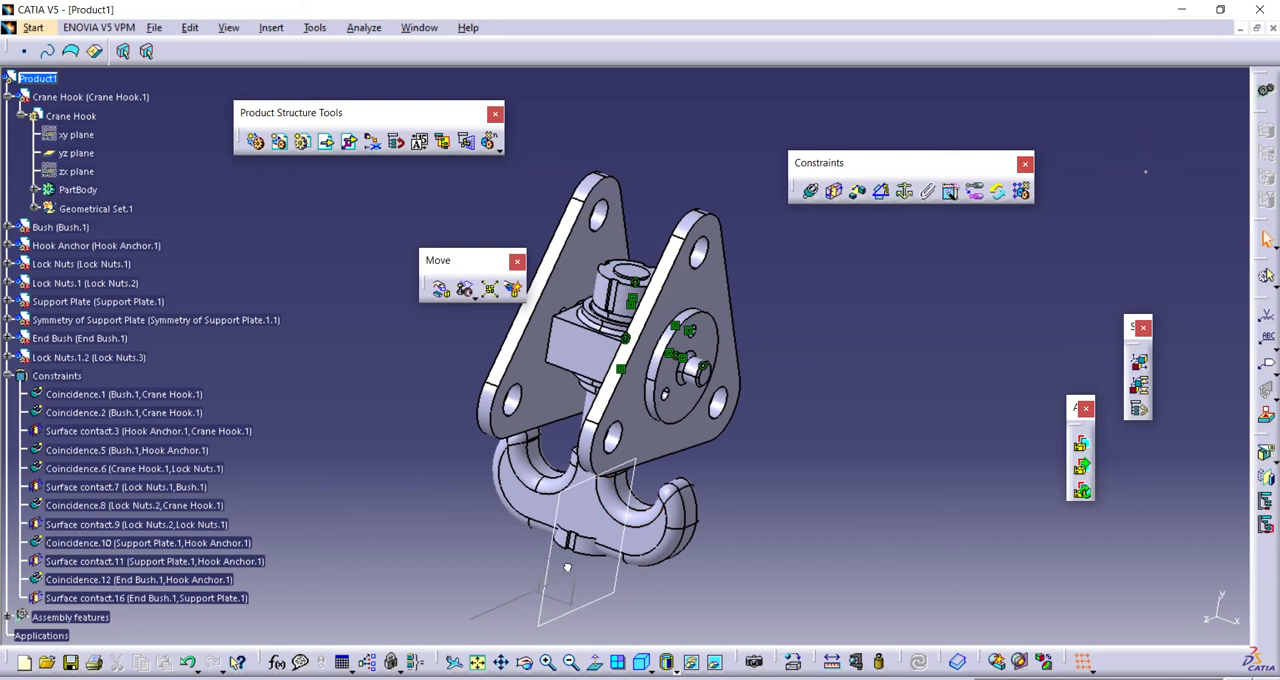
- Begin constraining Lock Nuts.3 to the Hook Anchor axis and End Bush face
left_click(588, 540)
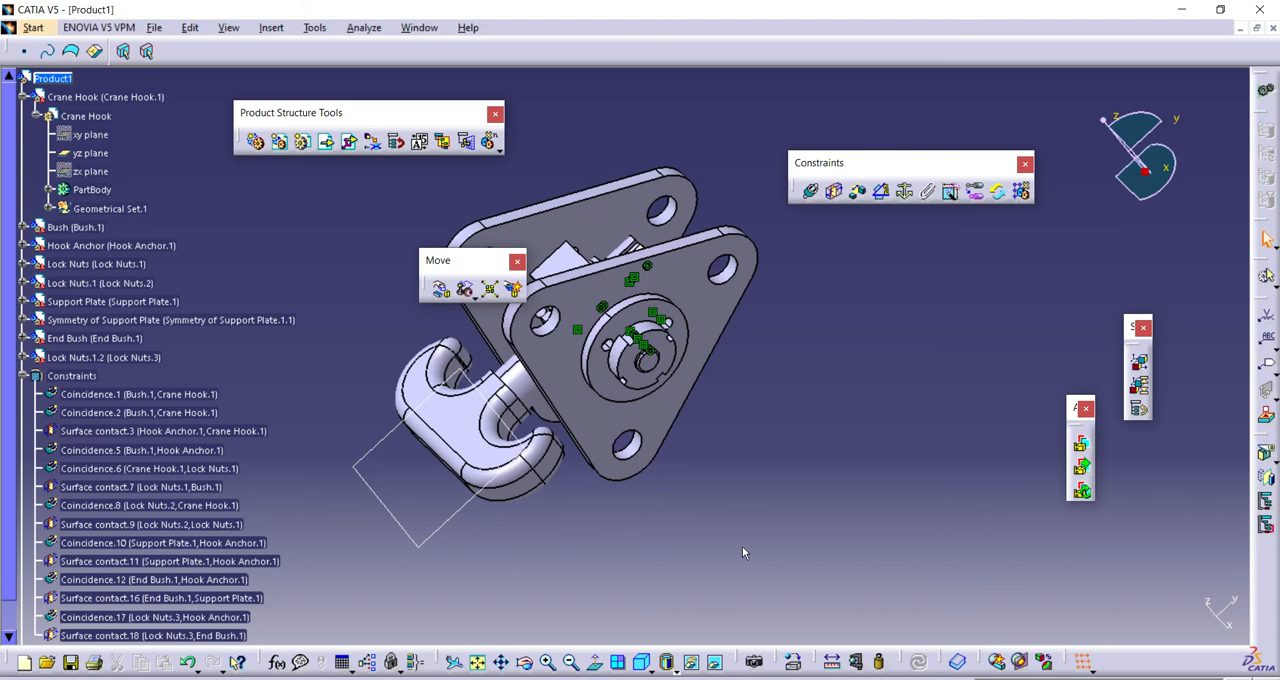
mouse_move(698, 448)
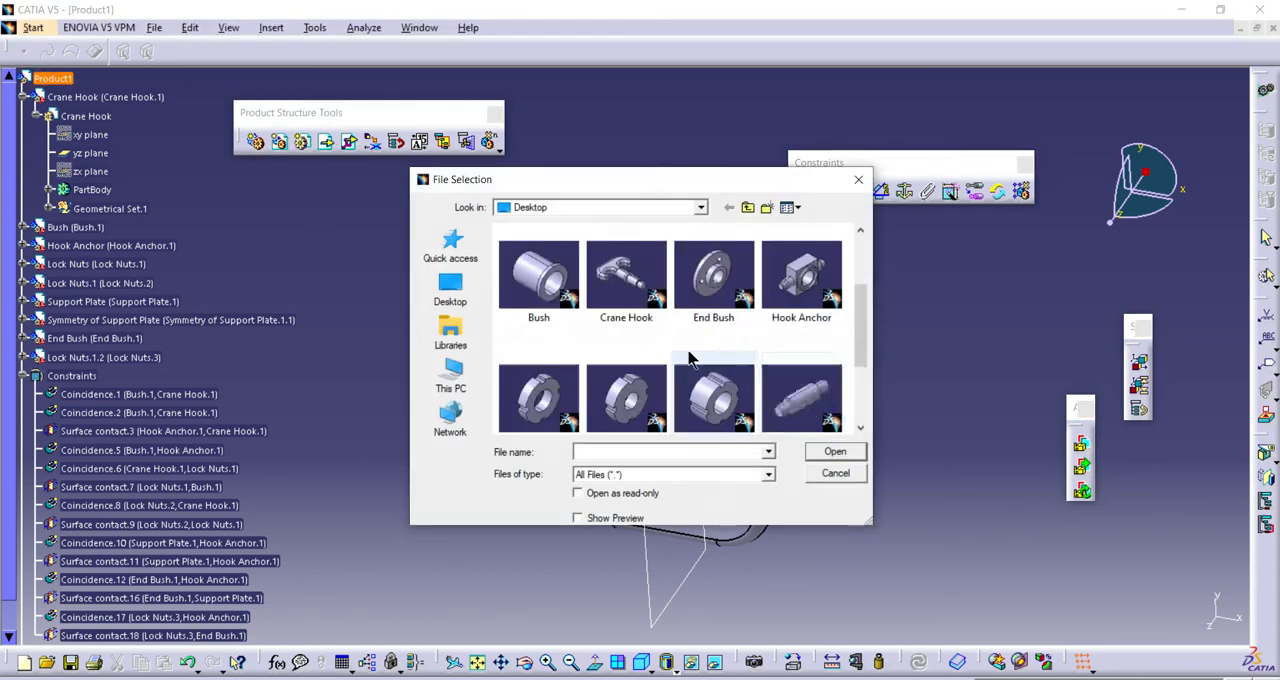
- Insert the Plate Spacers part file into the assembly via Existing Component
left_click(800, 276)
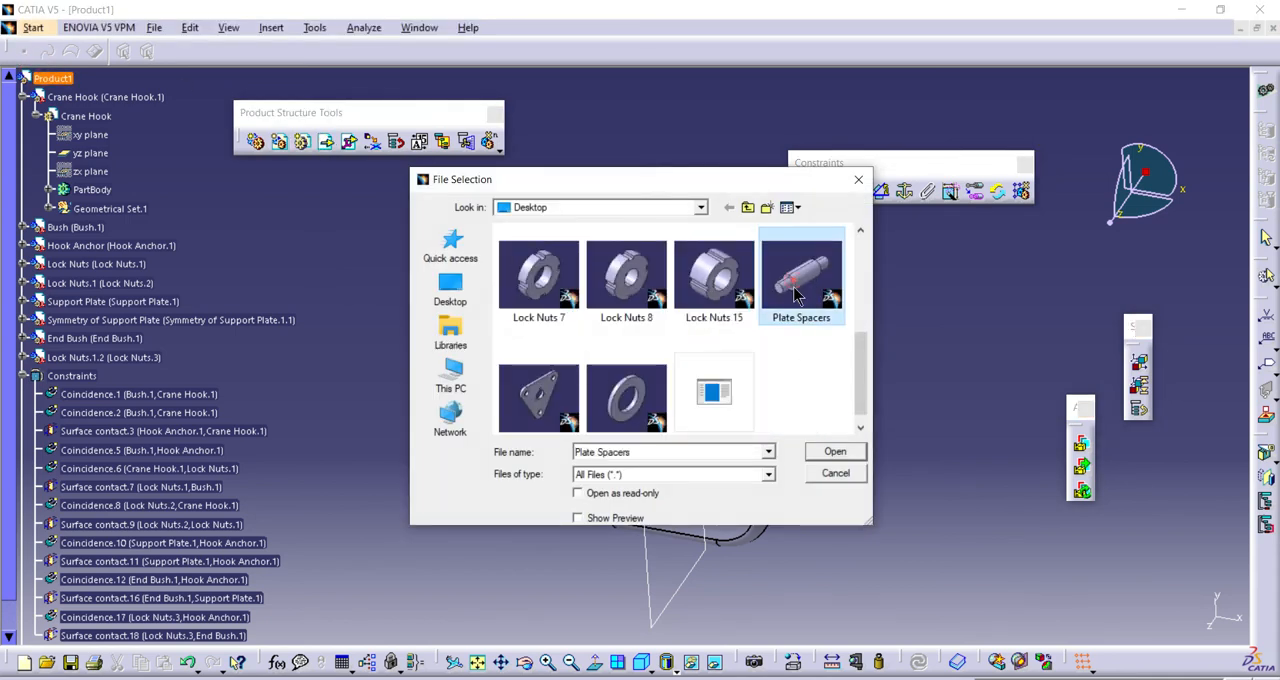
left_click(834, 452)
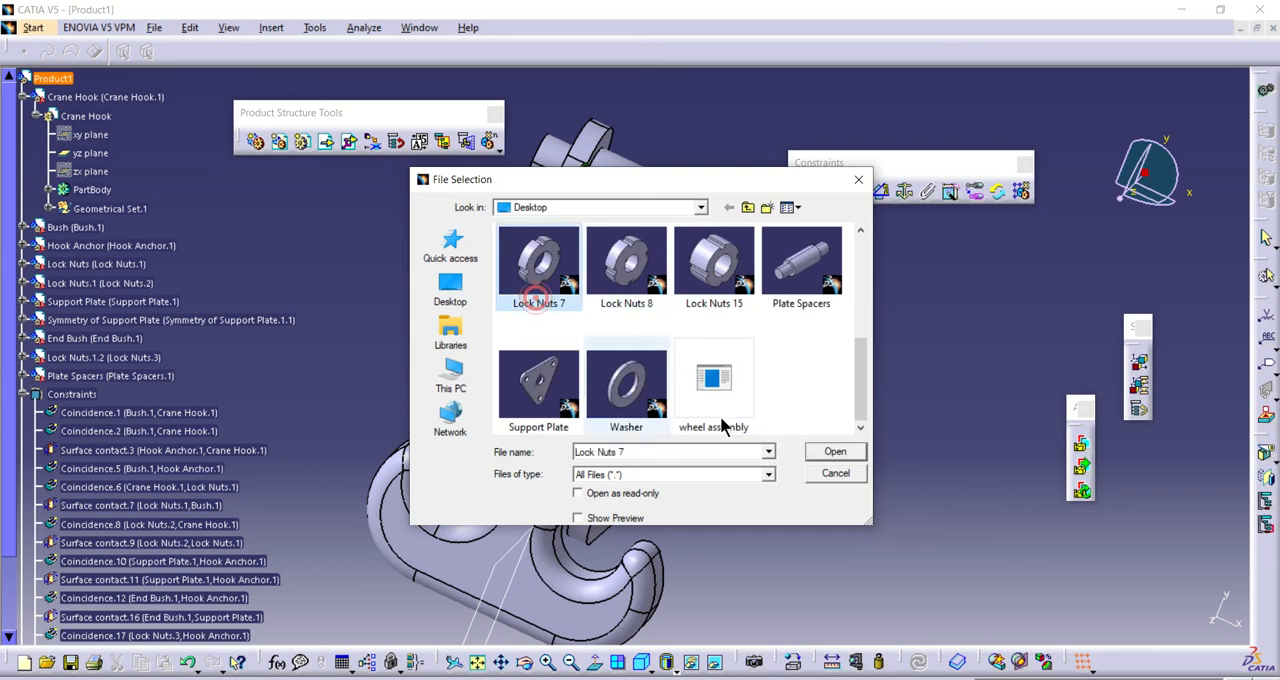
- Insert Lock Nuts 7 and resolve its part-number conflict by renaming
left_click(834, 452)
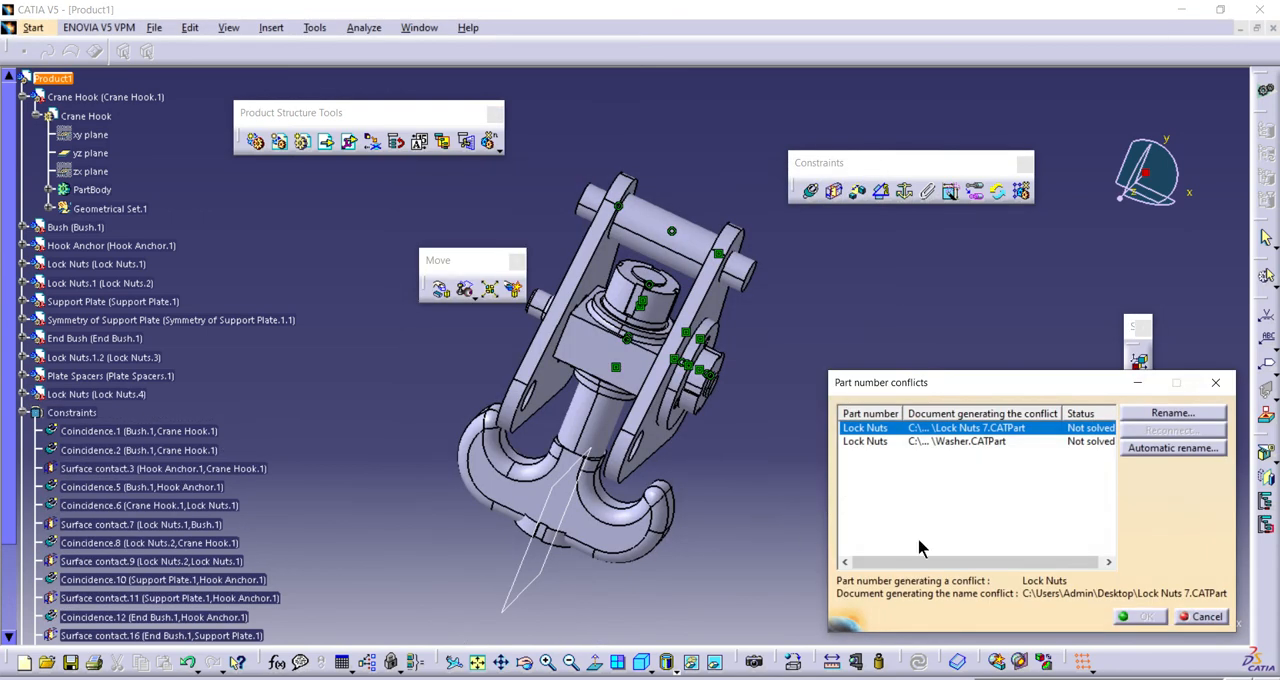
left_click(1172, 448)
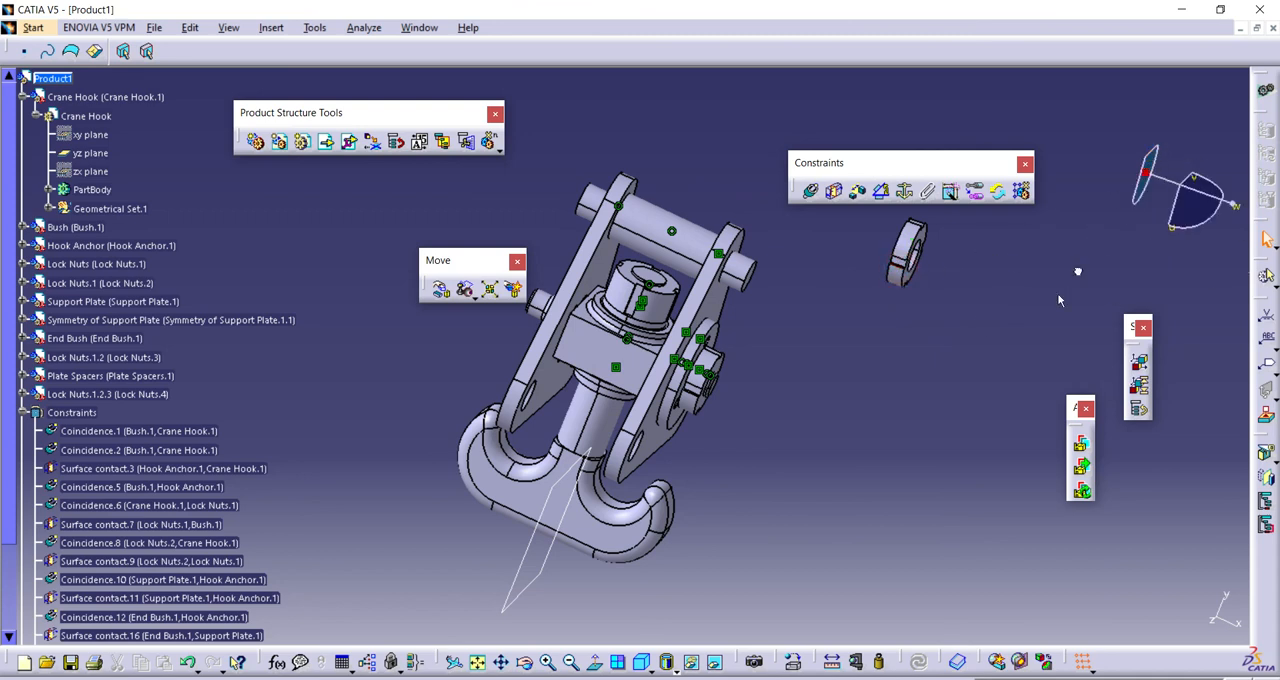
- Constrain the fourth lock nut coincident with the support plate hole
left_click(910, 256)
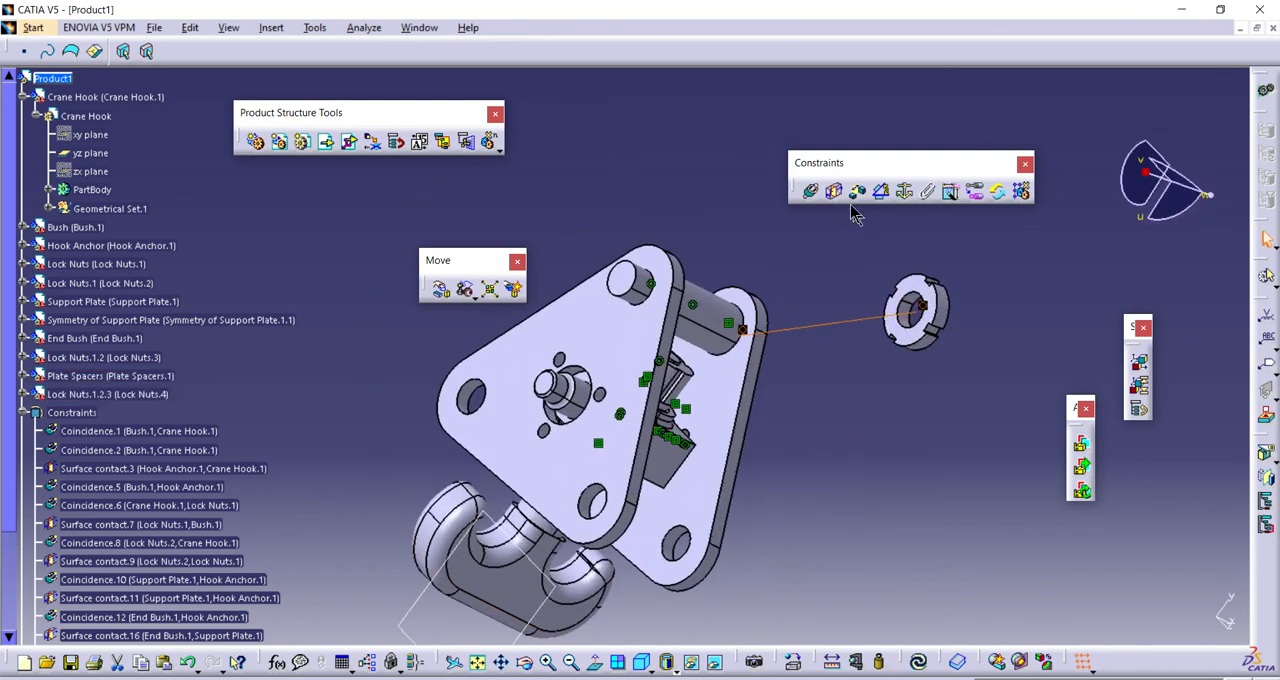
left_click(916, 310)
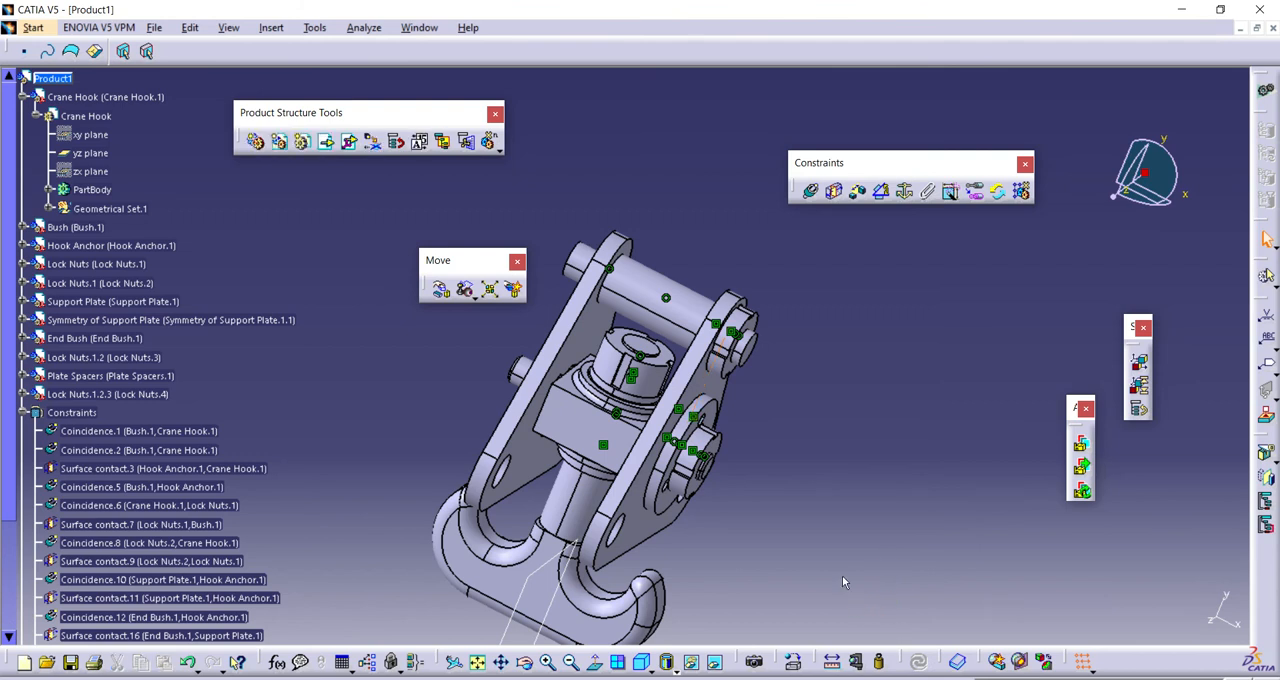
mouse_move(836, 578)
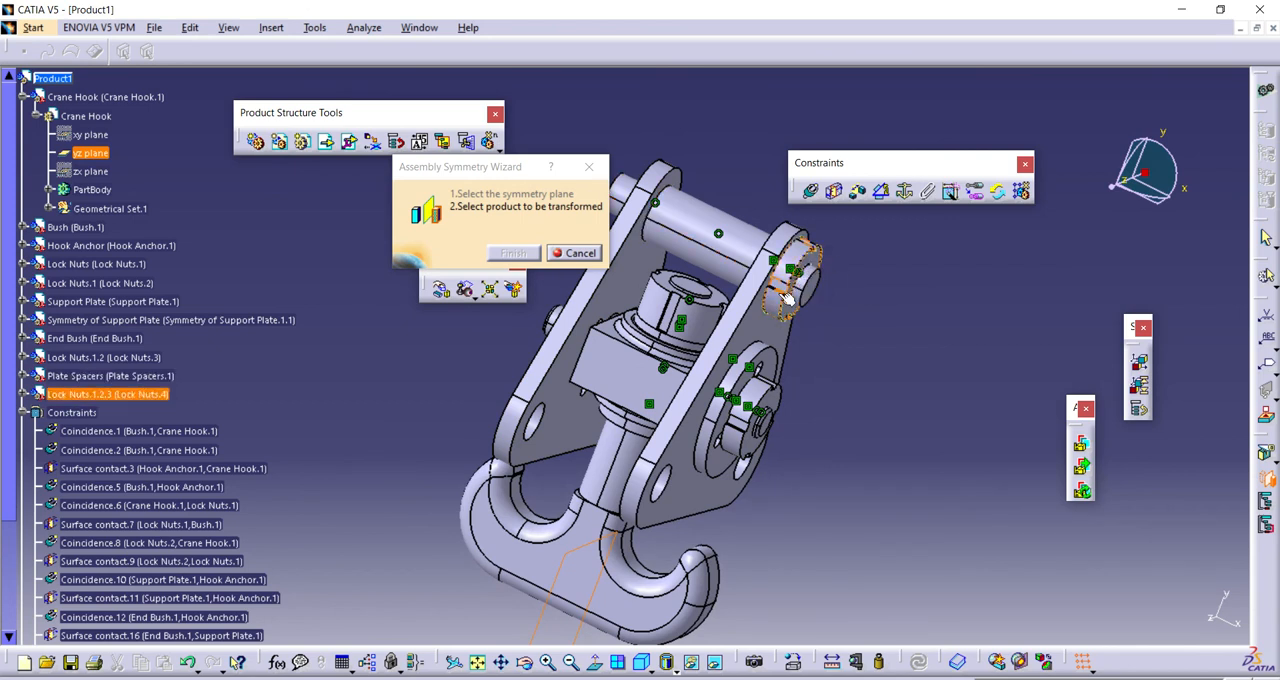
- Mirror the fourth lock nut across the zx plane as a new component
left_click(790, 270)
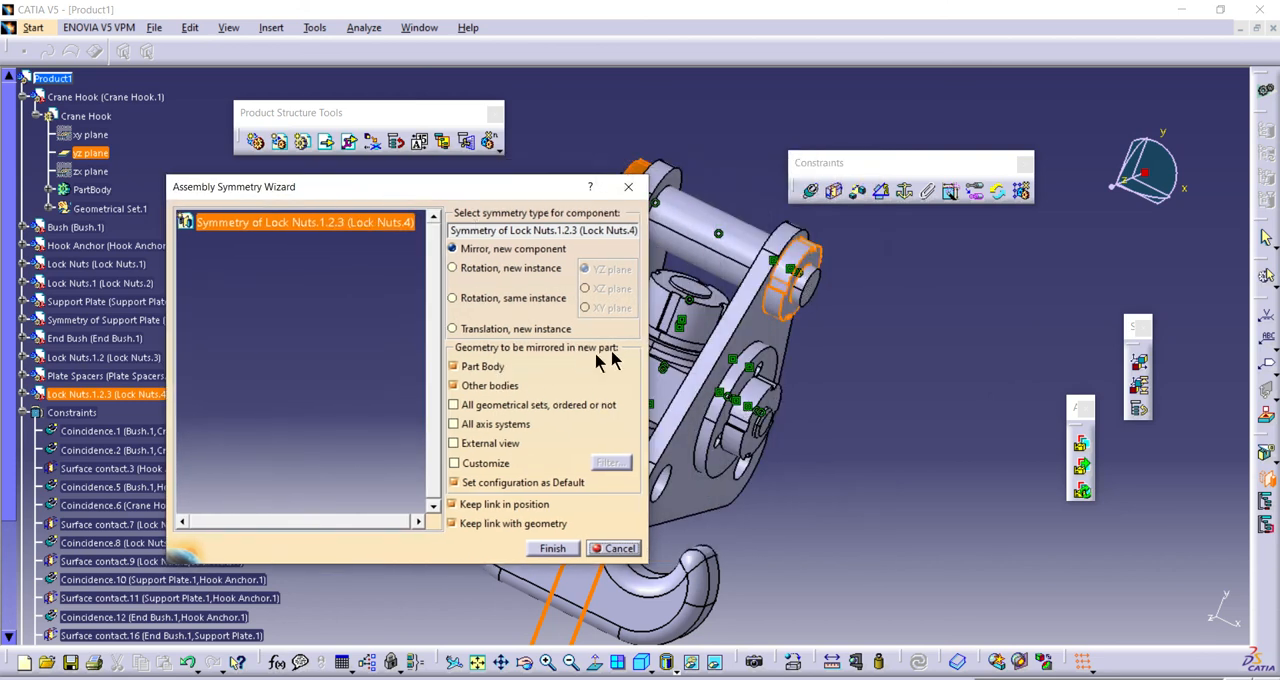
mouse_move(552, 548)
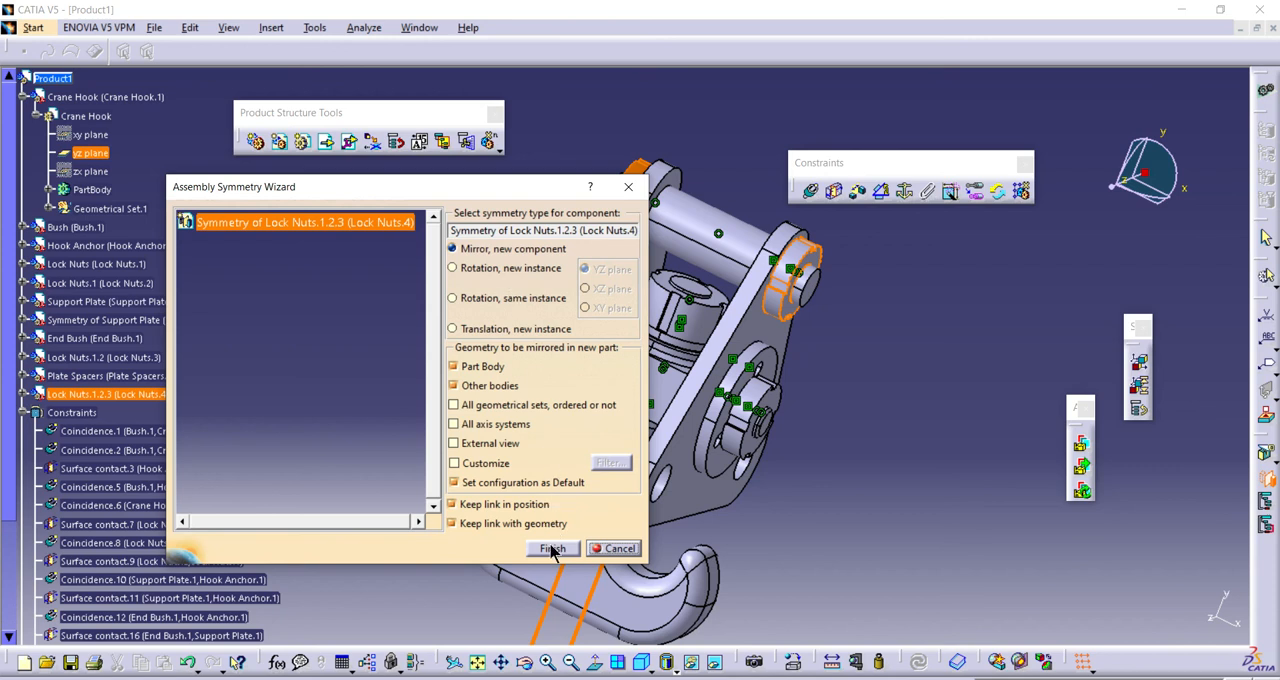
left_click(552, 548)
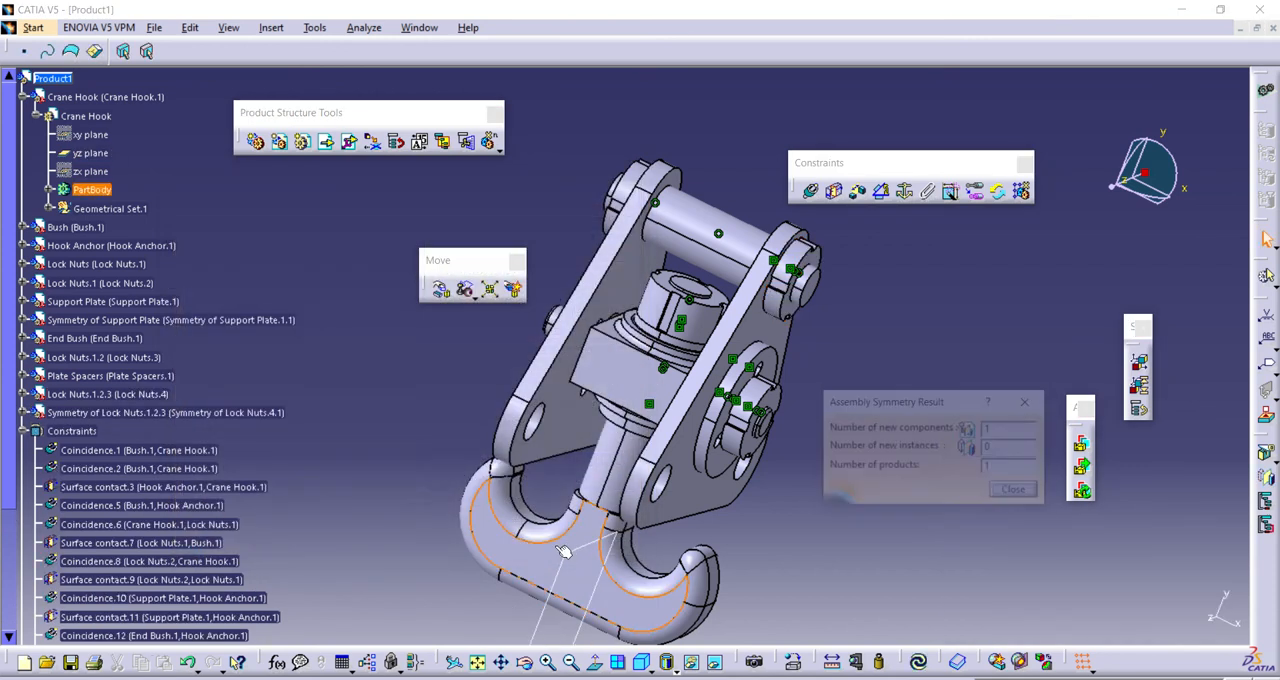
left_click(1012, 488)
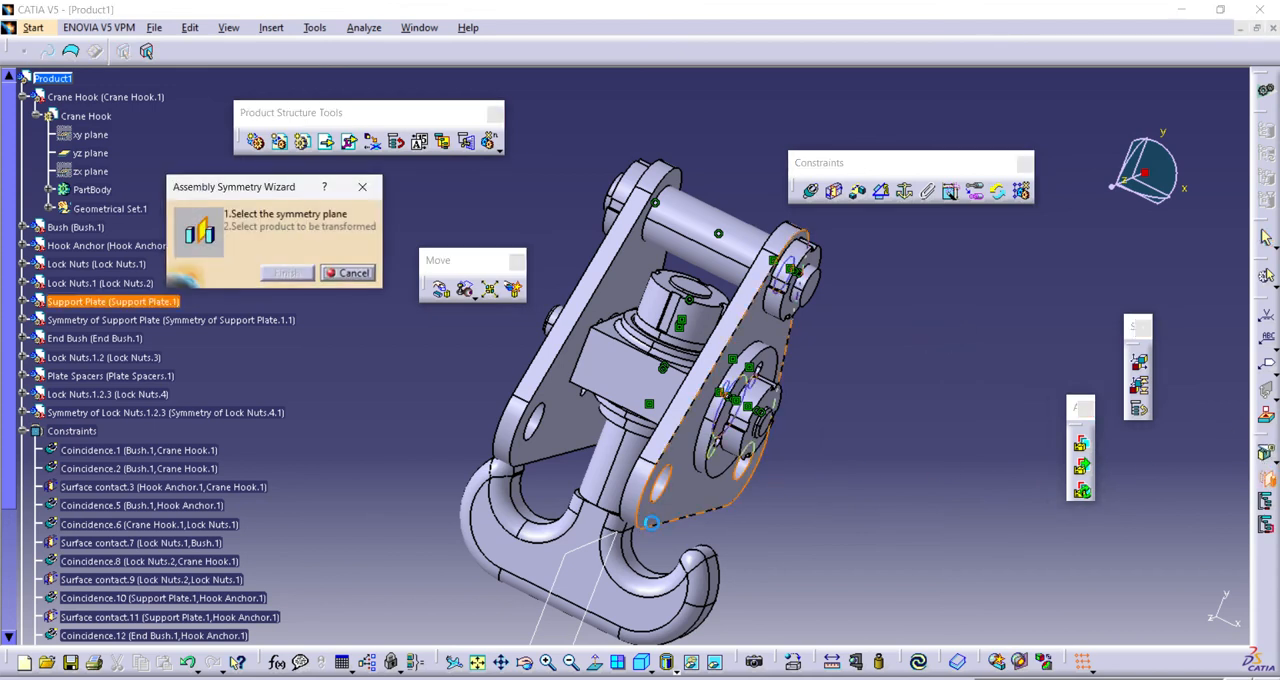
- Mirror the End Bush across the zx plane as a new component
left_click(90, 152)
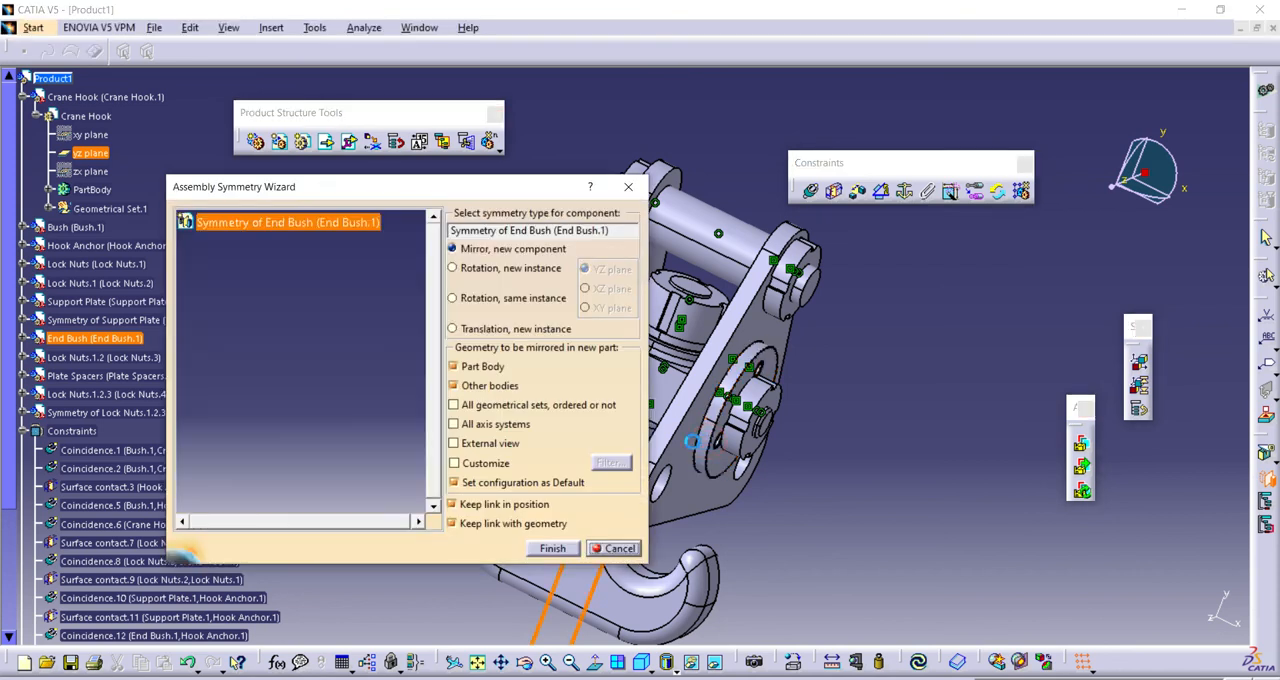
left_click(552, 548)
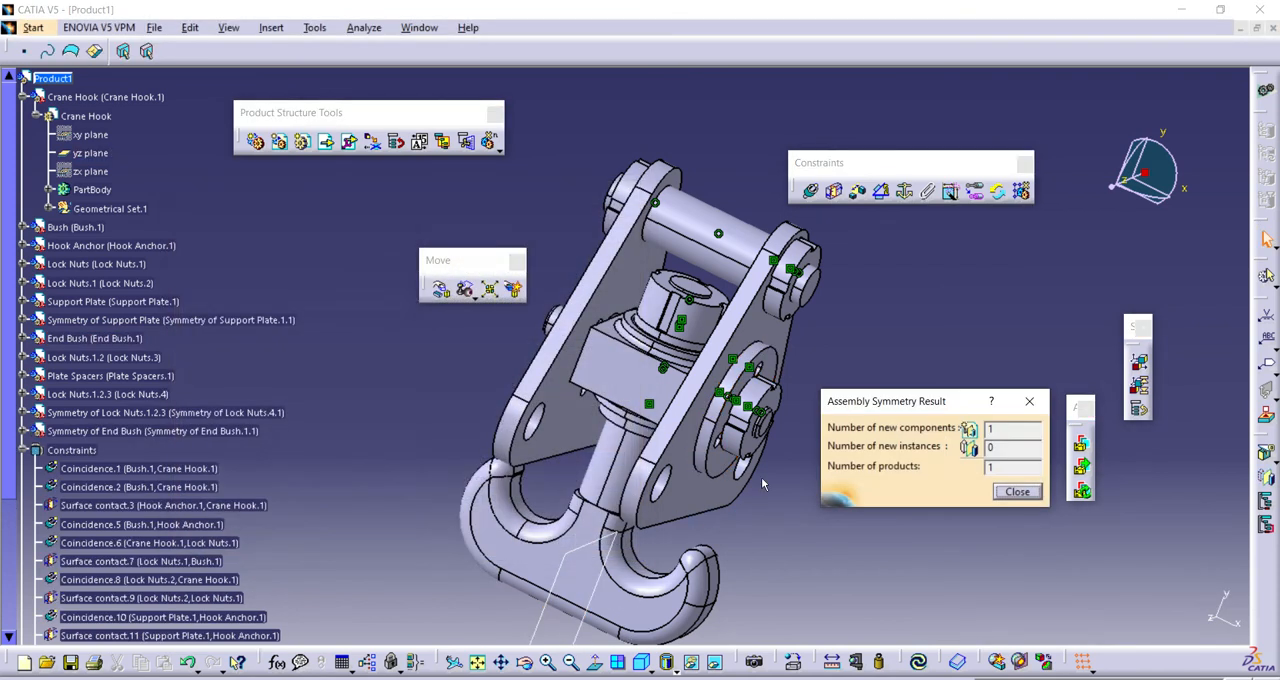
left_click(1016, 492)
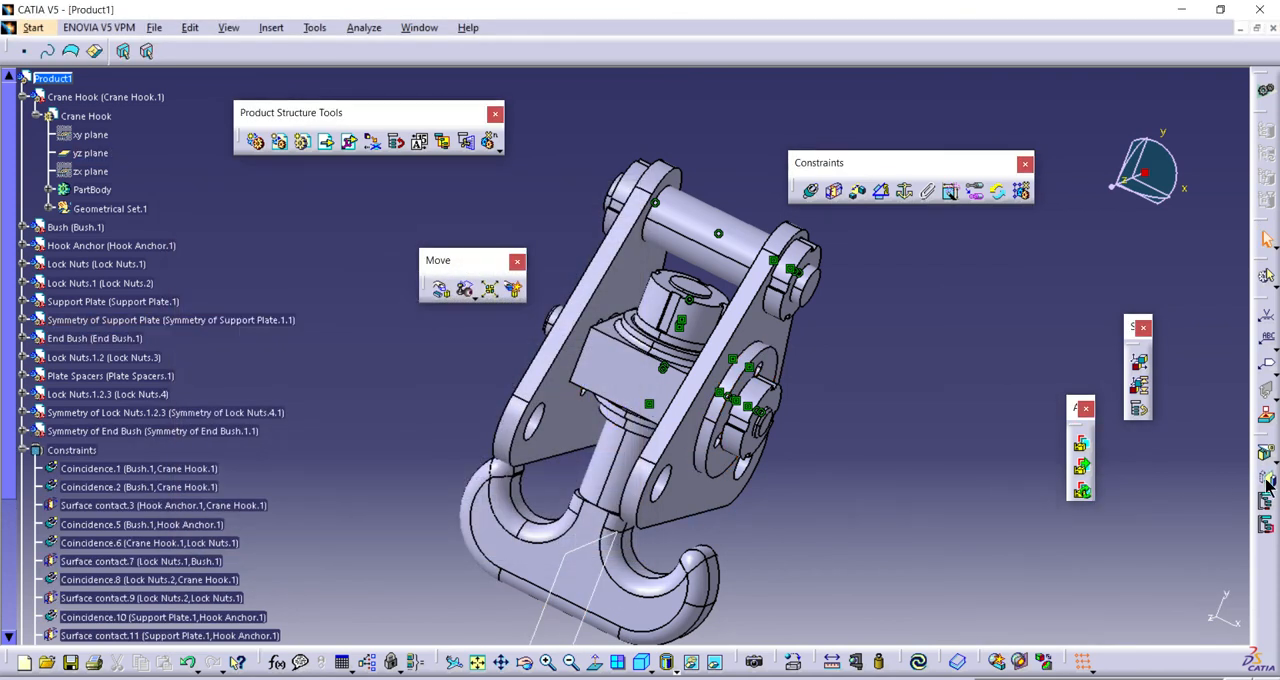
- Mirror Lock Nuts.1.2 as a new component and rotate the view to check it
left_click(92, 152)
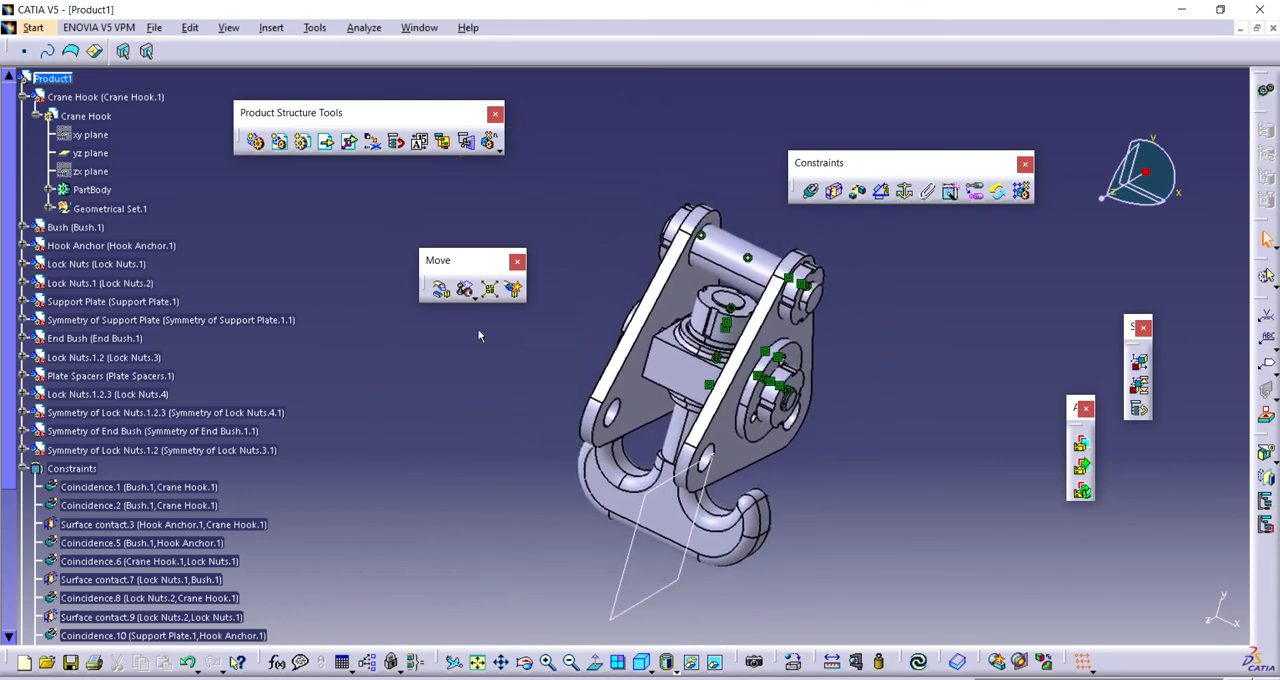
left_click_drag(470, 260, 704, 136)
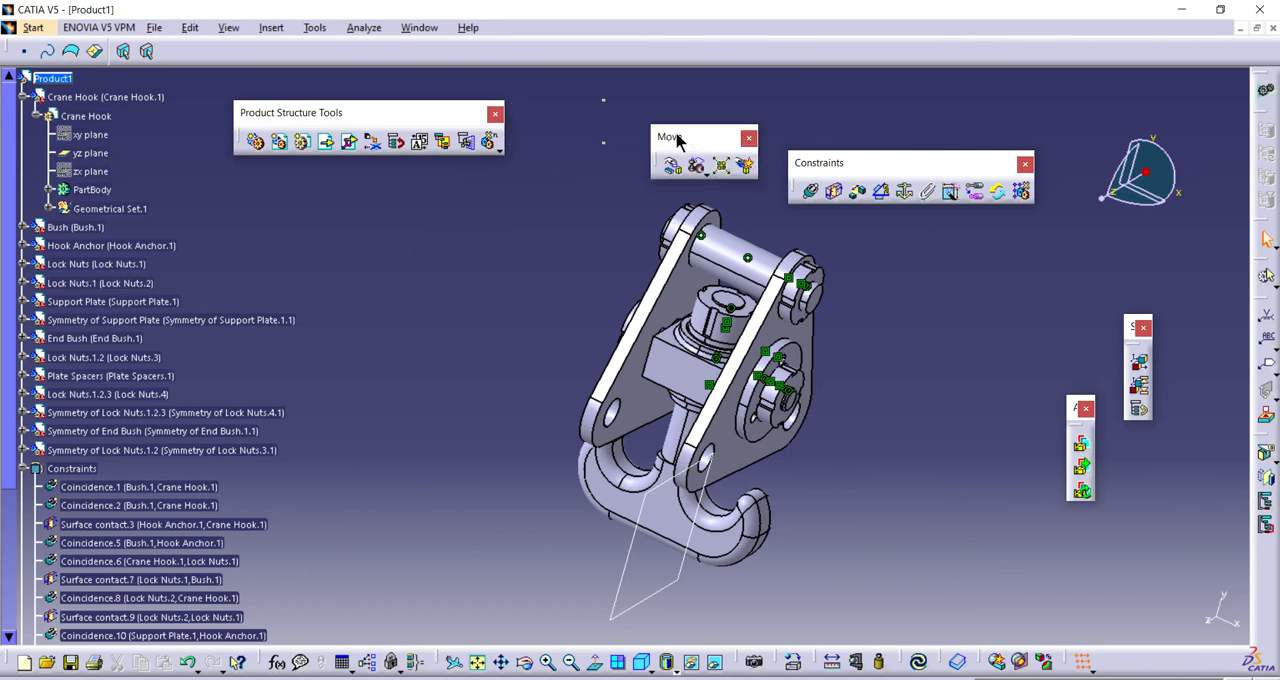
mouse_move(488, 252)
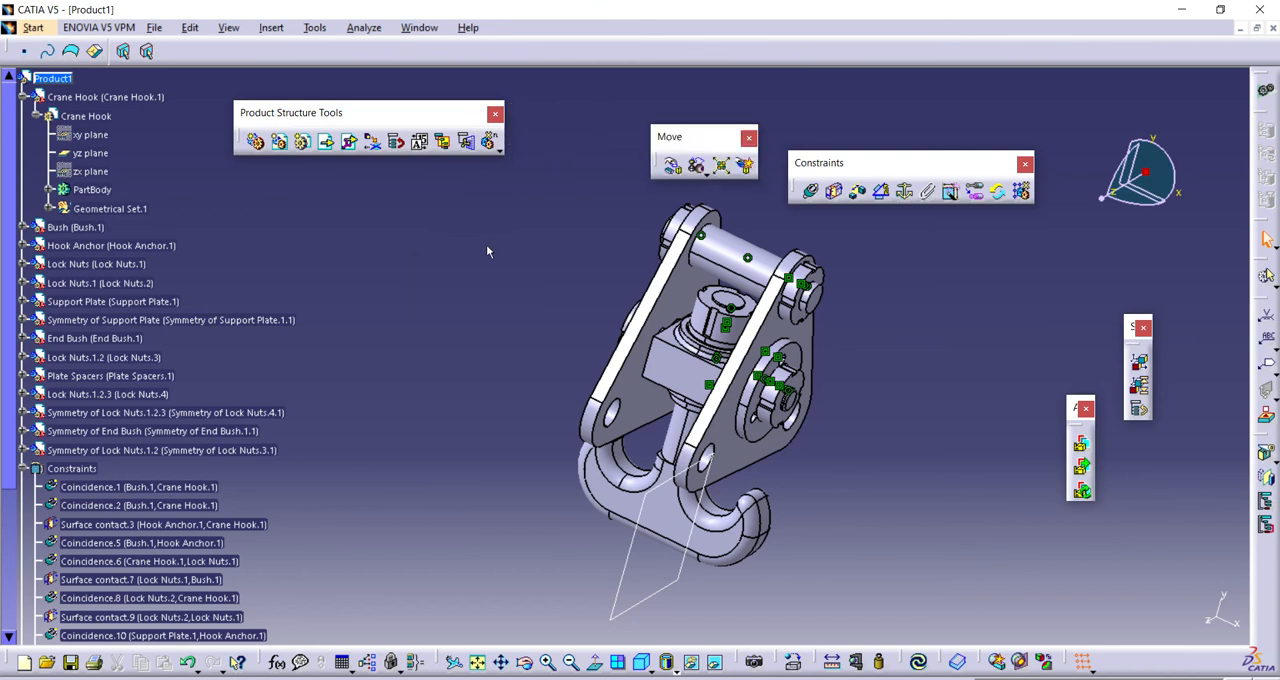
mouse_move(510, 396)
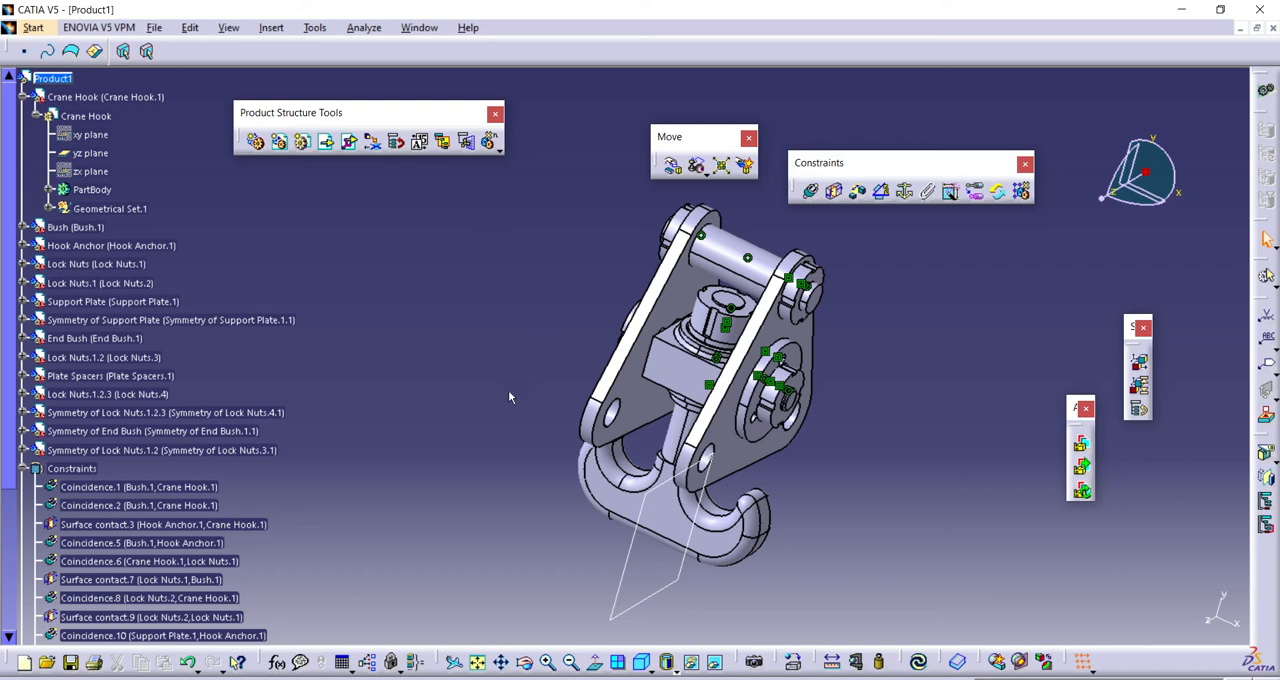
left_click_drag(510, 396, 392, 358)
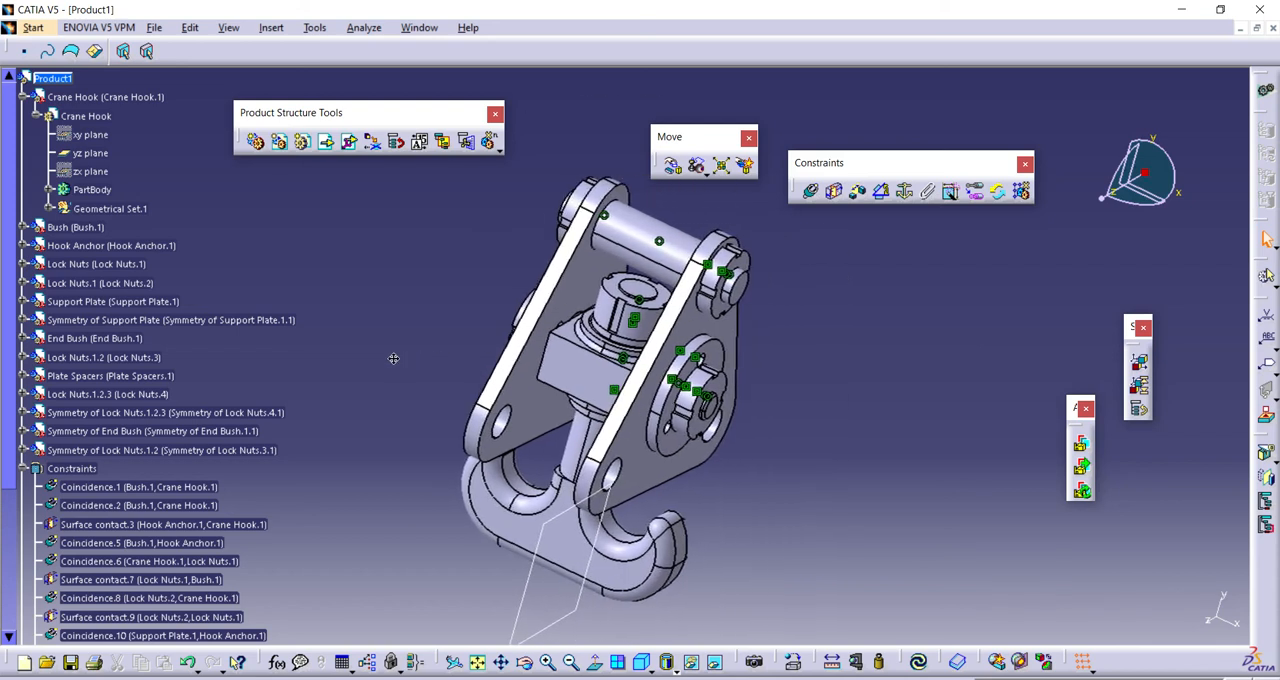